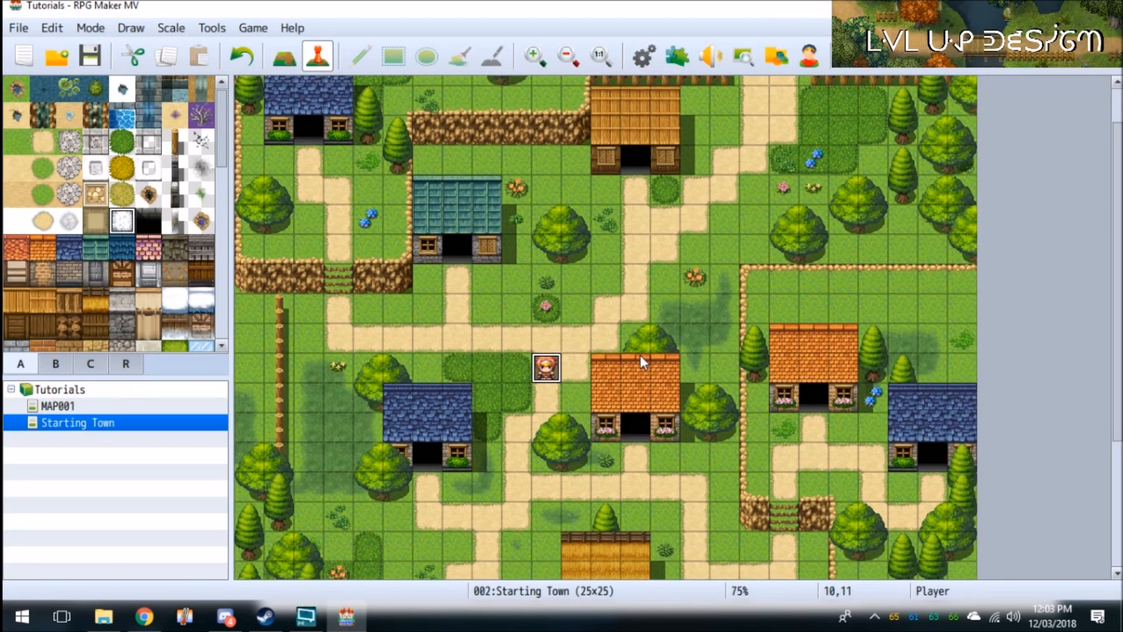
mouse_move(678, 326)
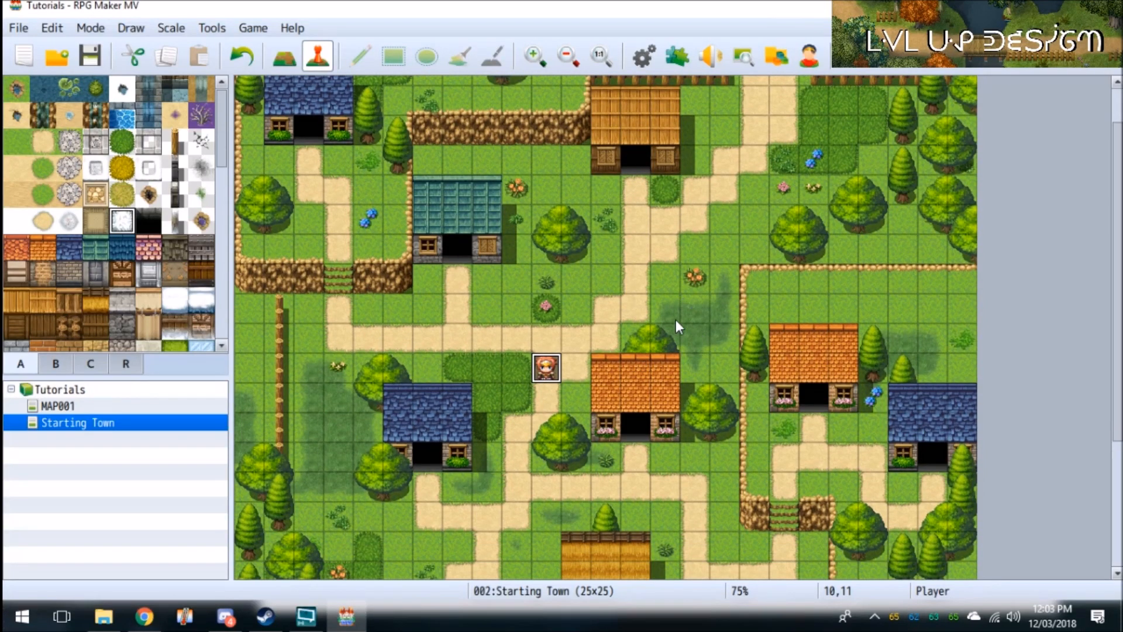
mouse_move(629, 308)
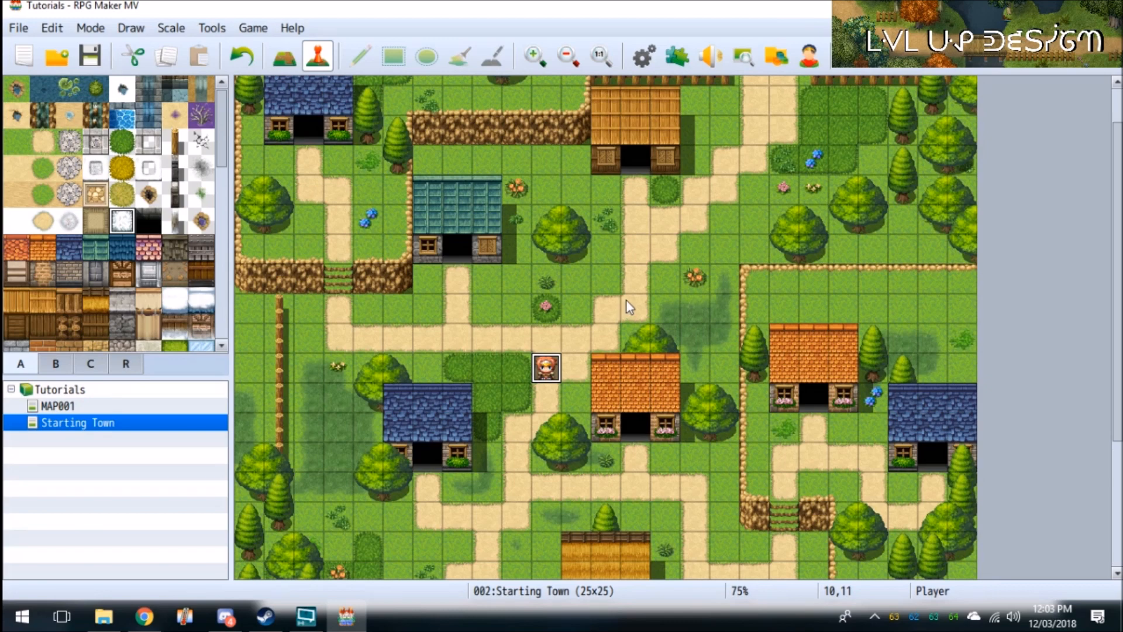
mouse_move(547, 409)
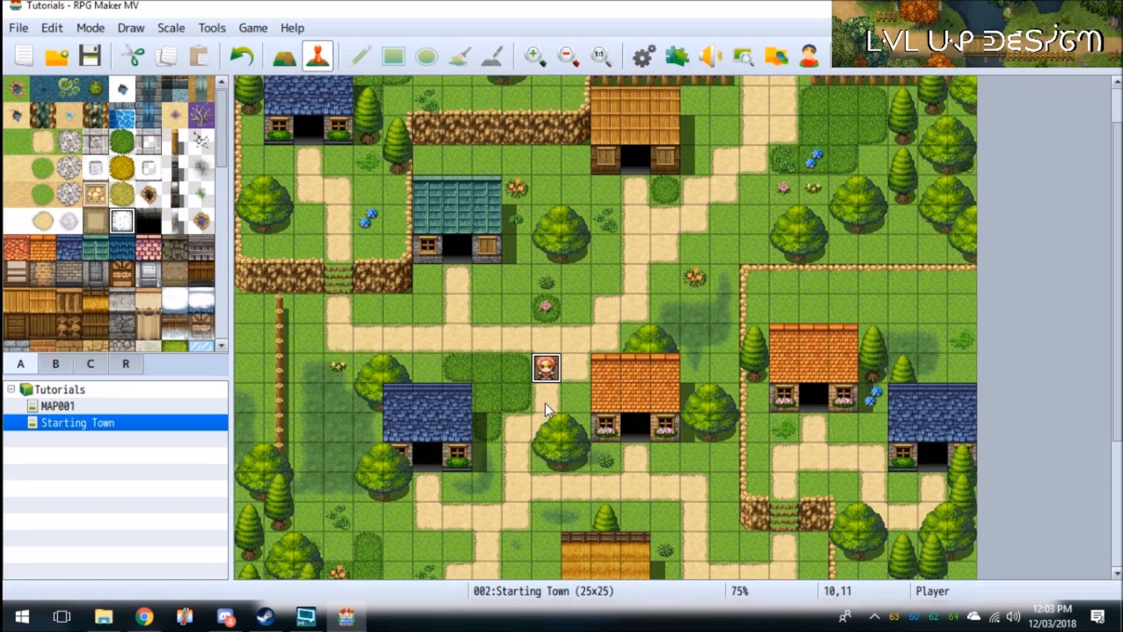
mouse_move(568, 406)
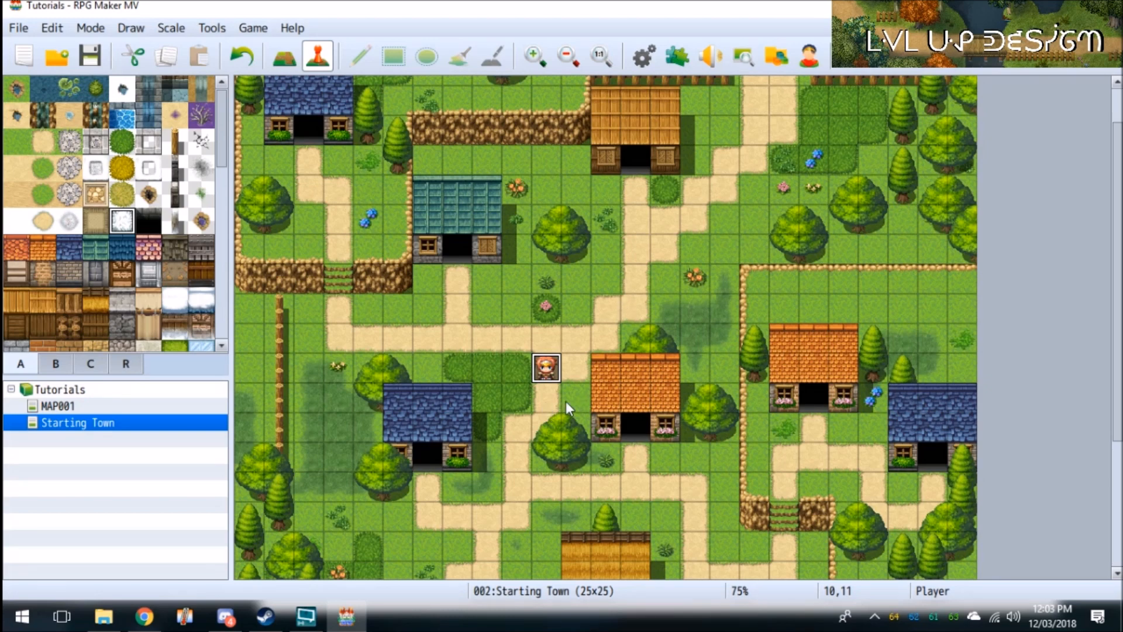
mouse_move(523, 351)
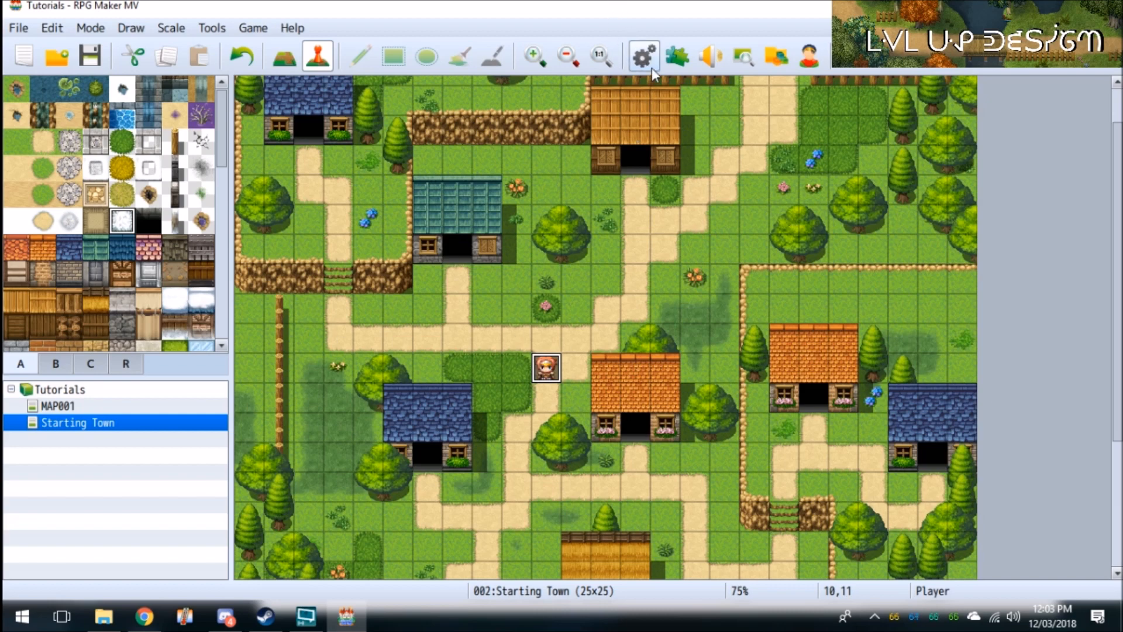
- Delete Therese, Marsha and Lucius from the System Starting Party, leaving only Harold, and confirm
left_click(642, 56)
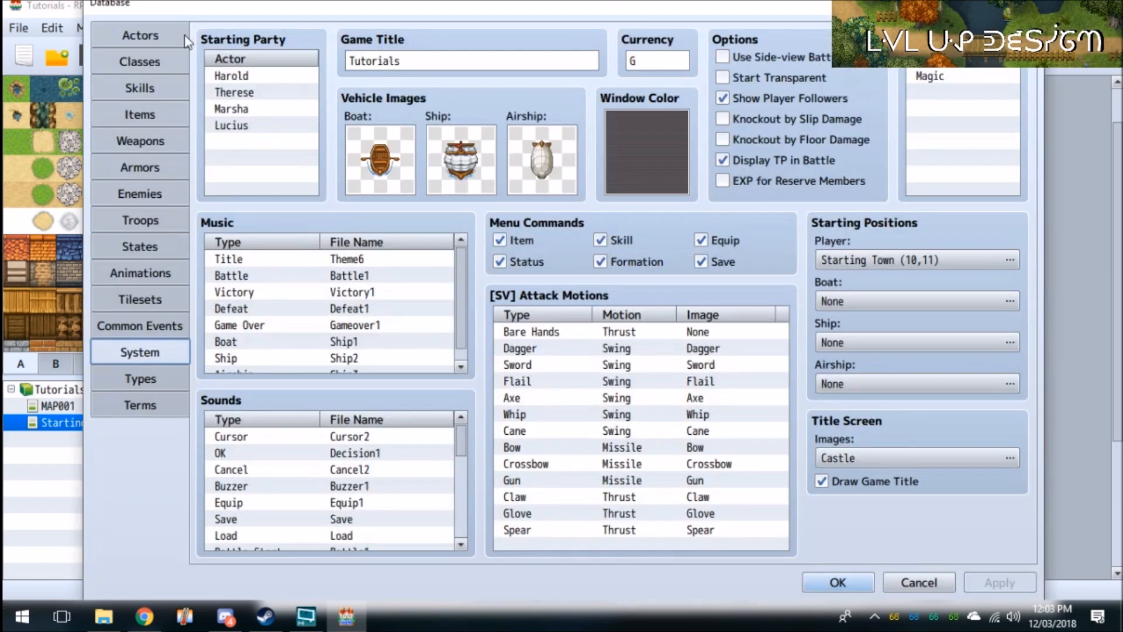
mouse_move(257, 80)
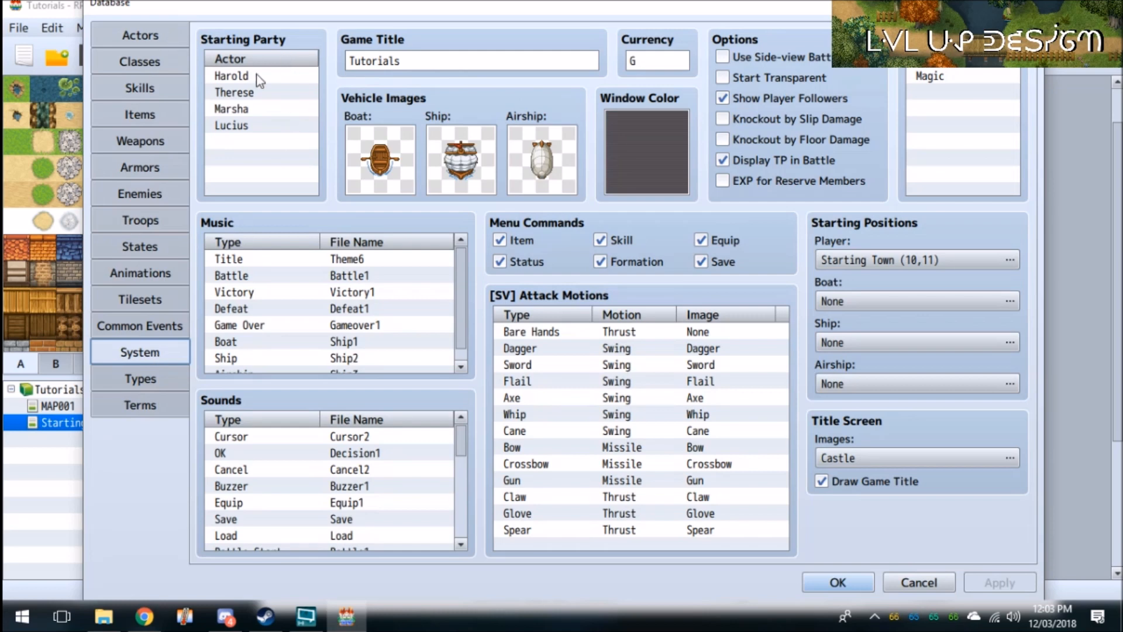
left_click(233, 91)
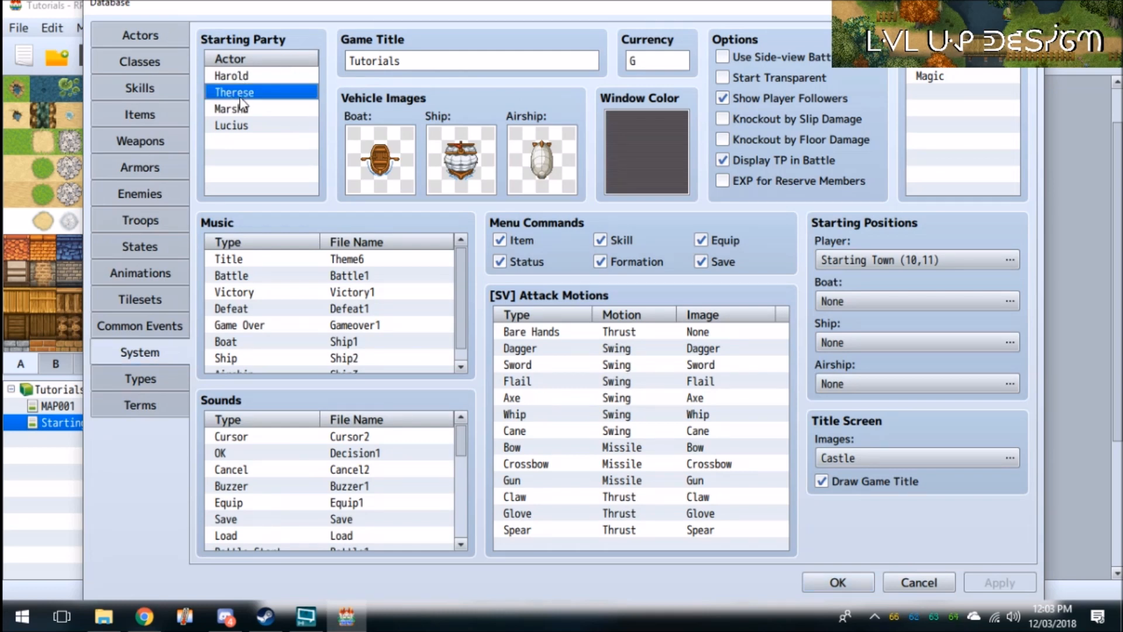
left_click(231, 91)
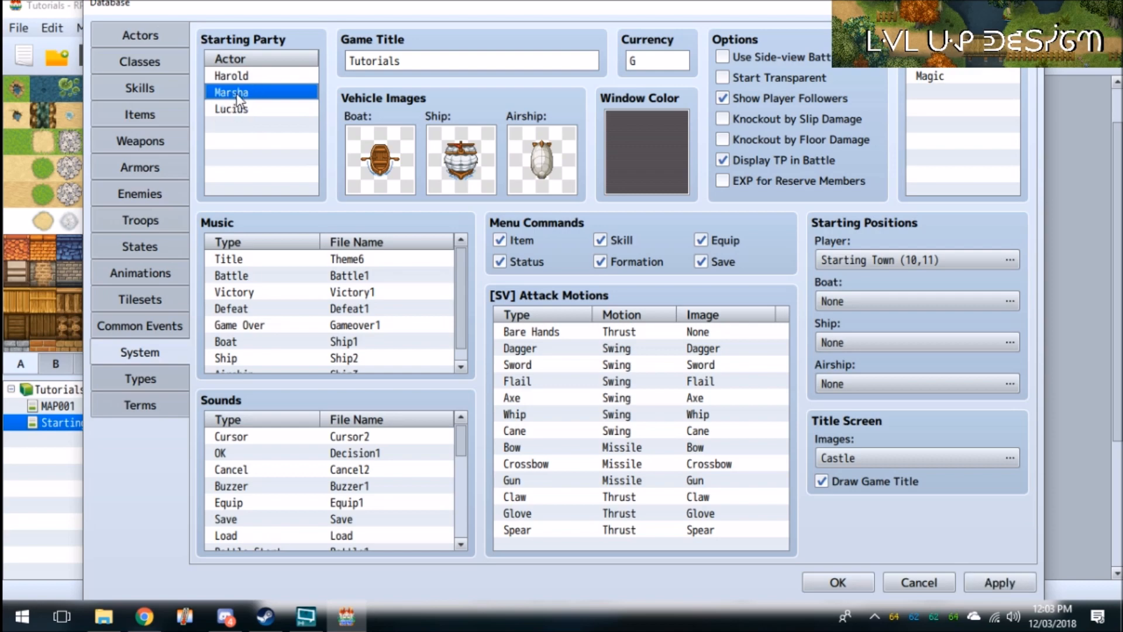
left_click(231, 91)
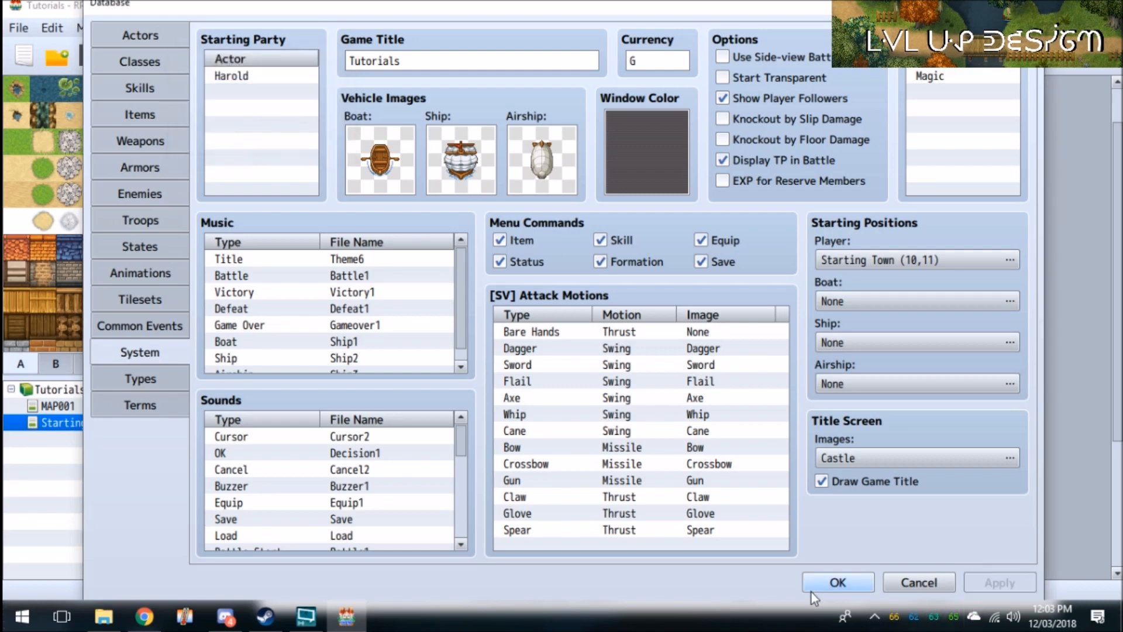
left_click(836, 581)
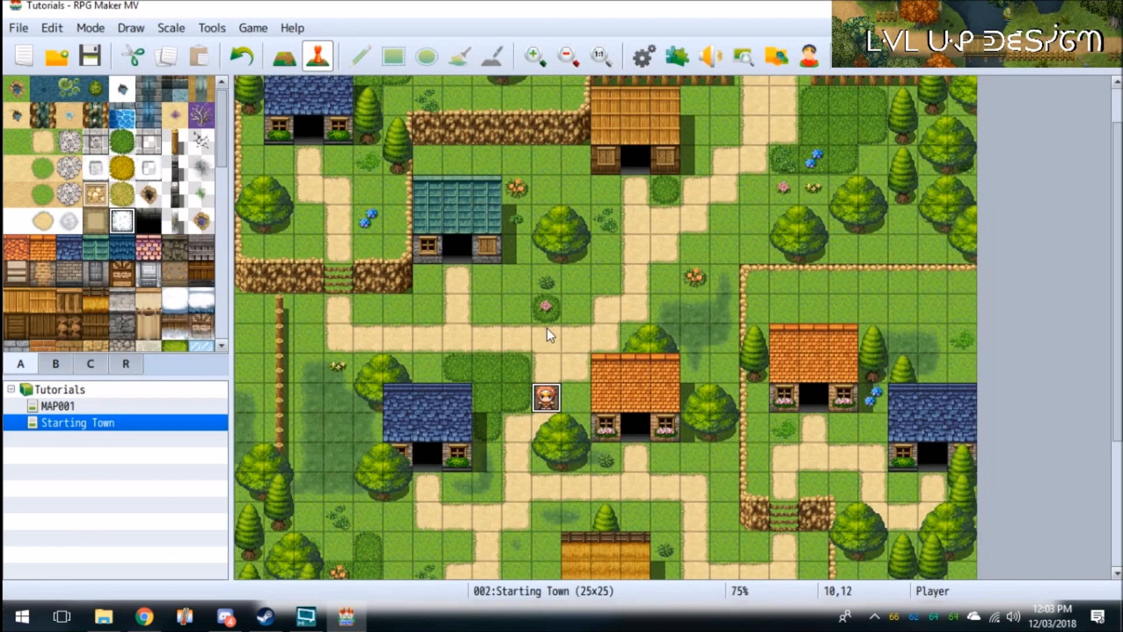
left_click(641, 57)
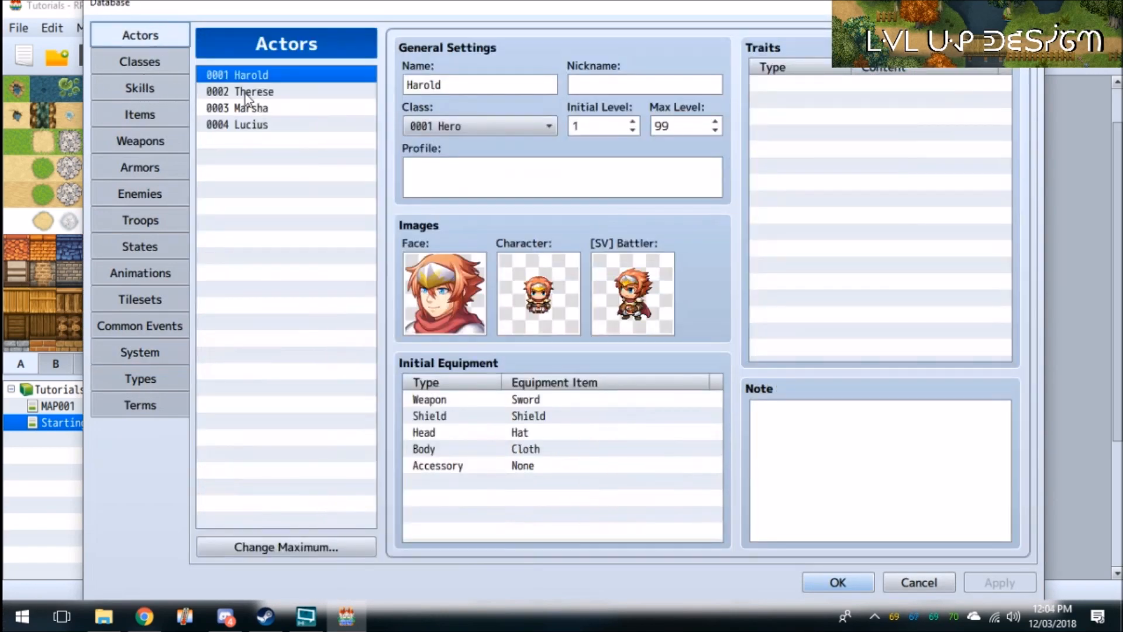
left_click(836, 582)
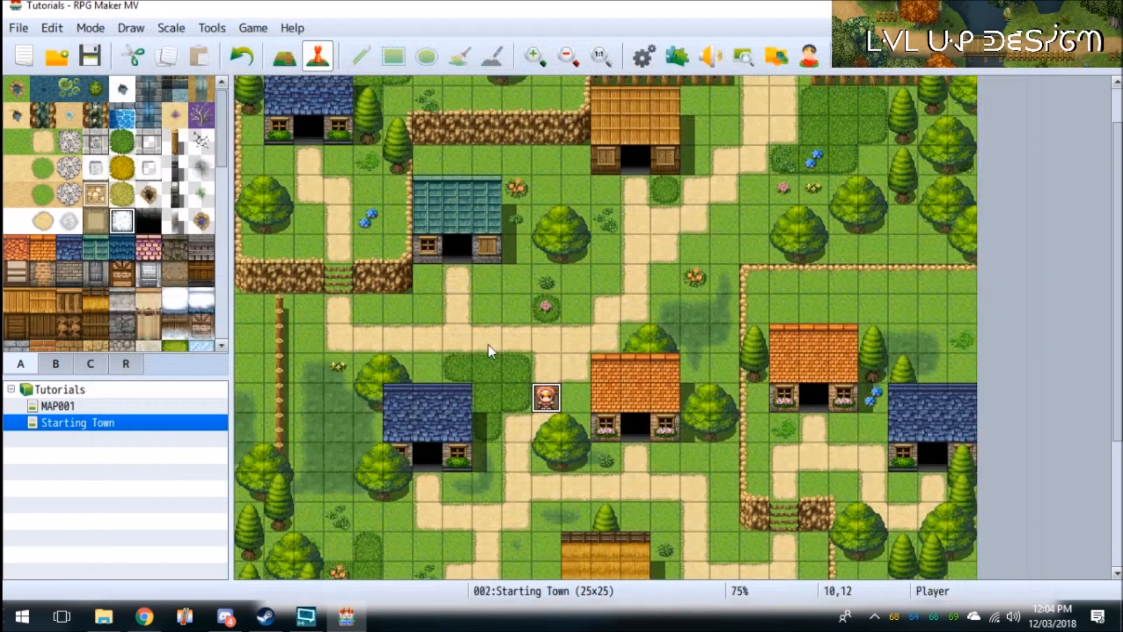
- Create a new town map event using a girl sprite from the Actor3 sheet
double_click(546, 397)
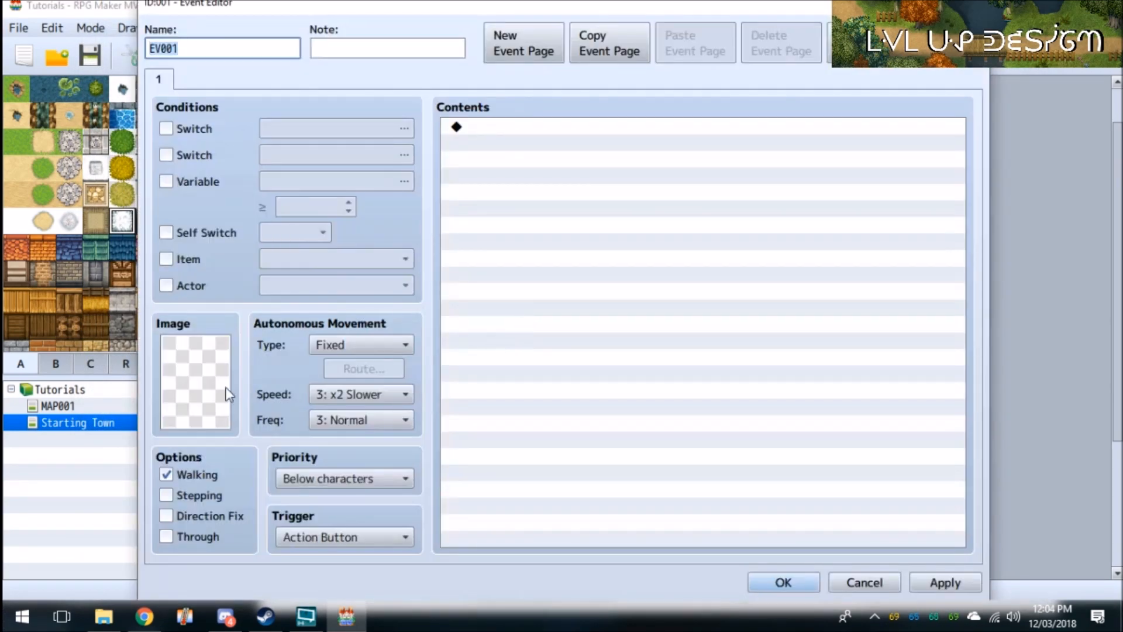
left_click(196, 379)
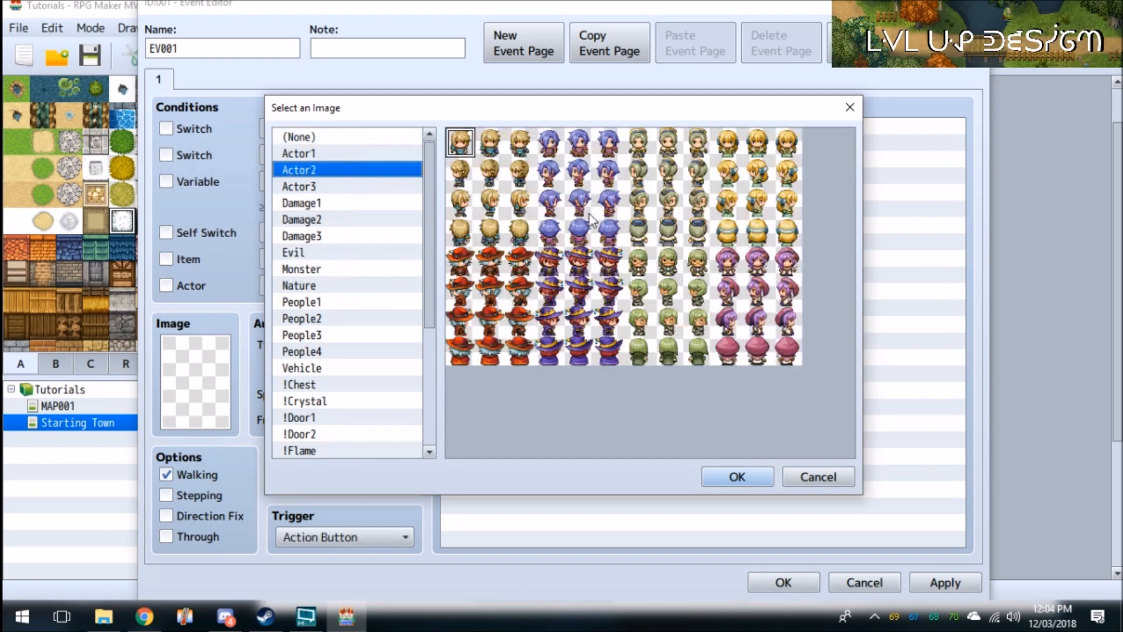
left_click(299, 186)
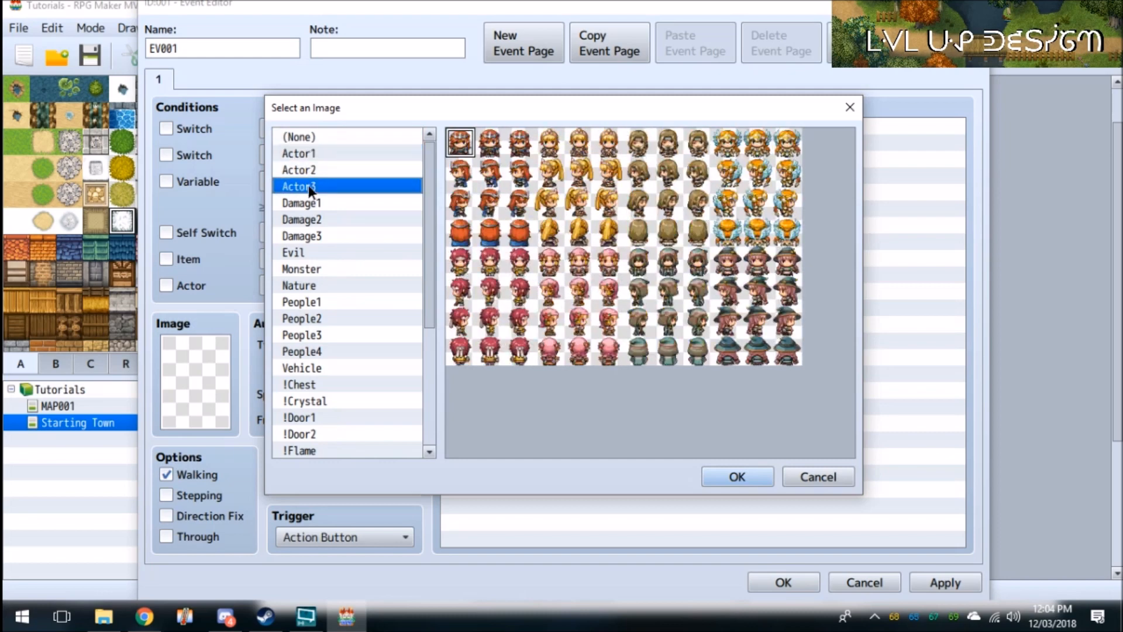
left_click(736, 476)
type("j")
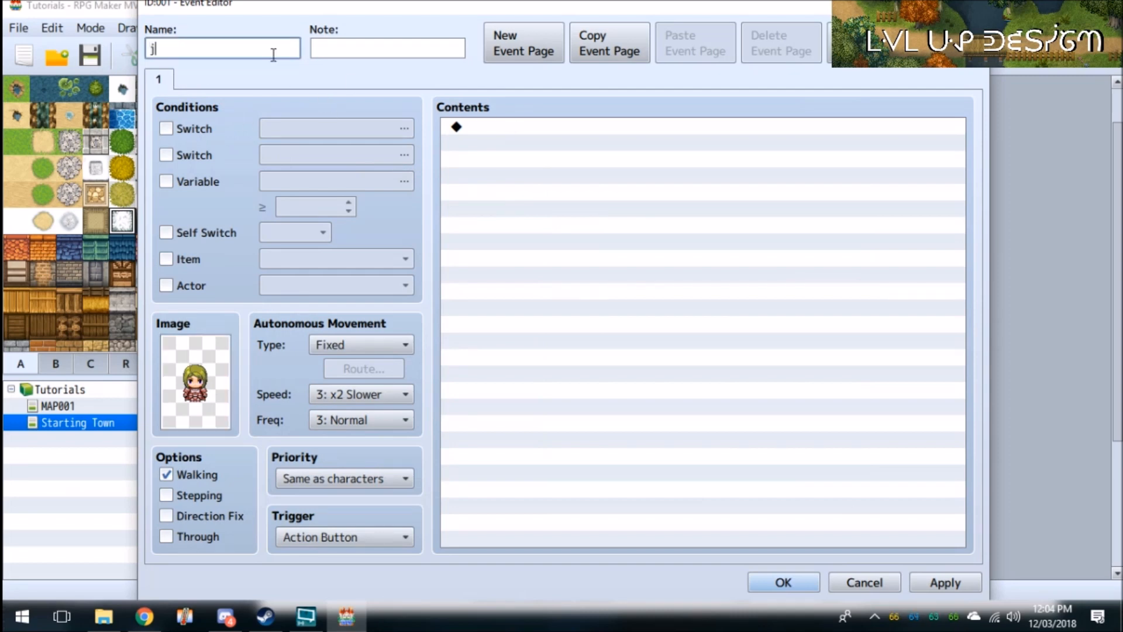
- Name the event 'join party t'
type("oin par")
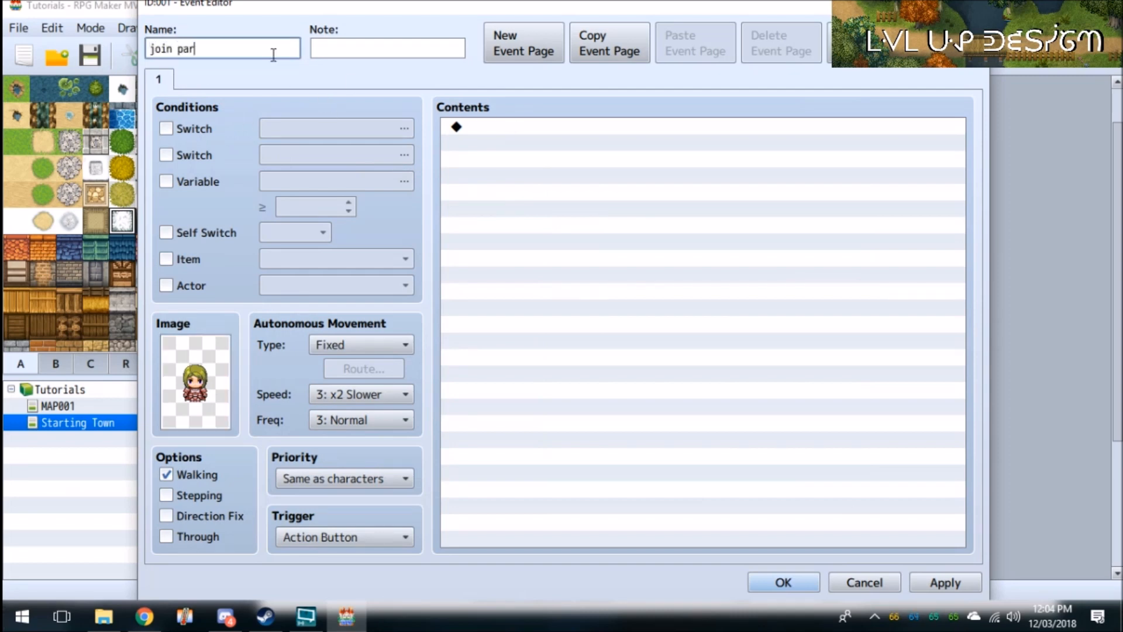
type("ty")
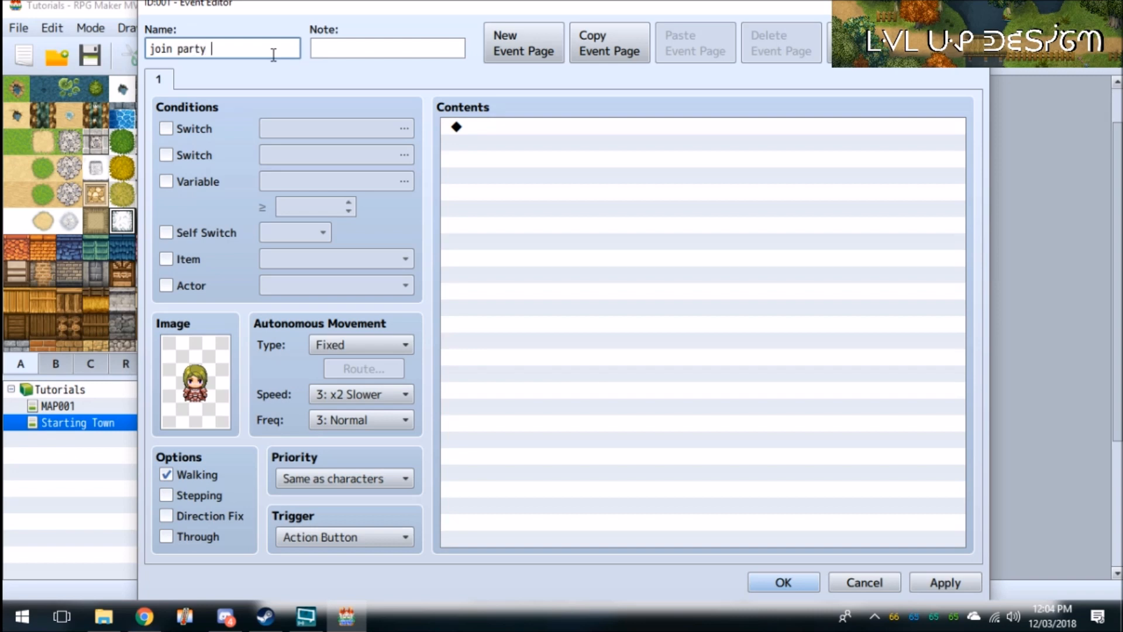
type("t")
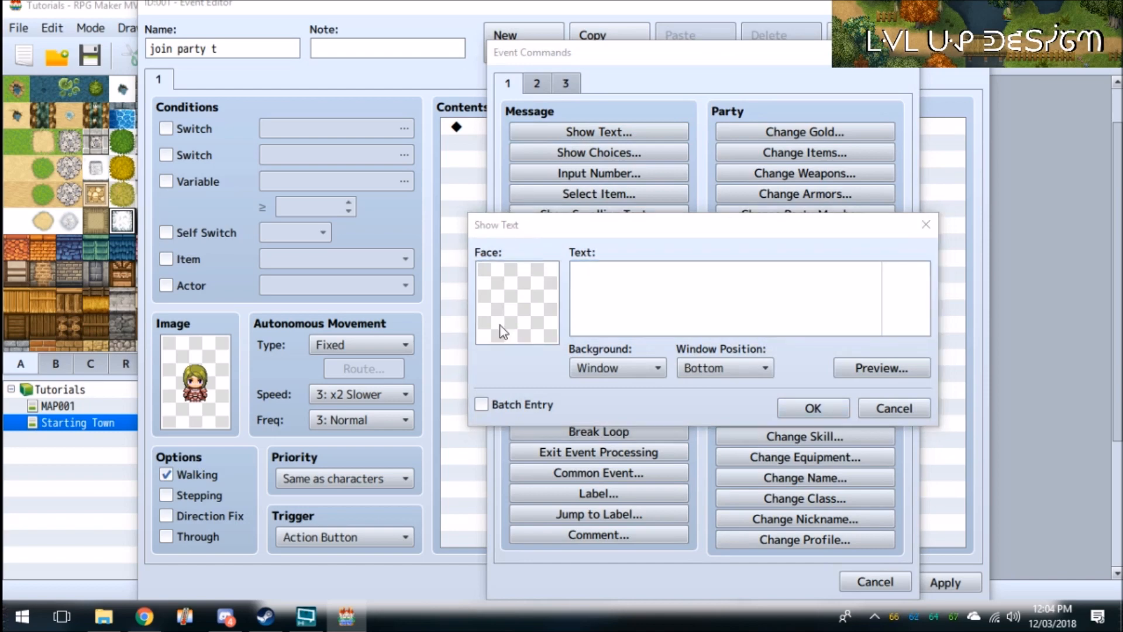
- Add a Show Text with the Actor2 green-haired face saying 'I will now join you party'
left_click(516, 302)
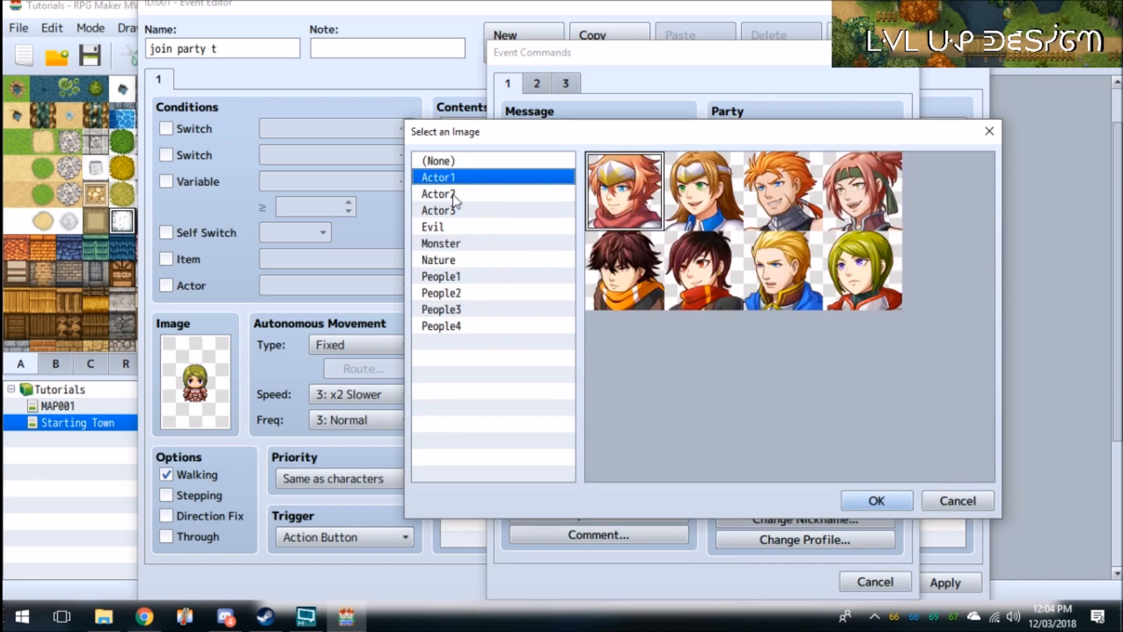
left_click(438, 193)
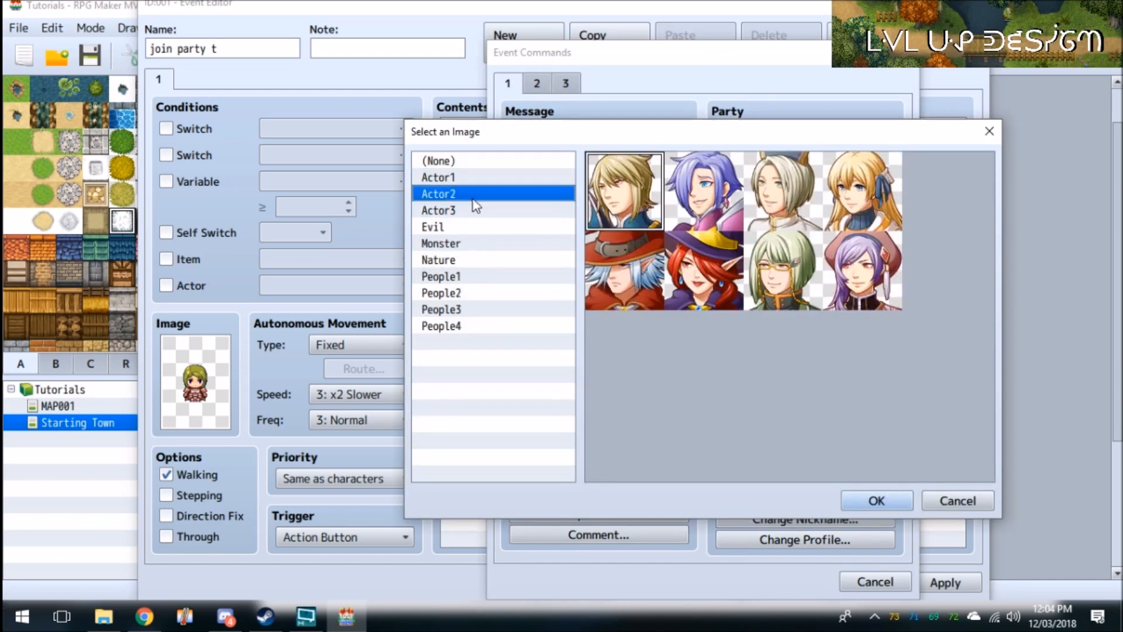
left_click(874, 499)
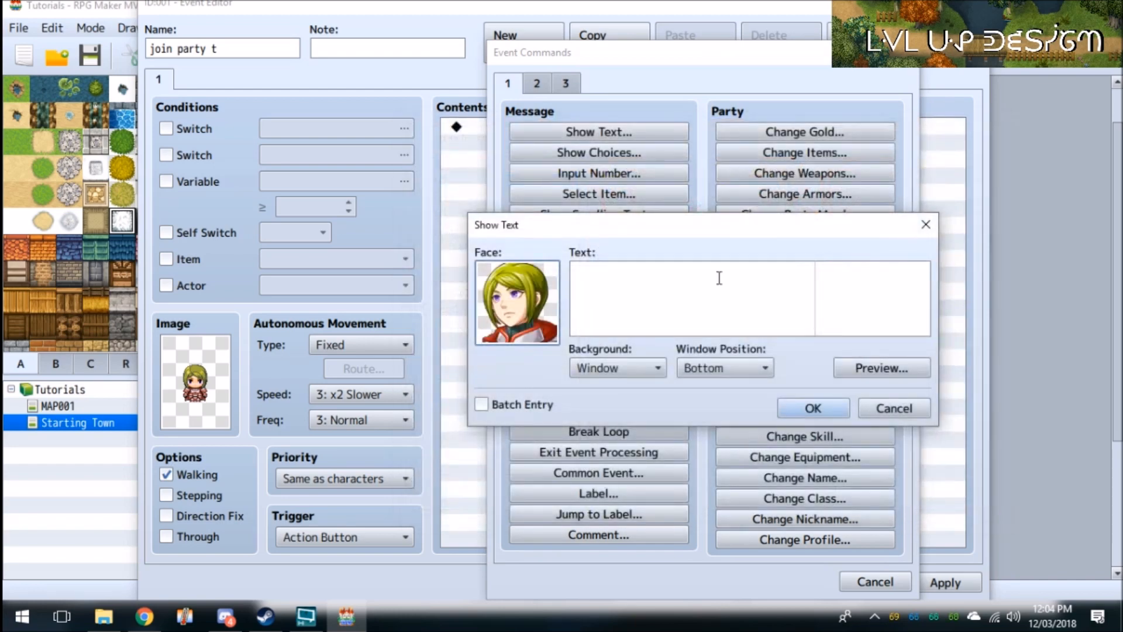
type("I will")
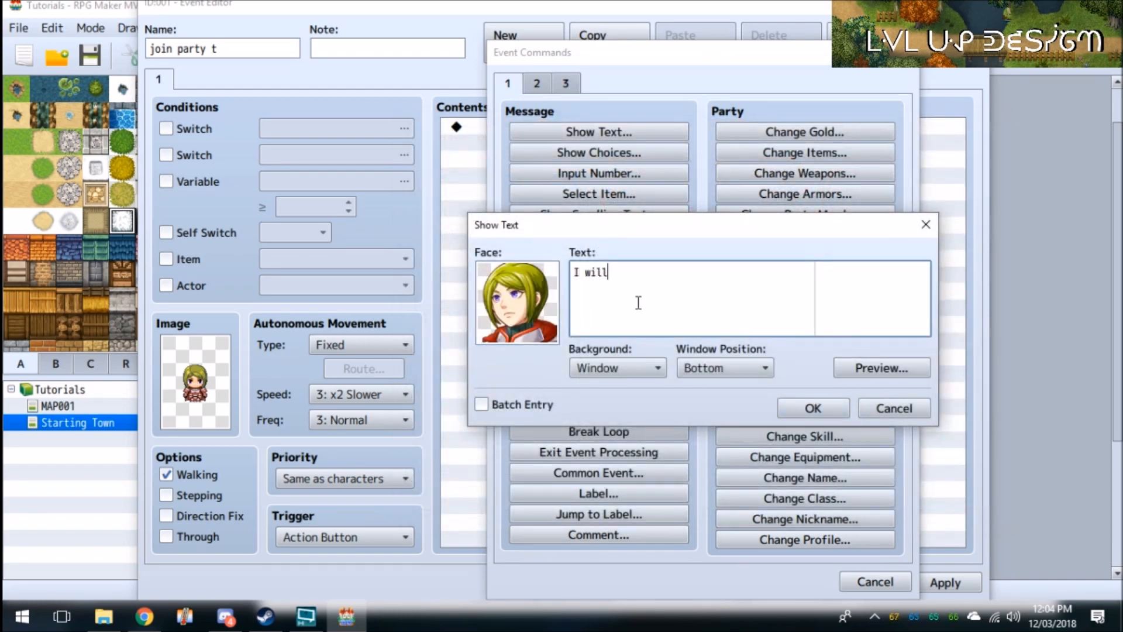
type("now join you")
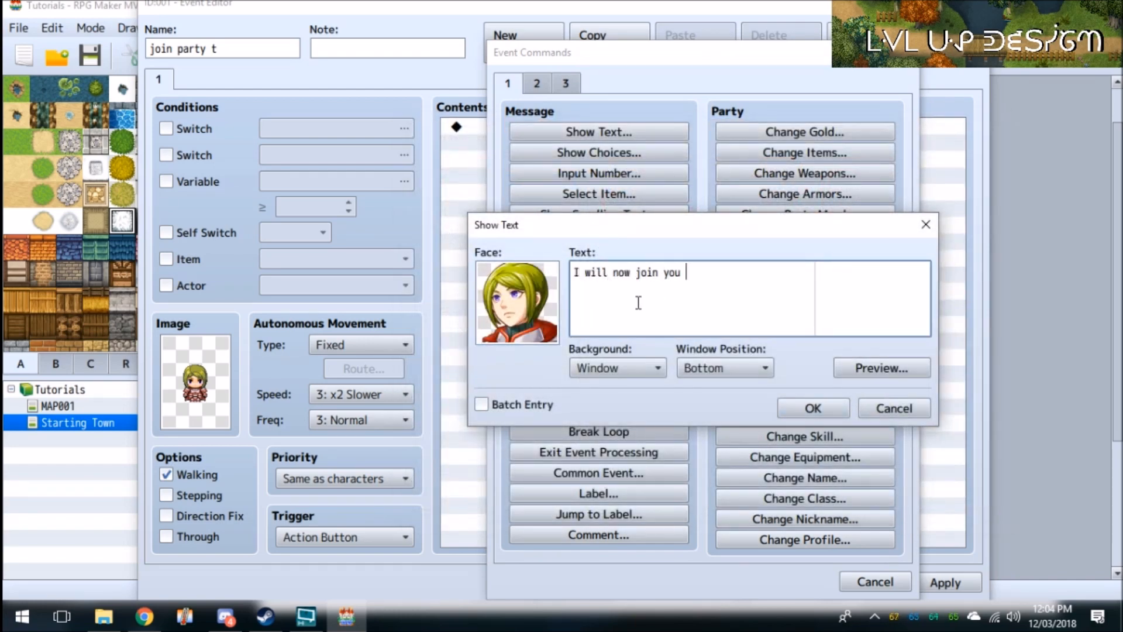
type("party")
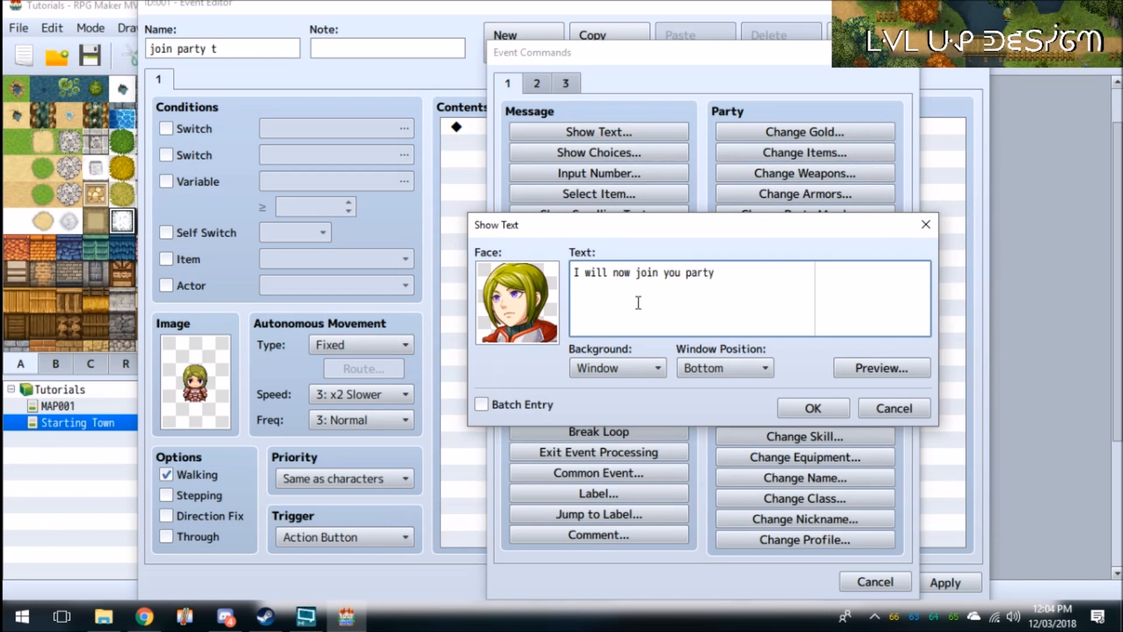
left_click(811, 407)
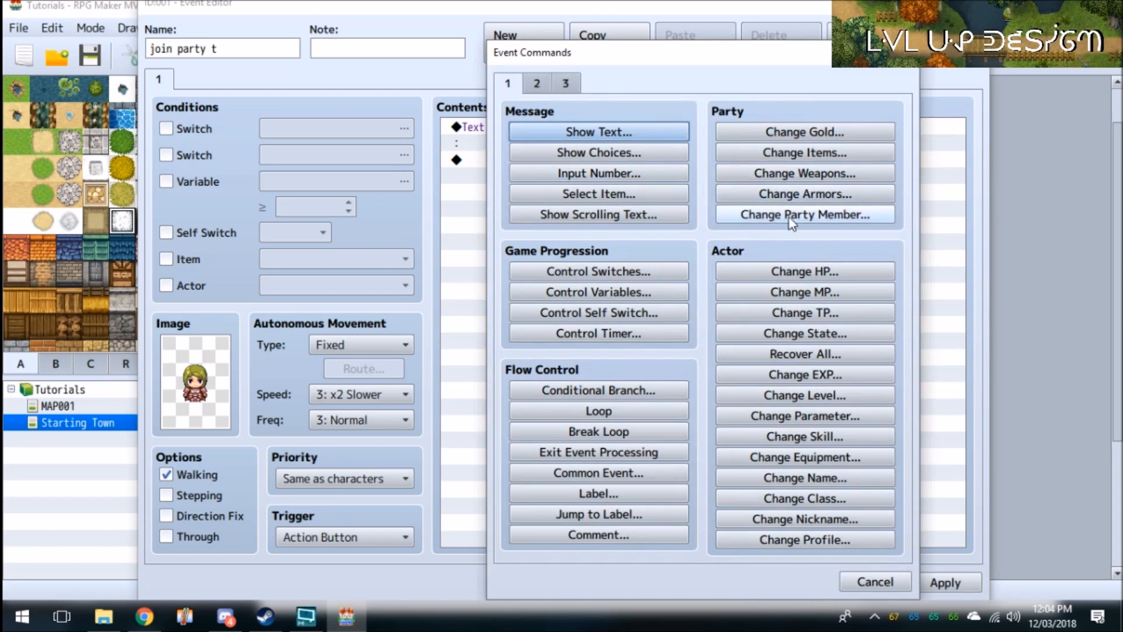
mouse_move(854, 257)
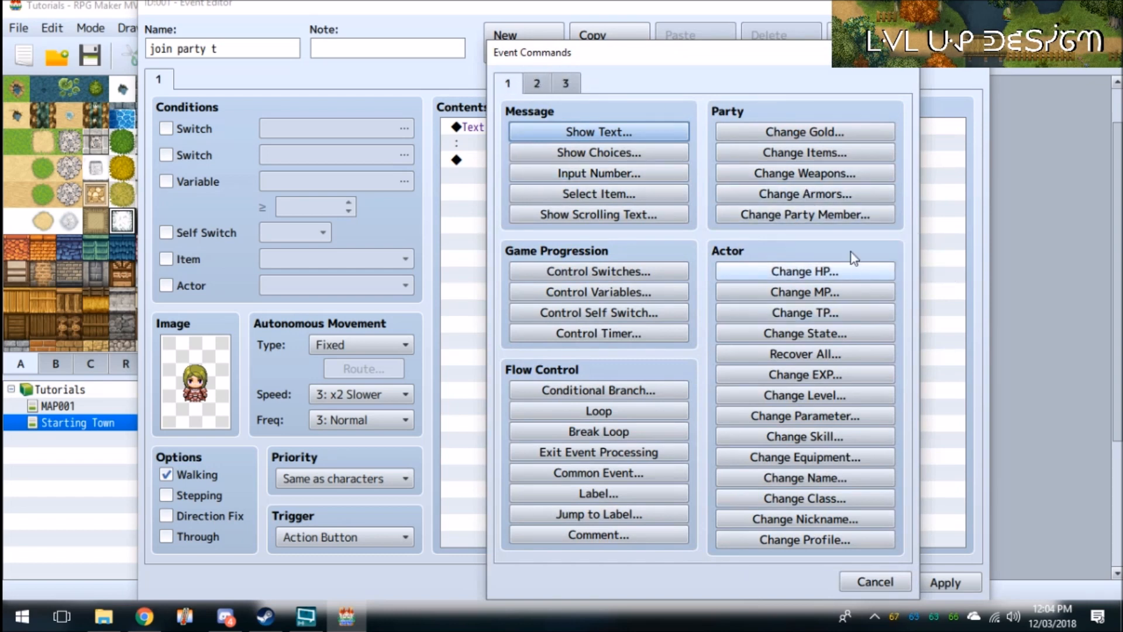
- Add a Change Party Member command adding Therese, initialized
left_click(803, 214)
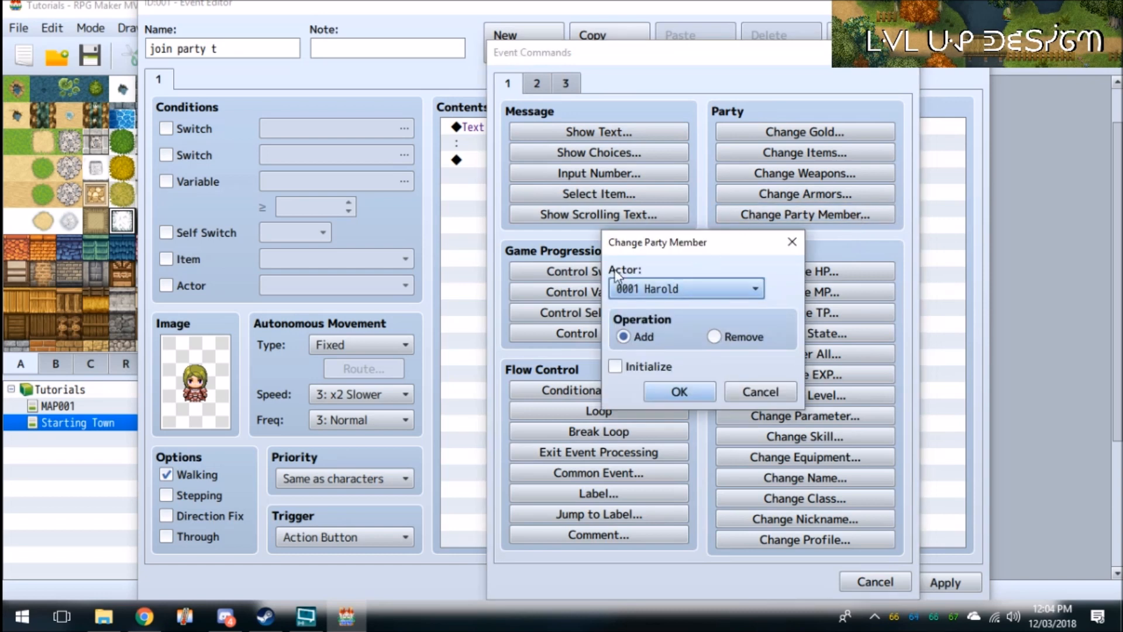
left_click(753, 288)
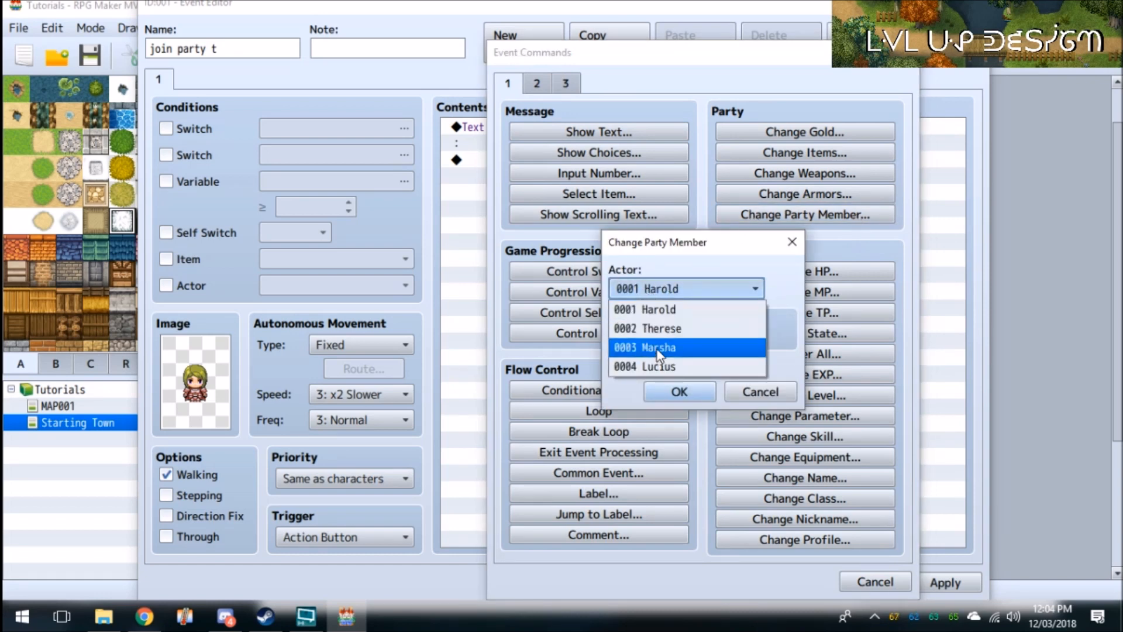
left_click(647, 328)
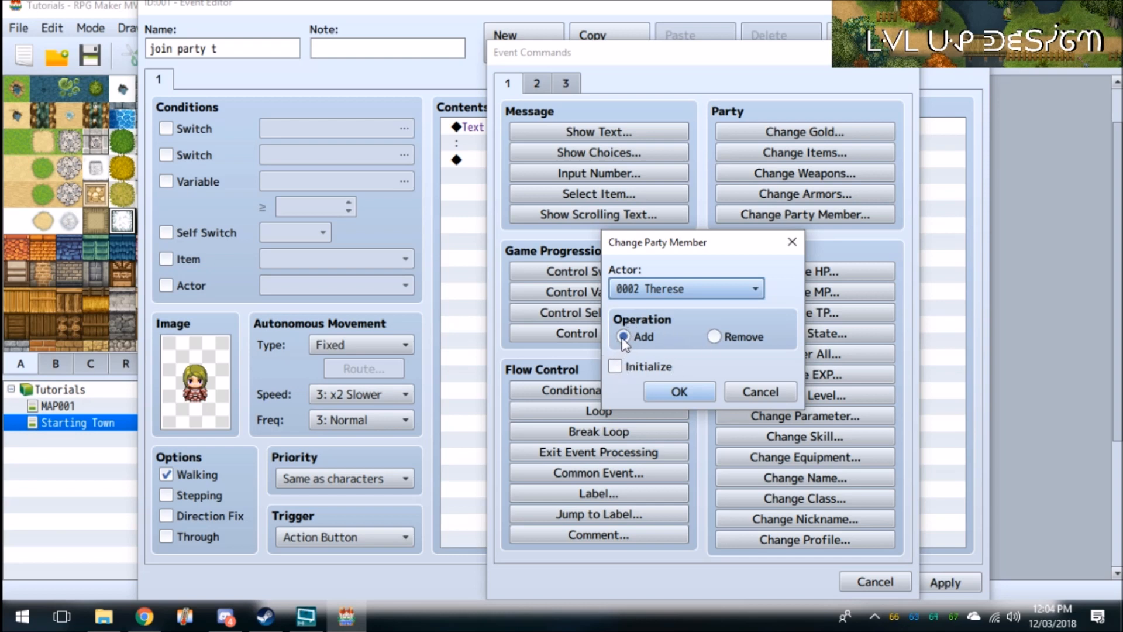
mouse_move(624, 393)
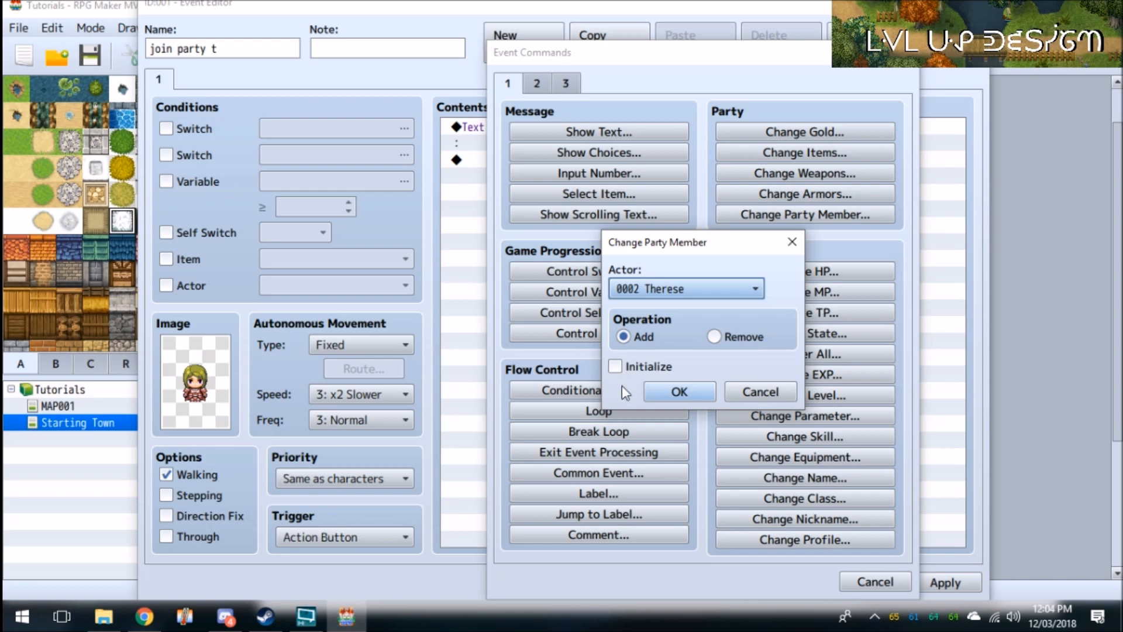
left_click(614, 366)
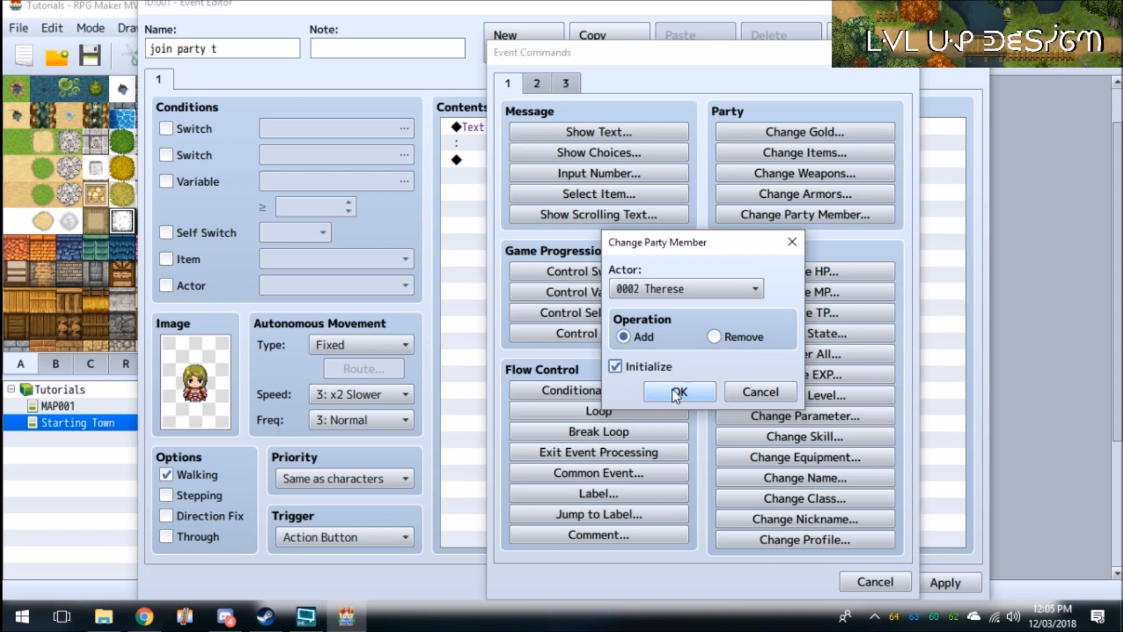
mouse_move(678, 392)
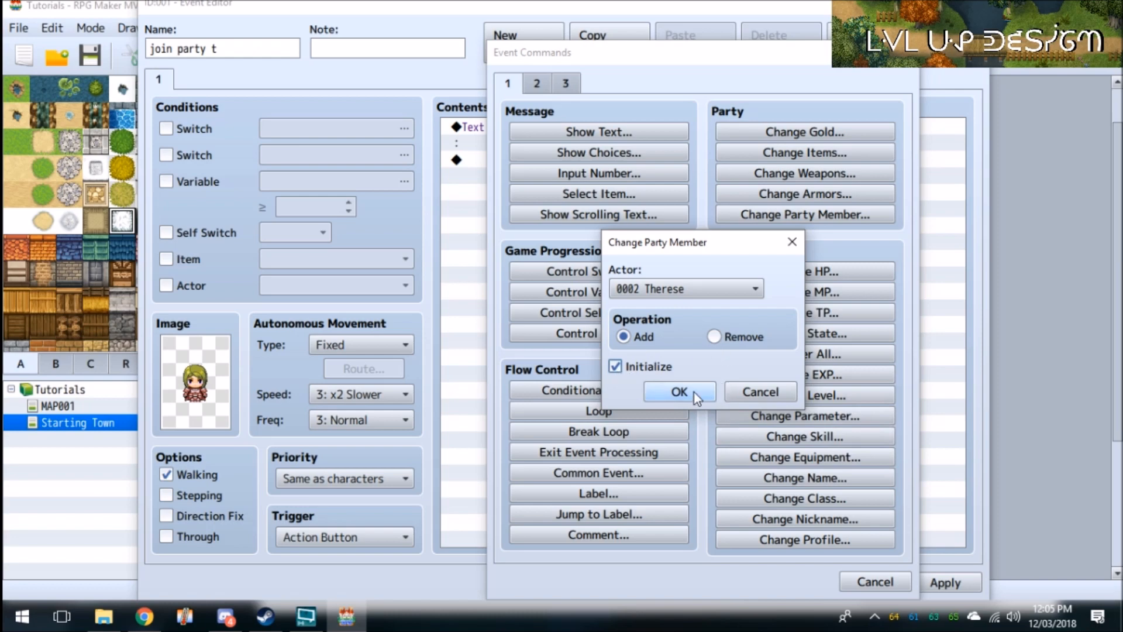
left_click(678, 392)
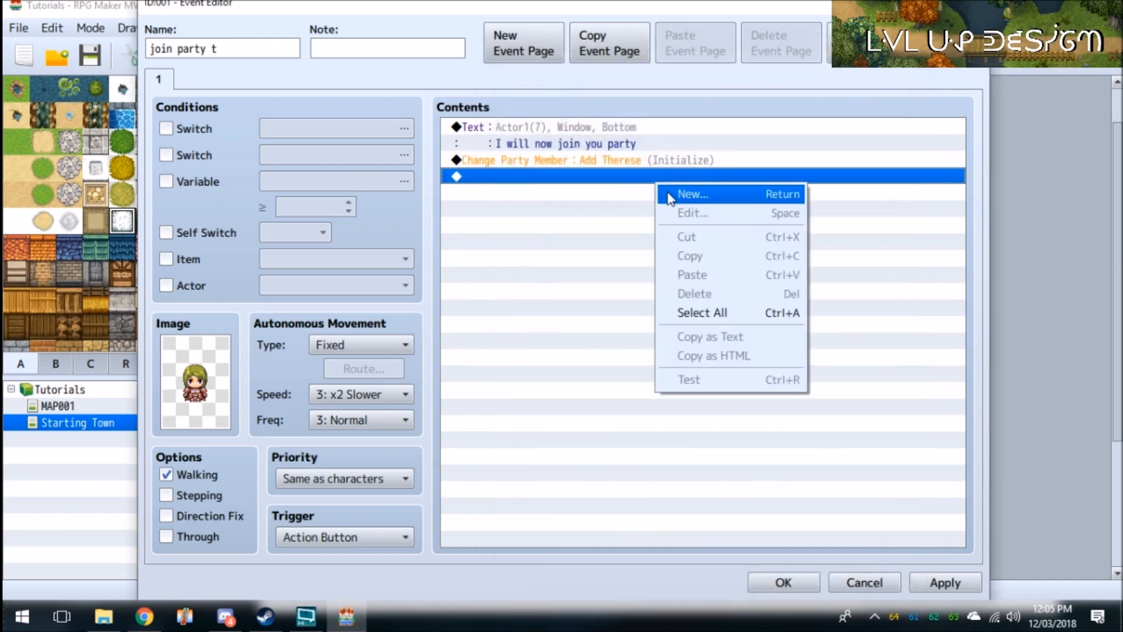
- Add Control Self Switch A ON, create a second event page, and save the event
left_click(691, 194)
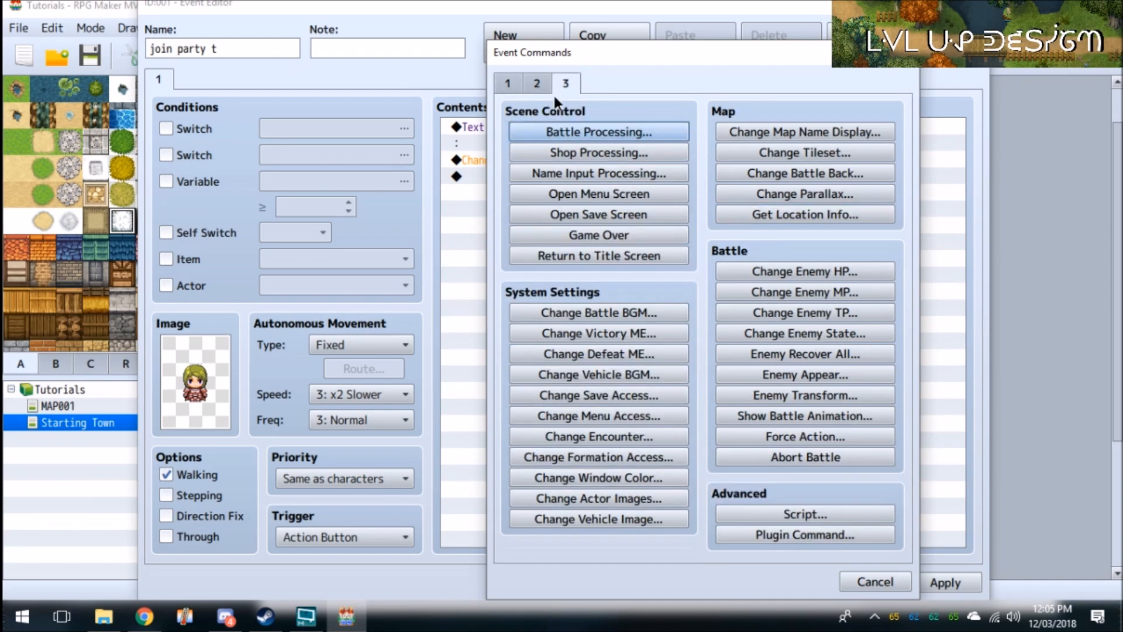
left_click(508, 83)
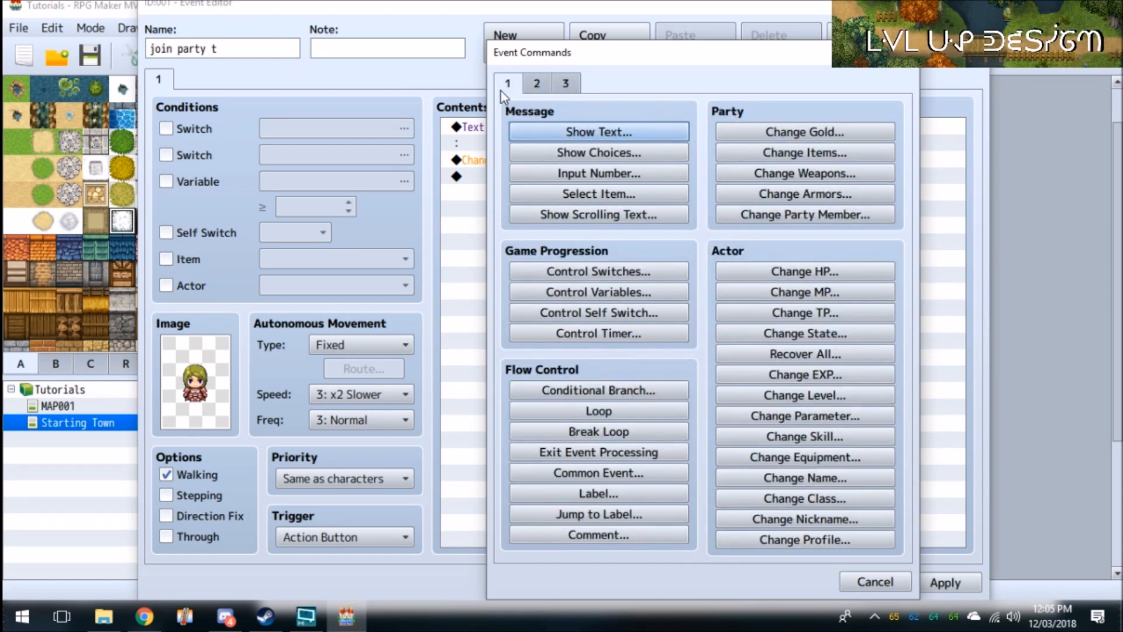
left_click(598, 313)
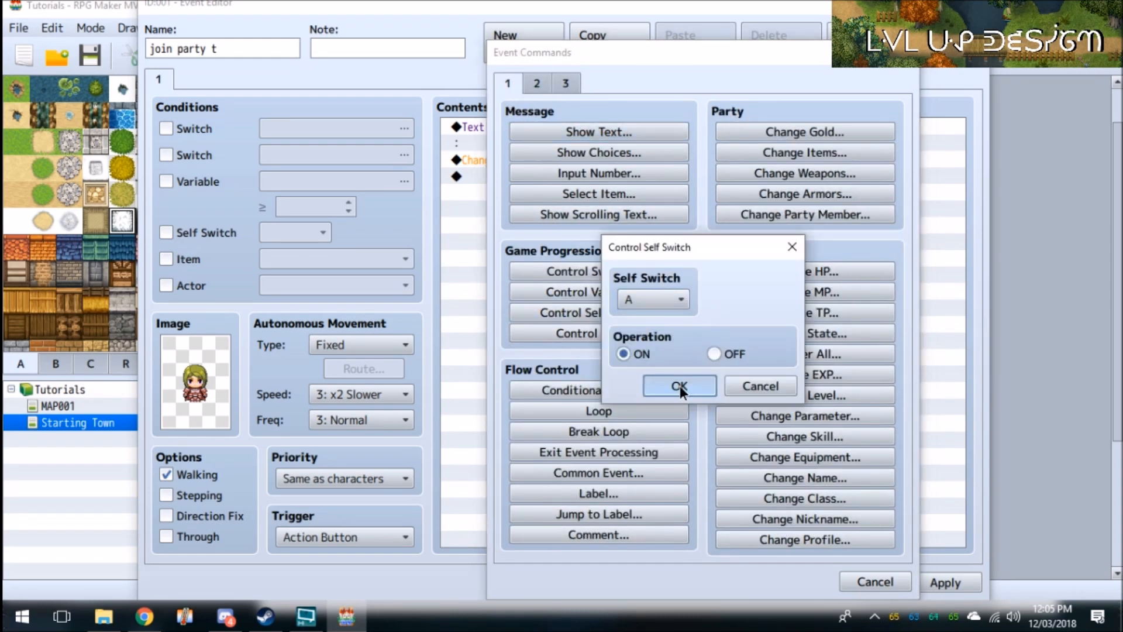
left_click(679, 384)
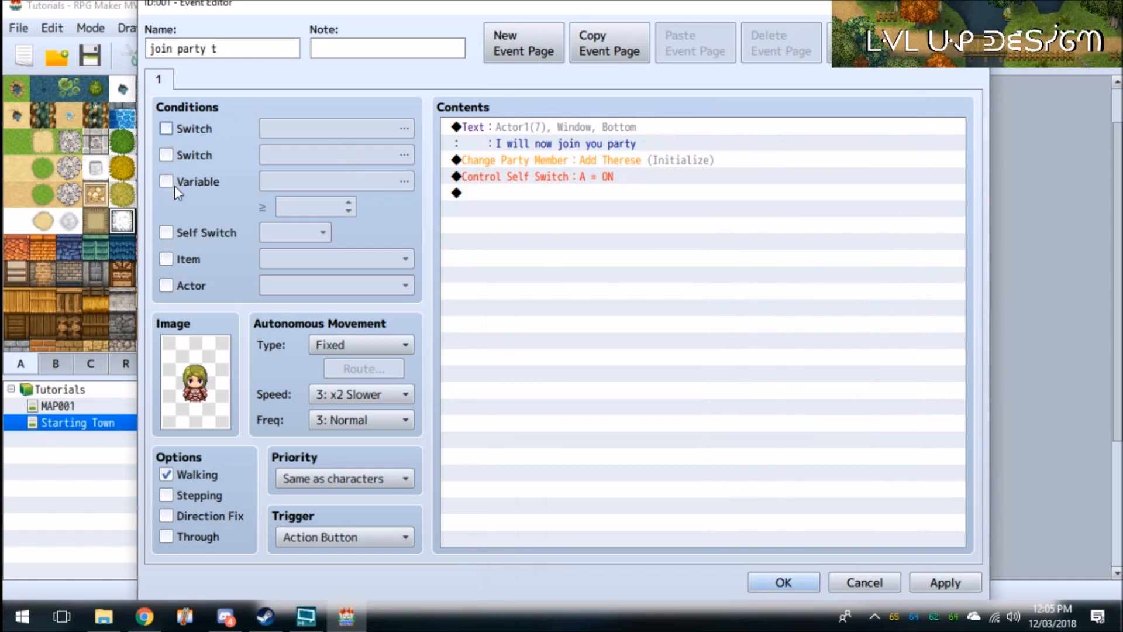
left_click(523, 42)
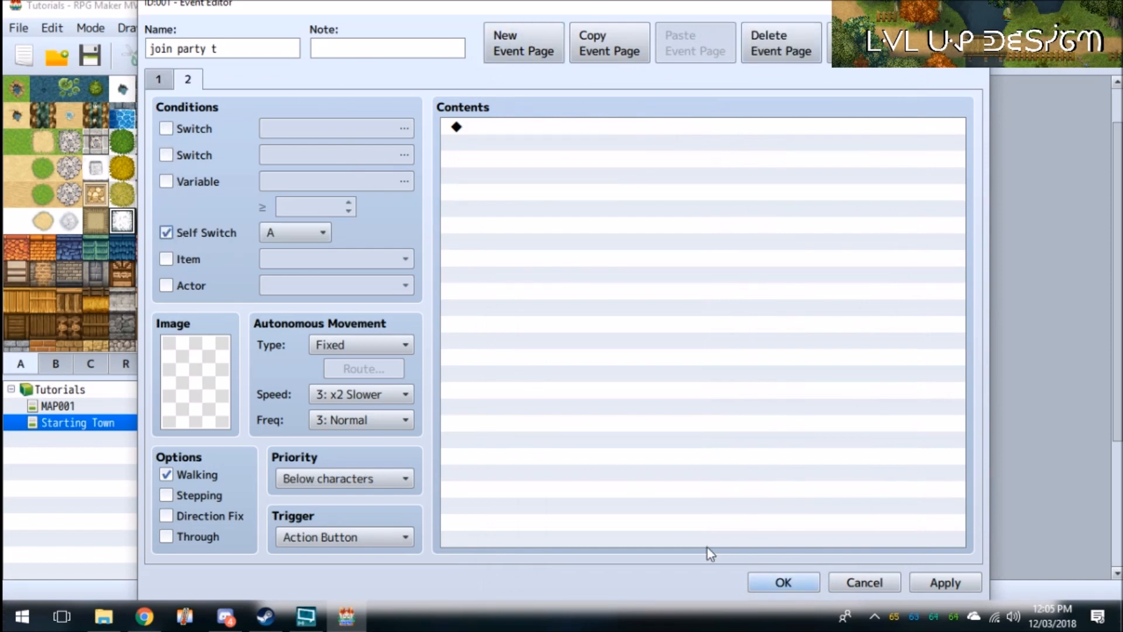
left_click(783, 581)
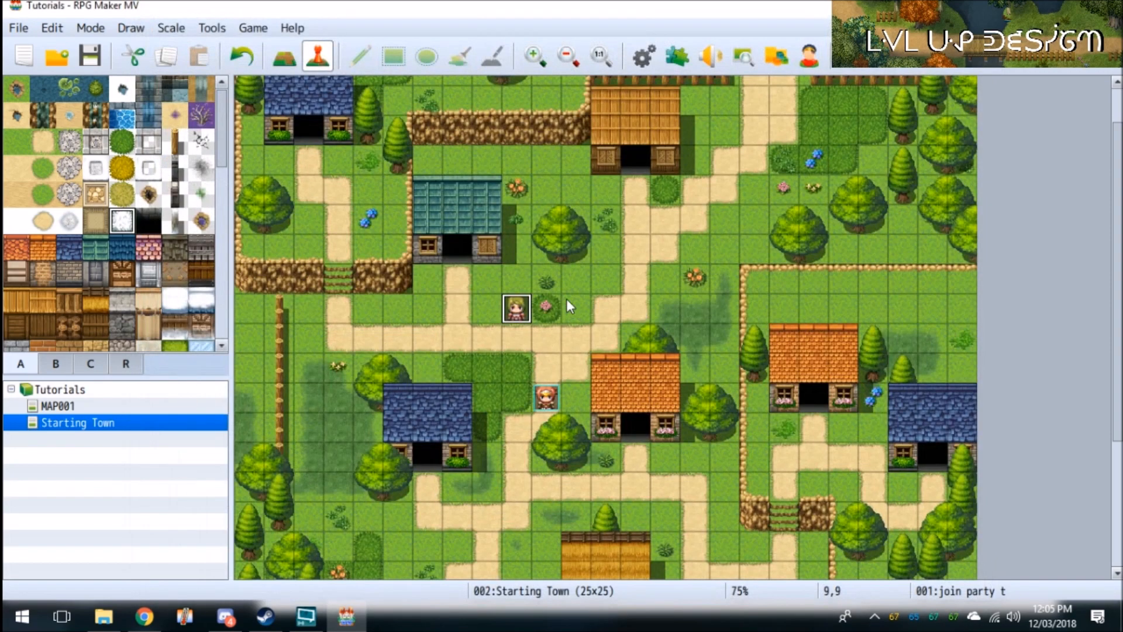
mouse_move(632, 197)
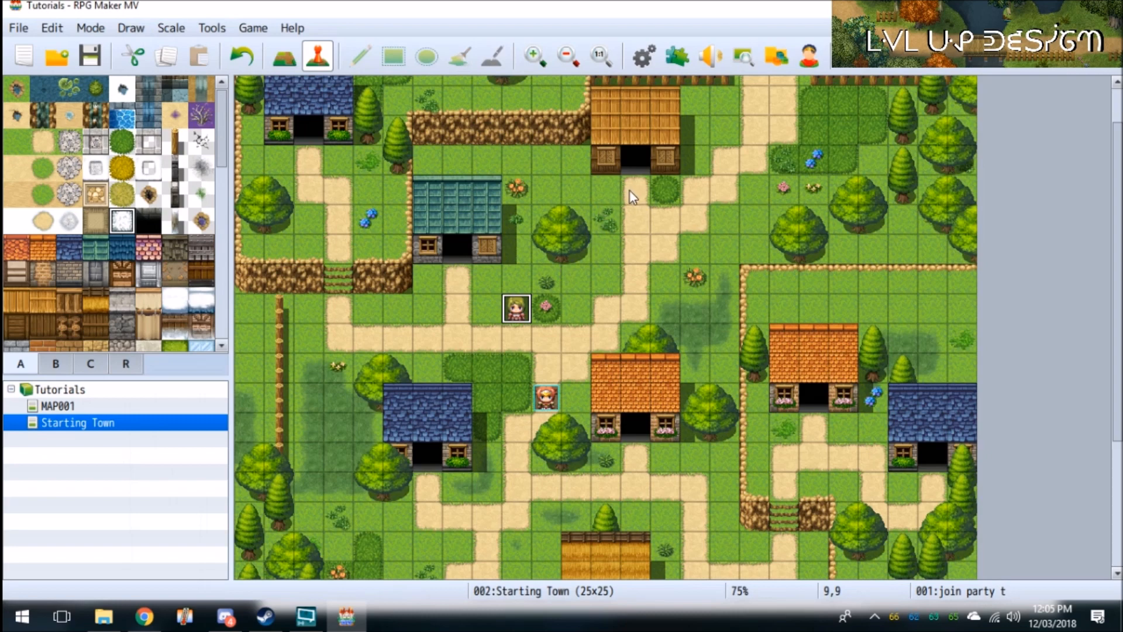
mouse_move(598, 303)
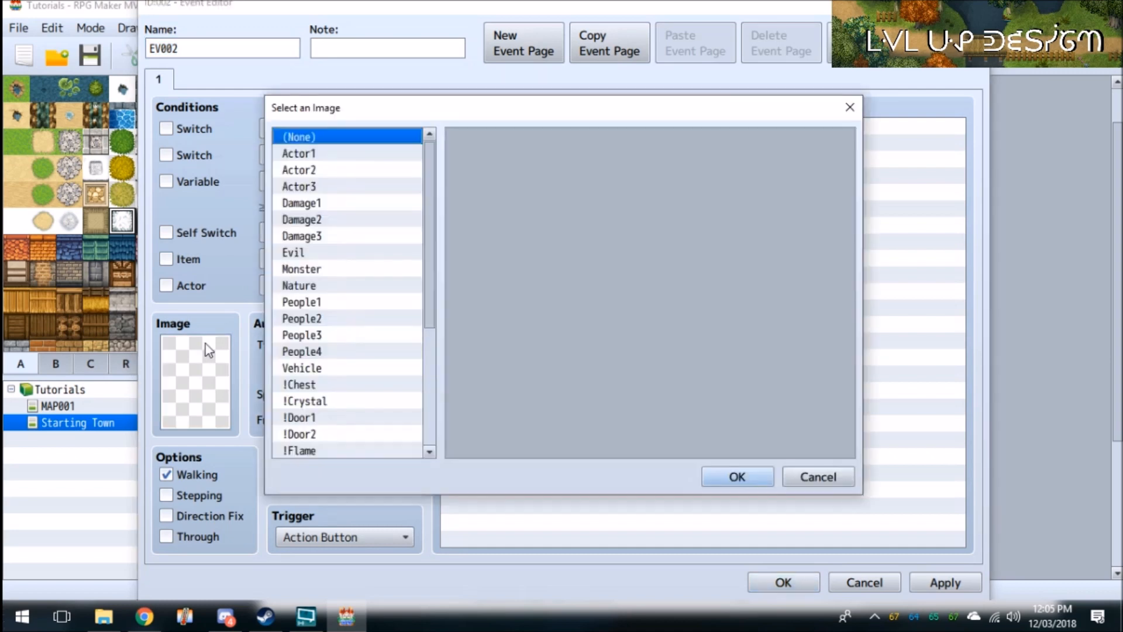
- Give the new event an Actor1 long-haired sprite and name it 'sis'
left_click(298, 152)
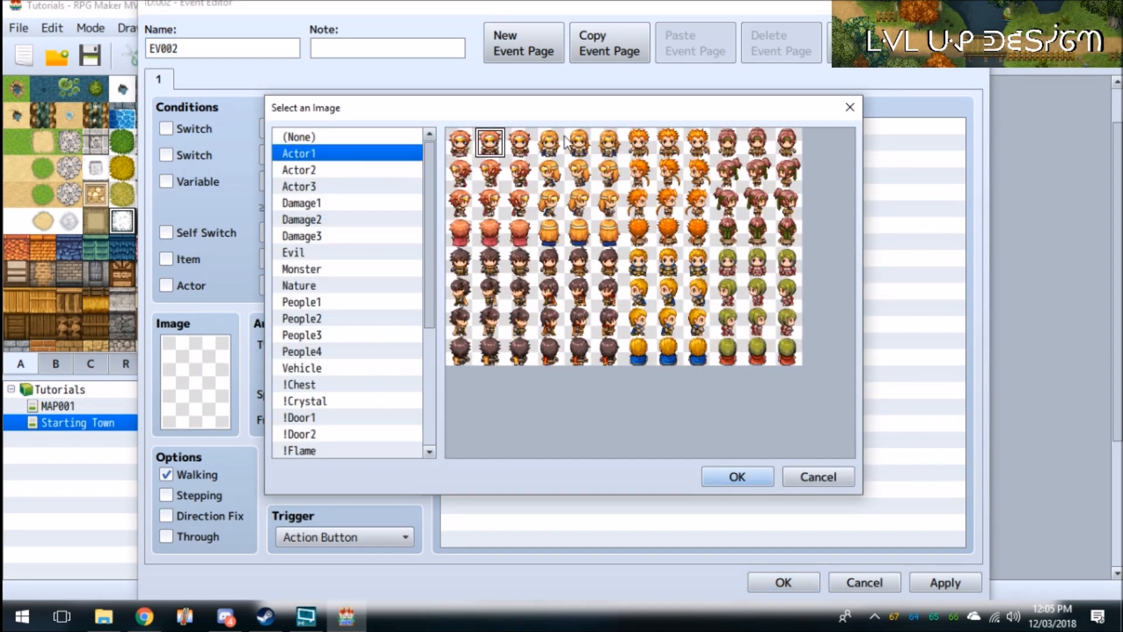
left_click(735, 476)
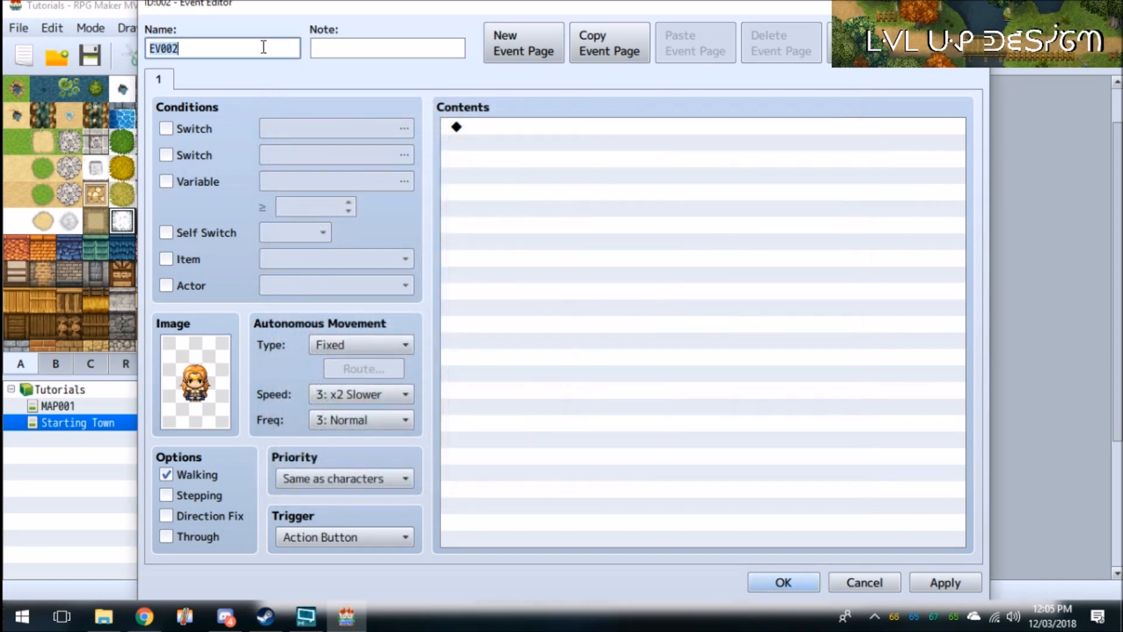
type("sis")
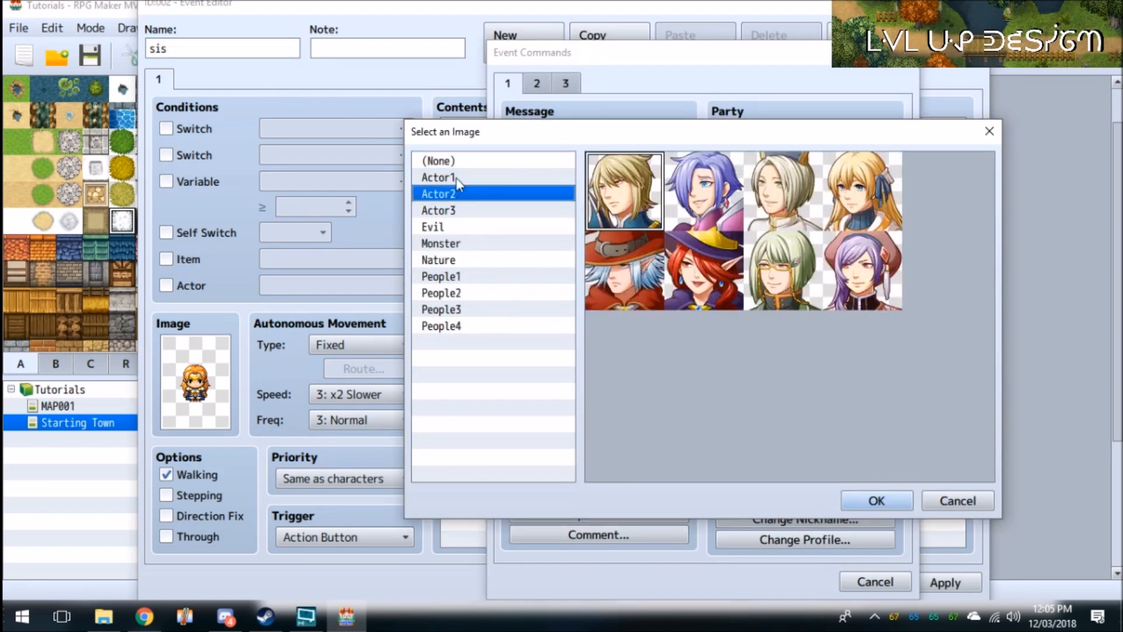
- Add a Show Text with the orange-haired Actor1 face saying 'Hey there Therese, come home.'
left_click(875, 499)
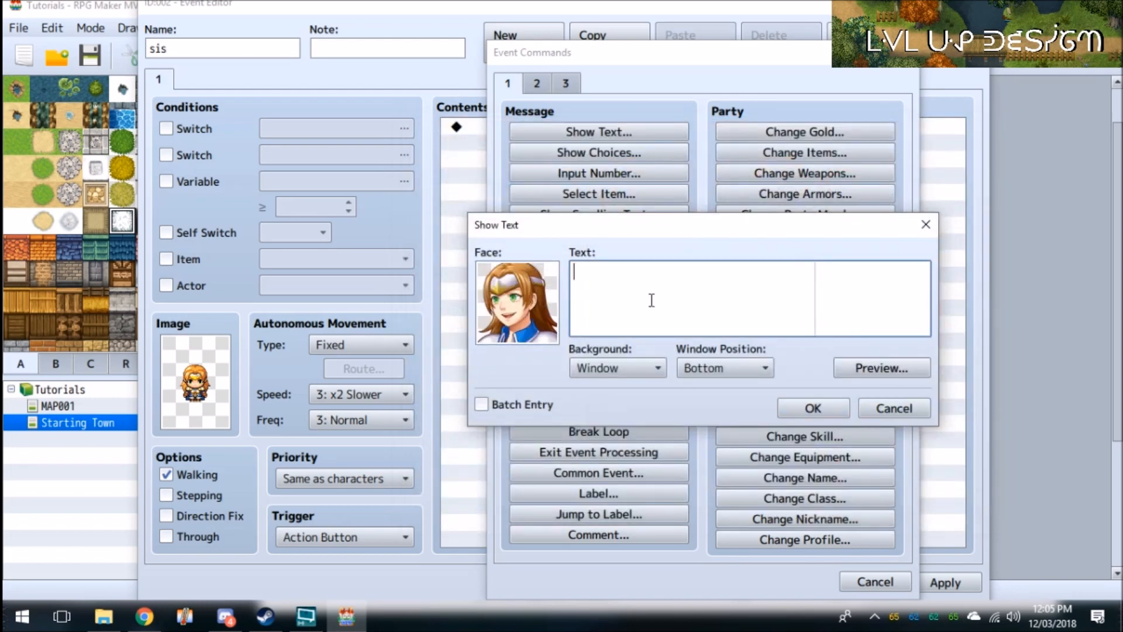
type("Hey there")
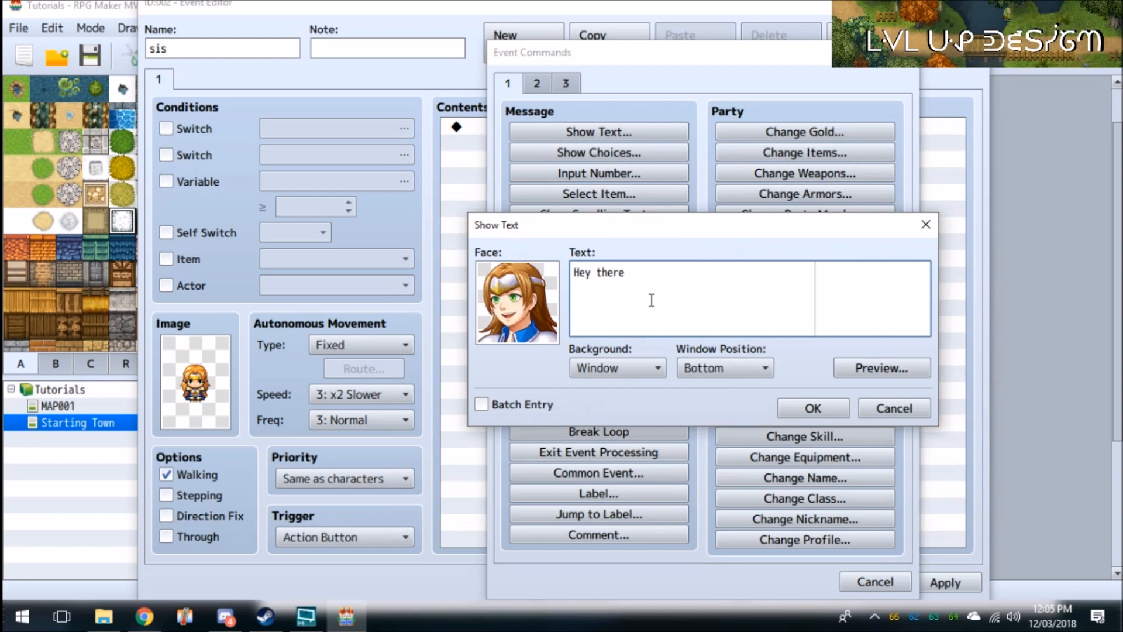
type("Th")
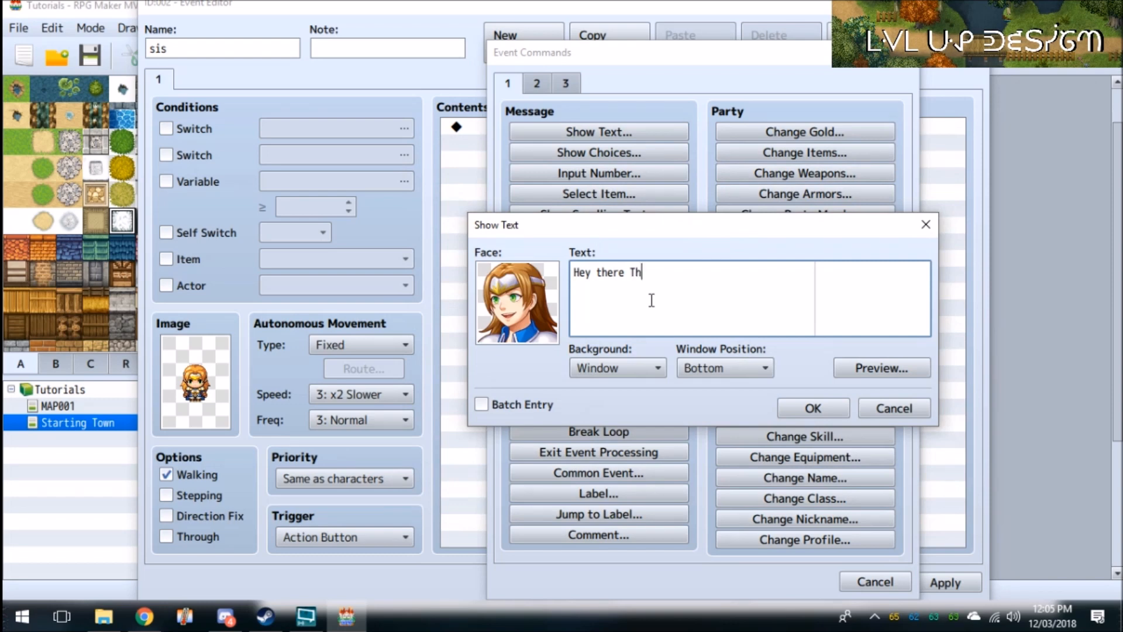
type("erese")
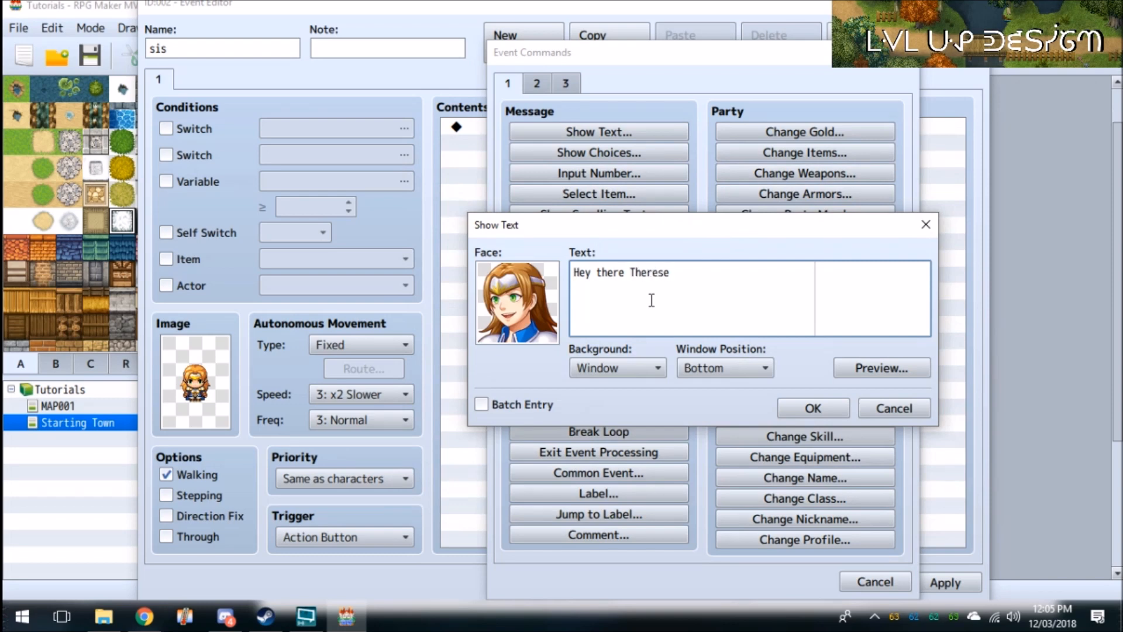
type(", come")
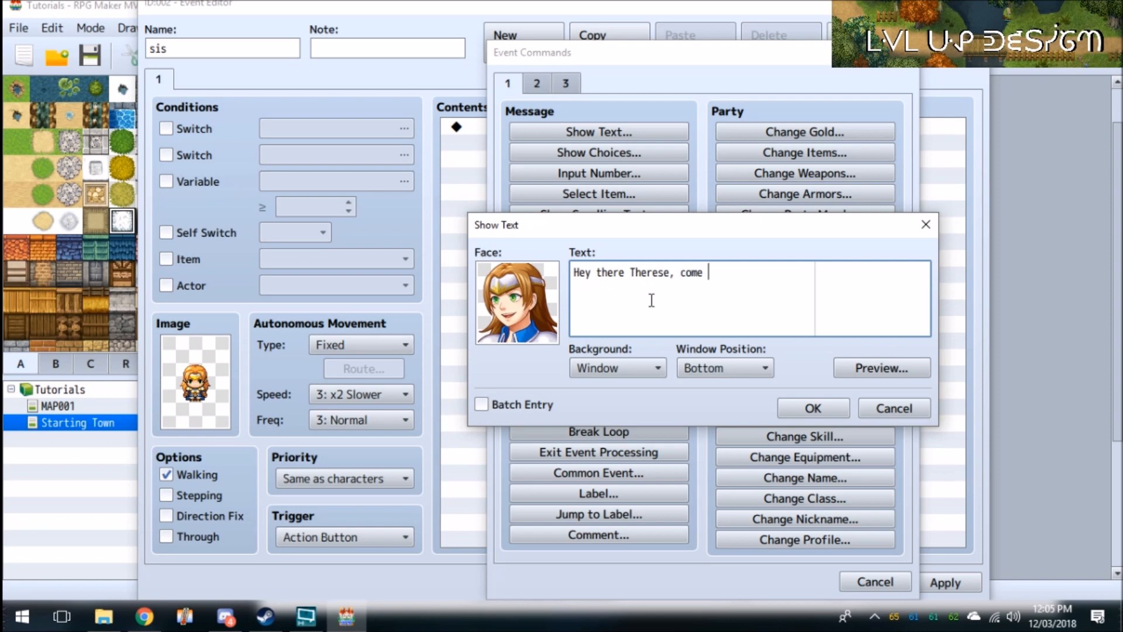
type("home.")
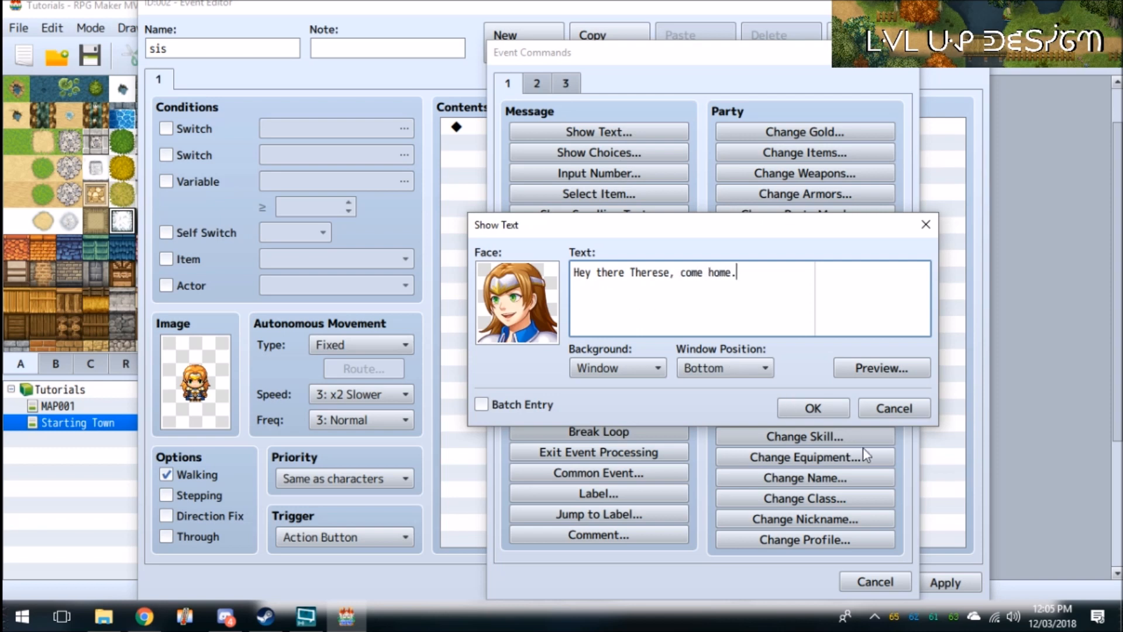
left_click(811, 407)
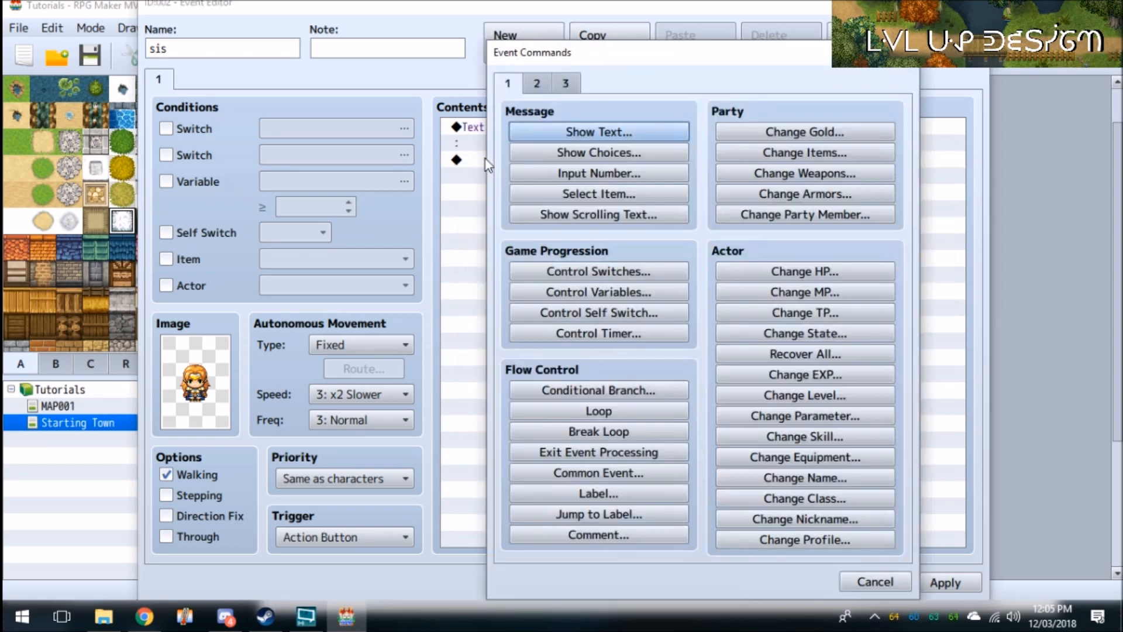
- Add a second Show Text with the blonde face replying 'Yeah sure why not.'
left_click(597, 132)
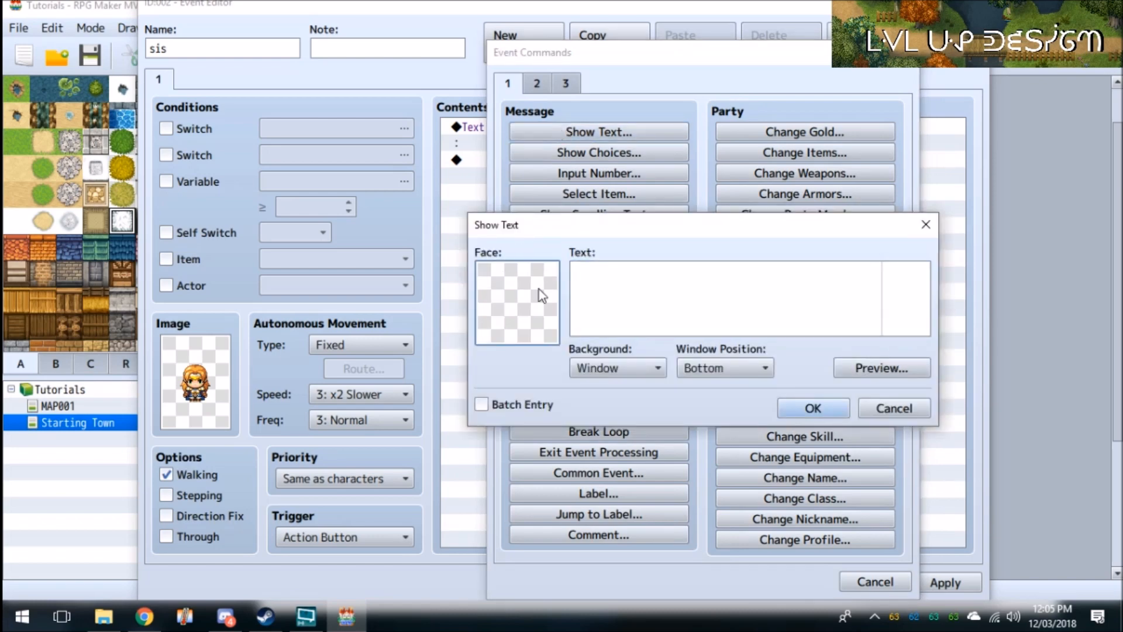
left_click(517, 301)
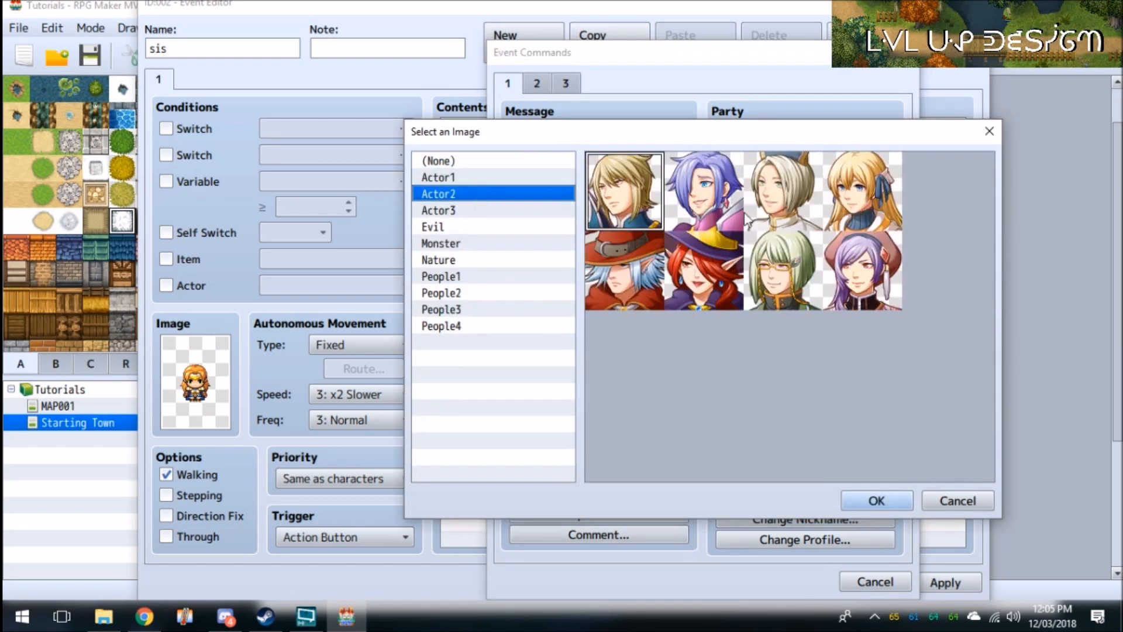
left_click(875, 499)
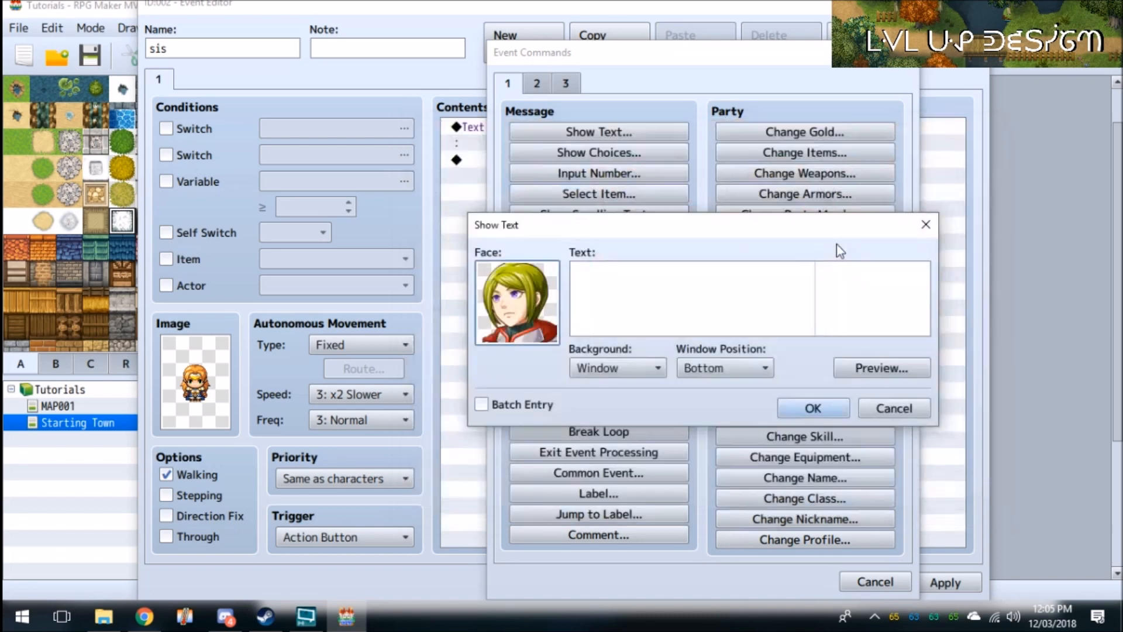
type("Yeah sure wh")
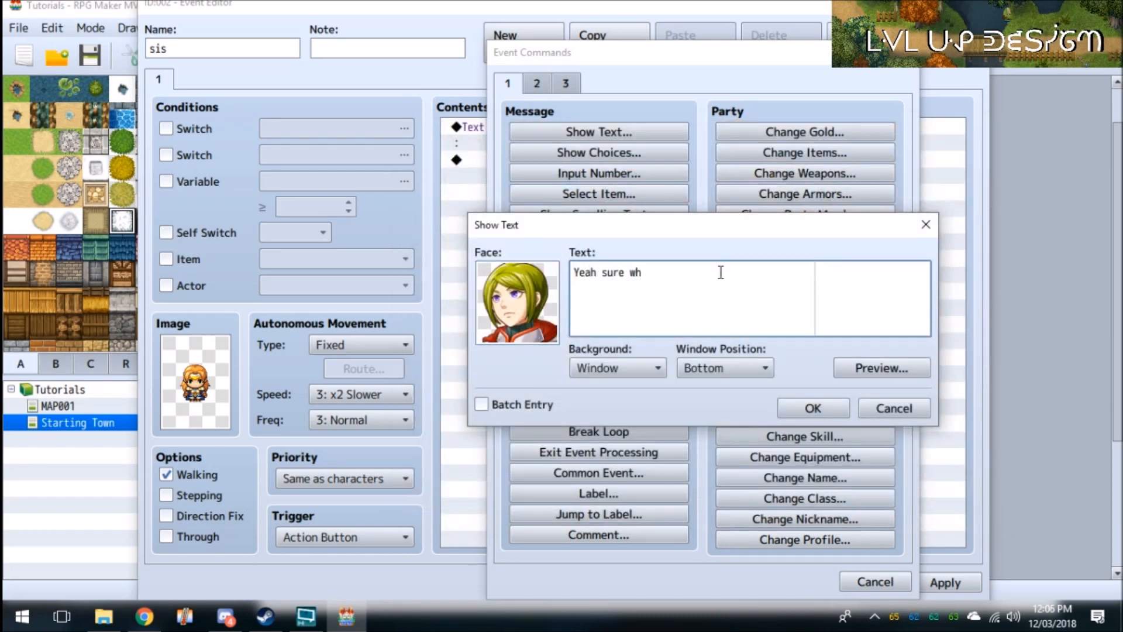
type("y not.")
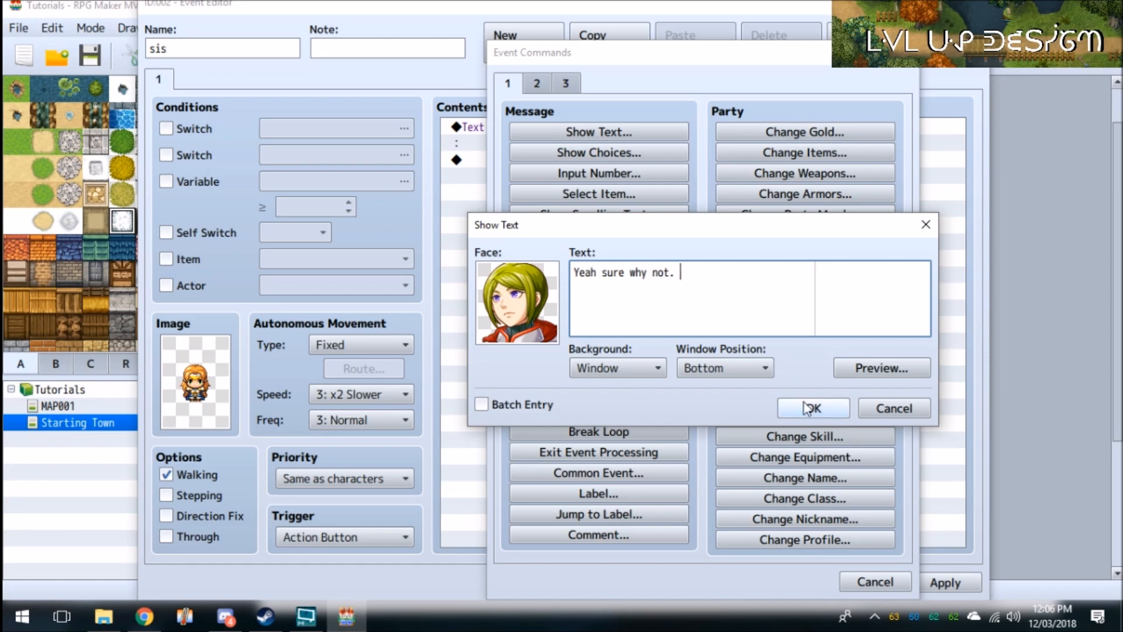
left_click(813, 408)
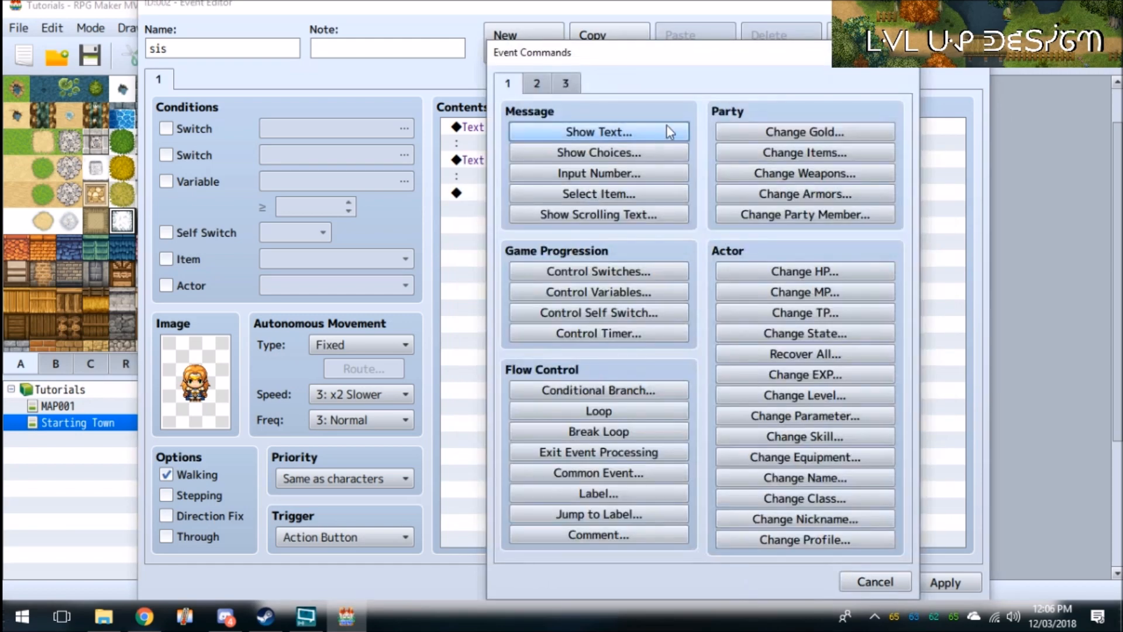
- Add a Change Party Member command removing Therese
left_click(805, 214)
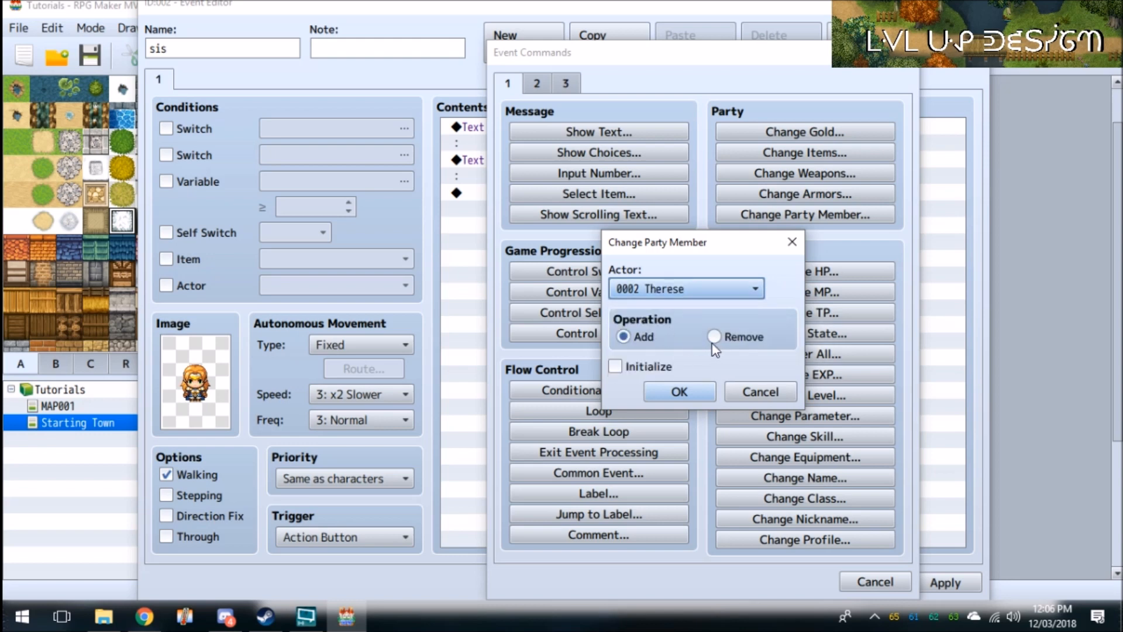
left_click(713, 336)
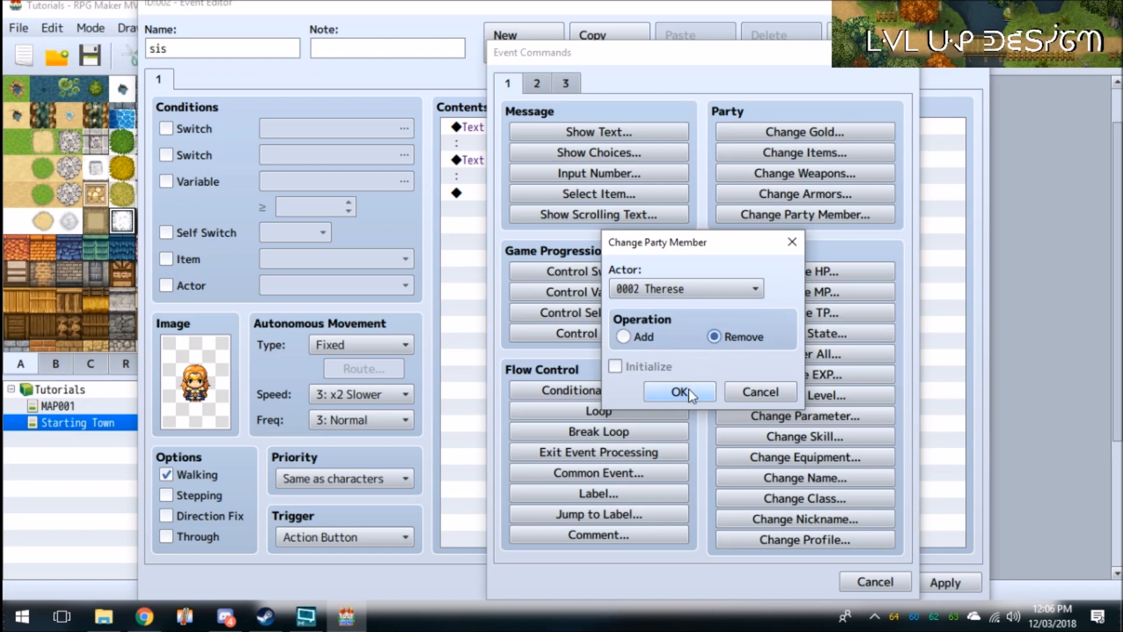
left_click(679, 392)
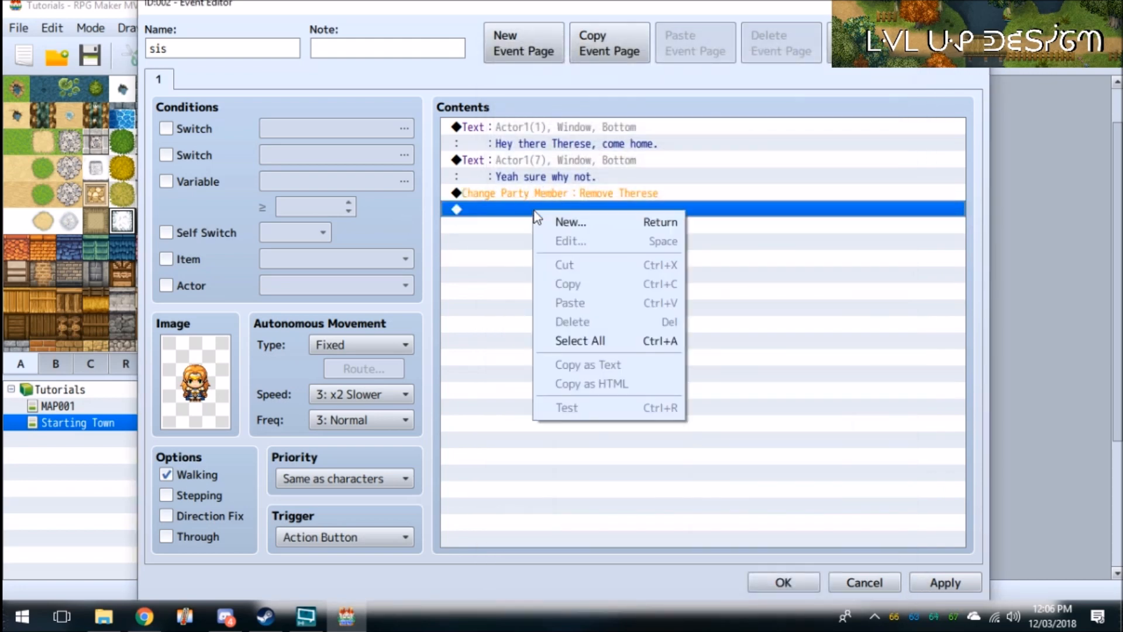
mouse_move(600, 74)
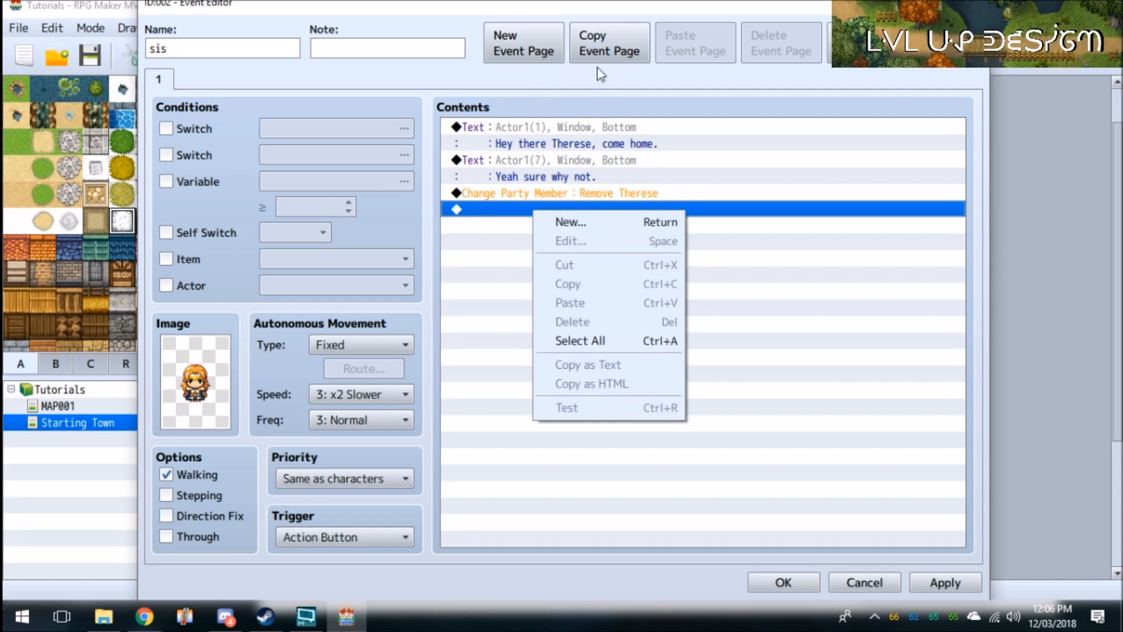
- Browse the Event Commands groups for a fourth command after the removal
left_click(569, 222)
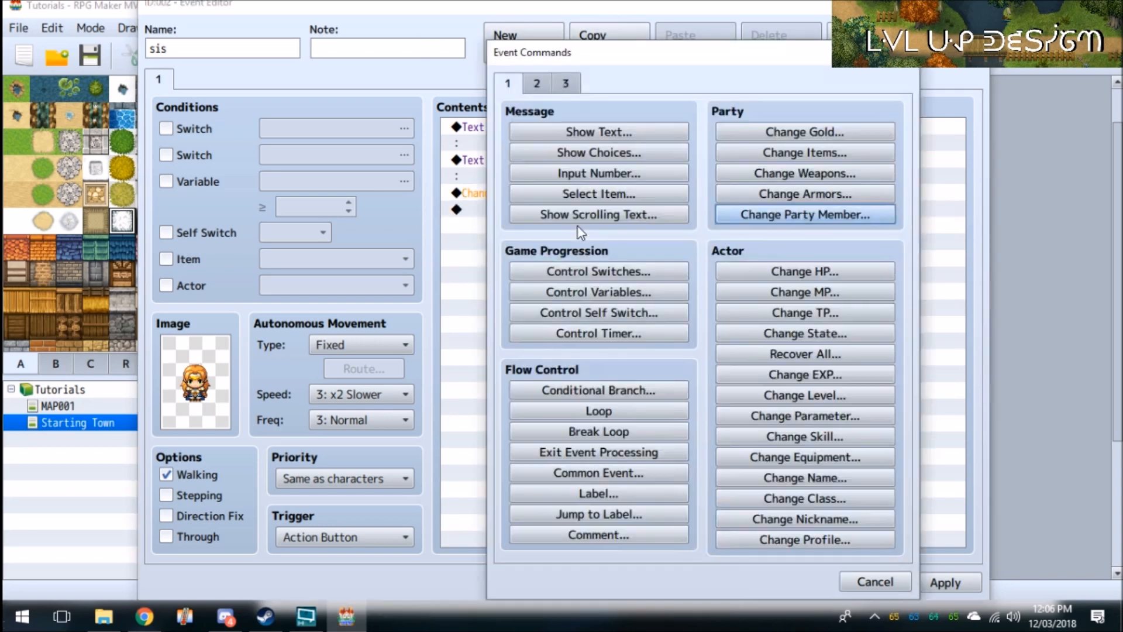
left_click(536, 83)
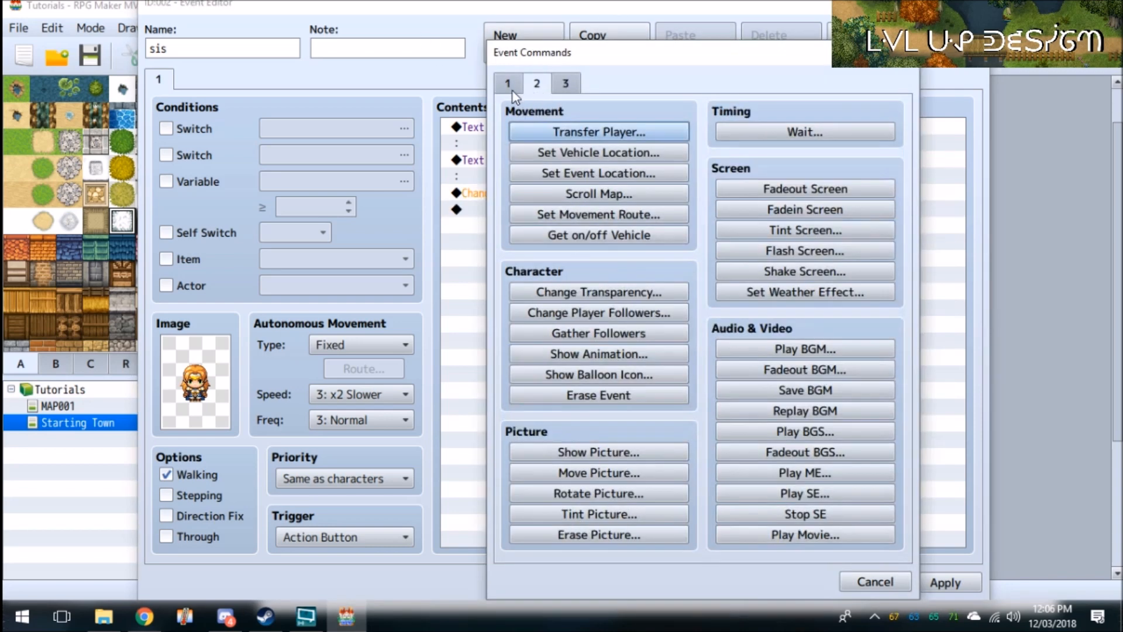
mouse_move(598, 214)
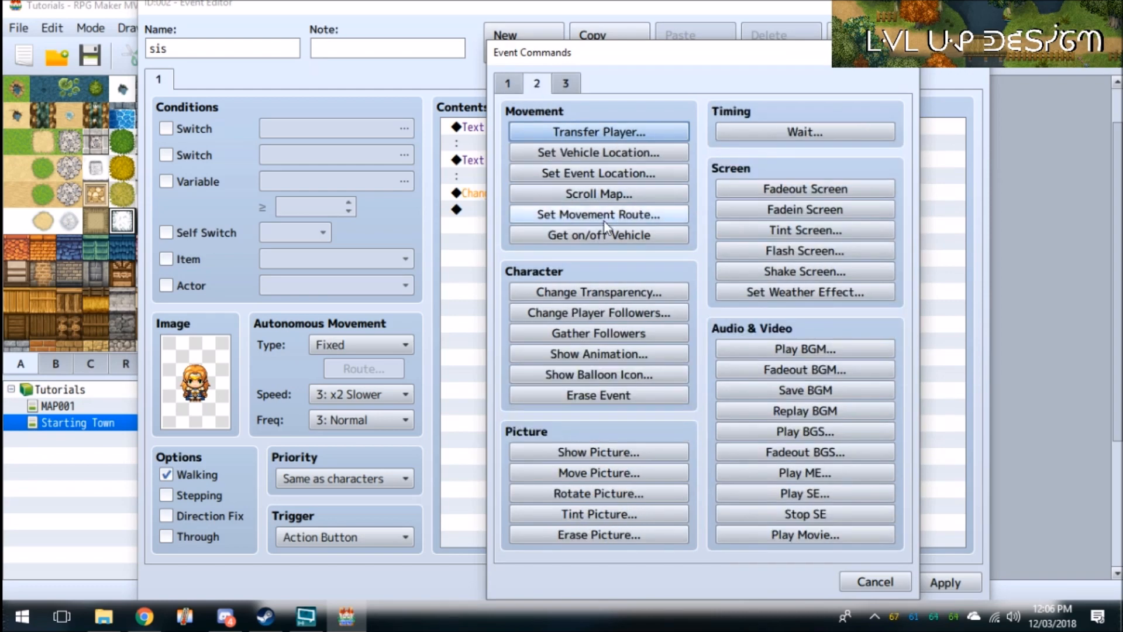
left_click(508, 83)
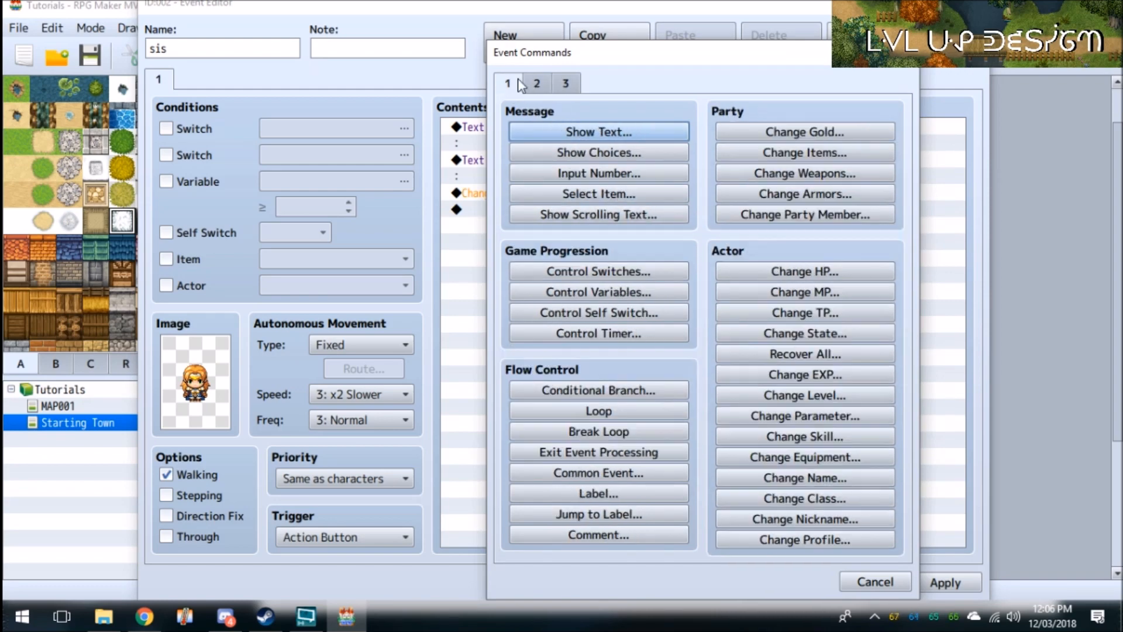
mouse_move(598, 312)
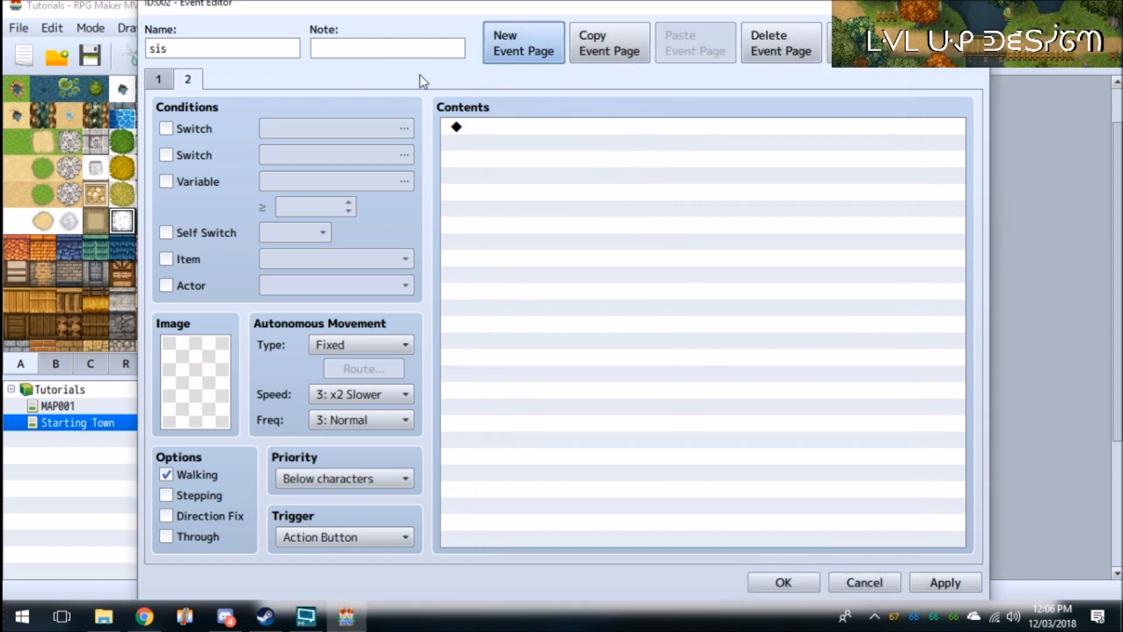
- Give the second page an Actor1 character sprite
left_click(196, 379)
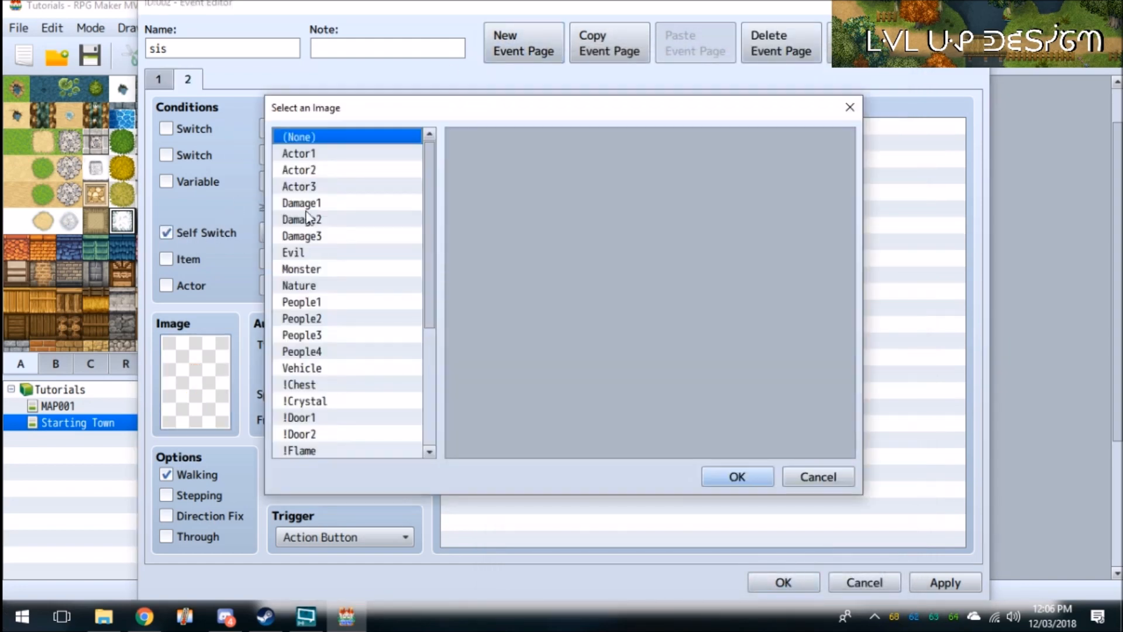
left_click(298, 152)
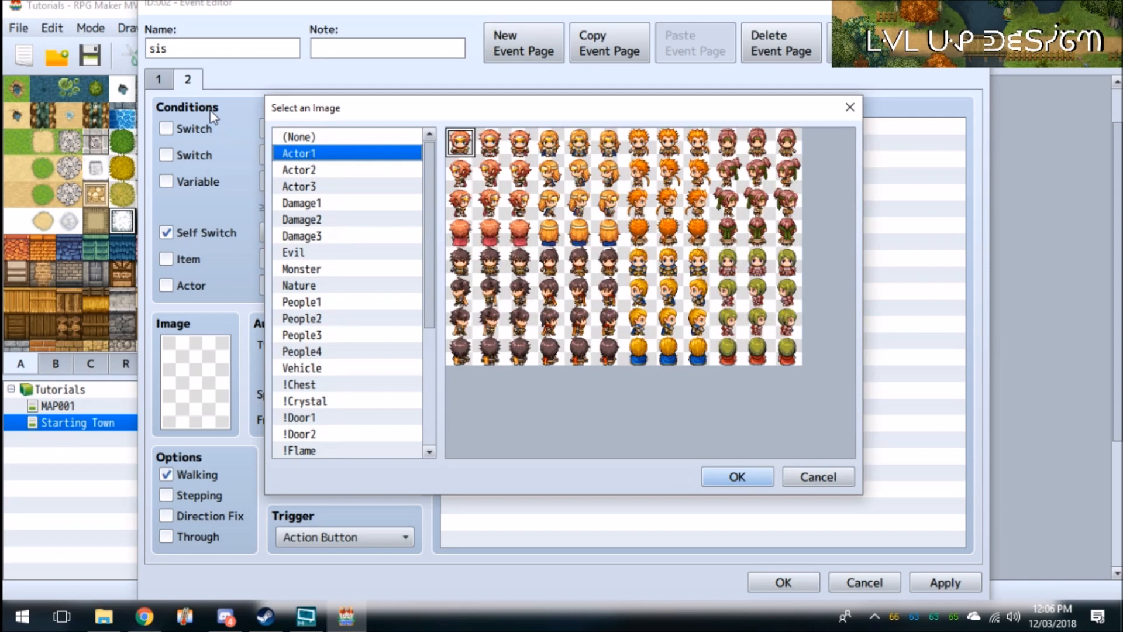
mouse_move(717, 273)
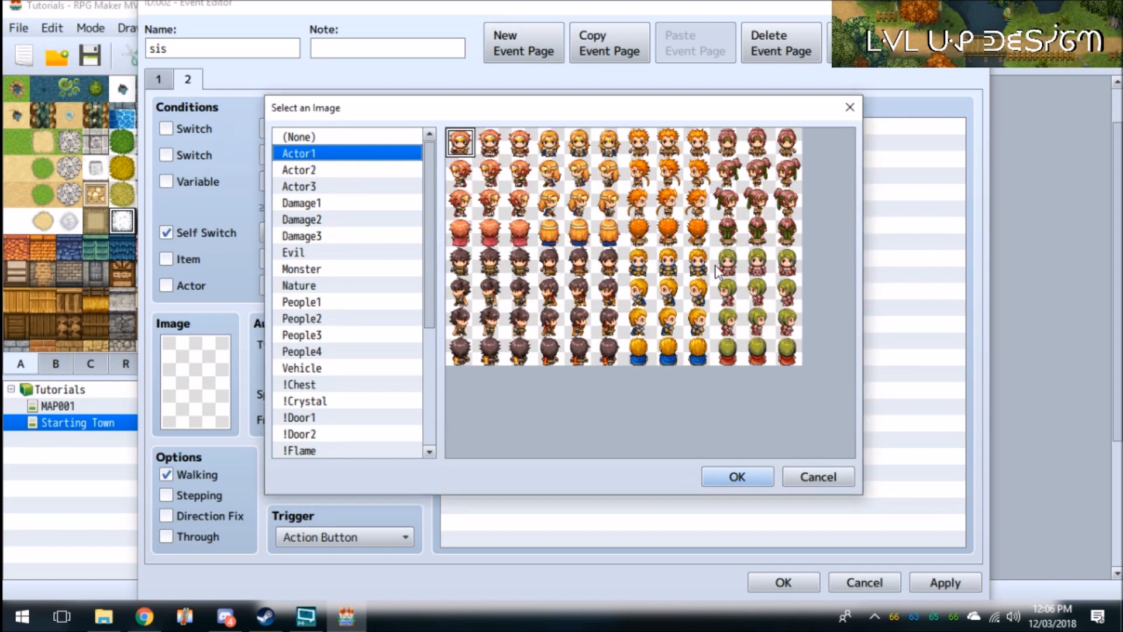
left_click(736, 476)
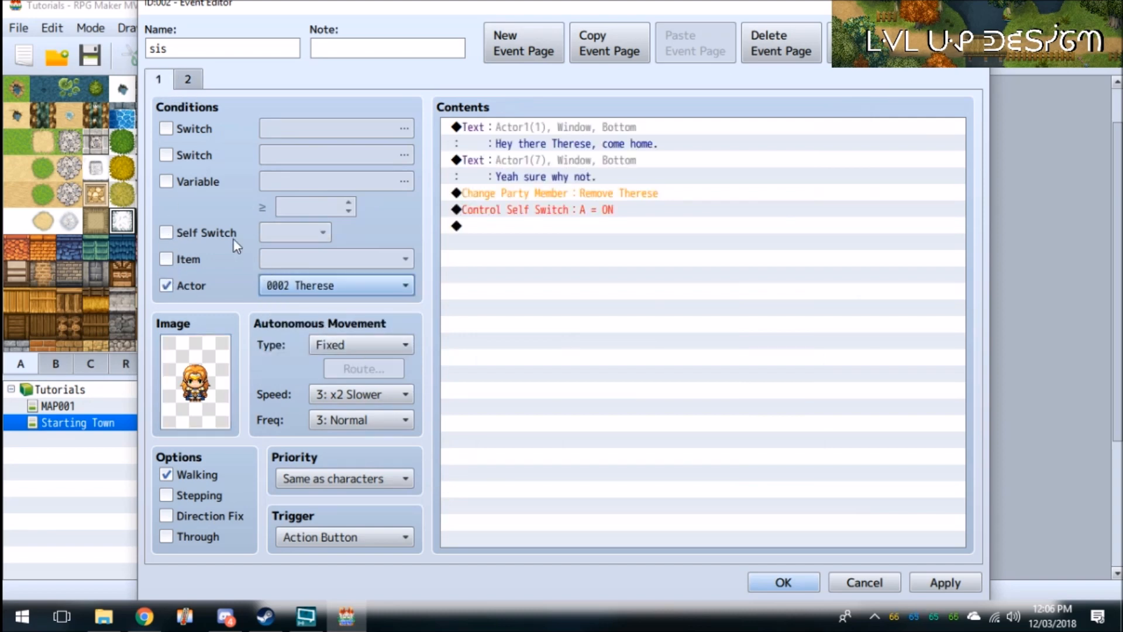
mouse_move(208, 98)
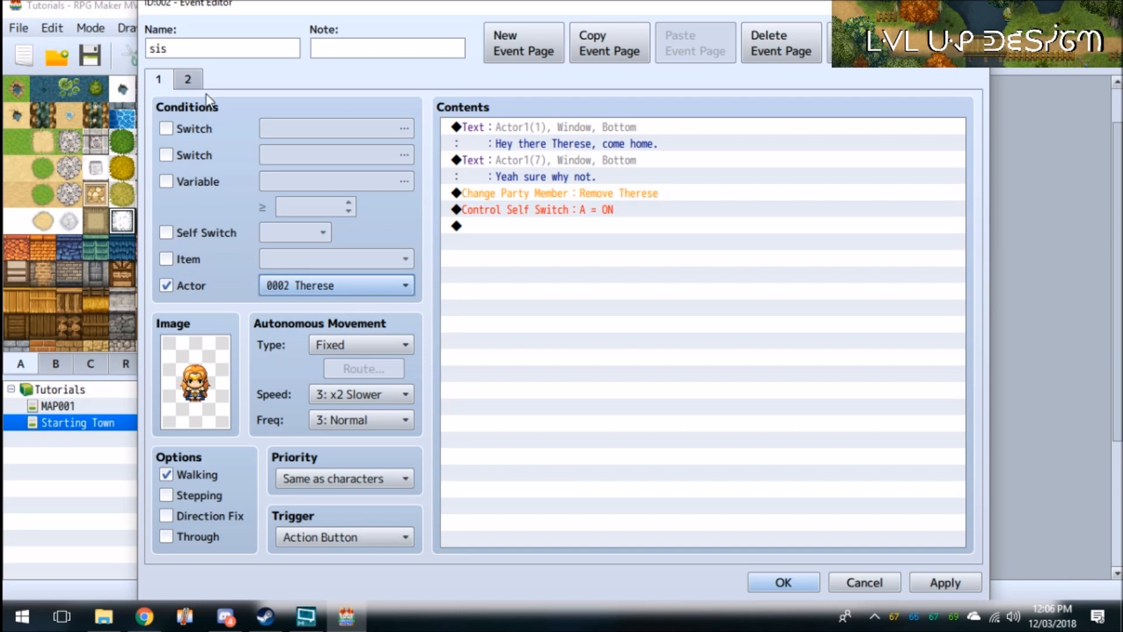
- Require Self Switch A on page 2 and save the sis event
left_click(187, 78)
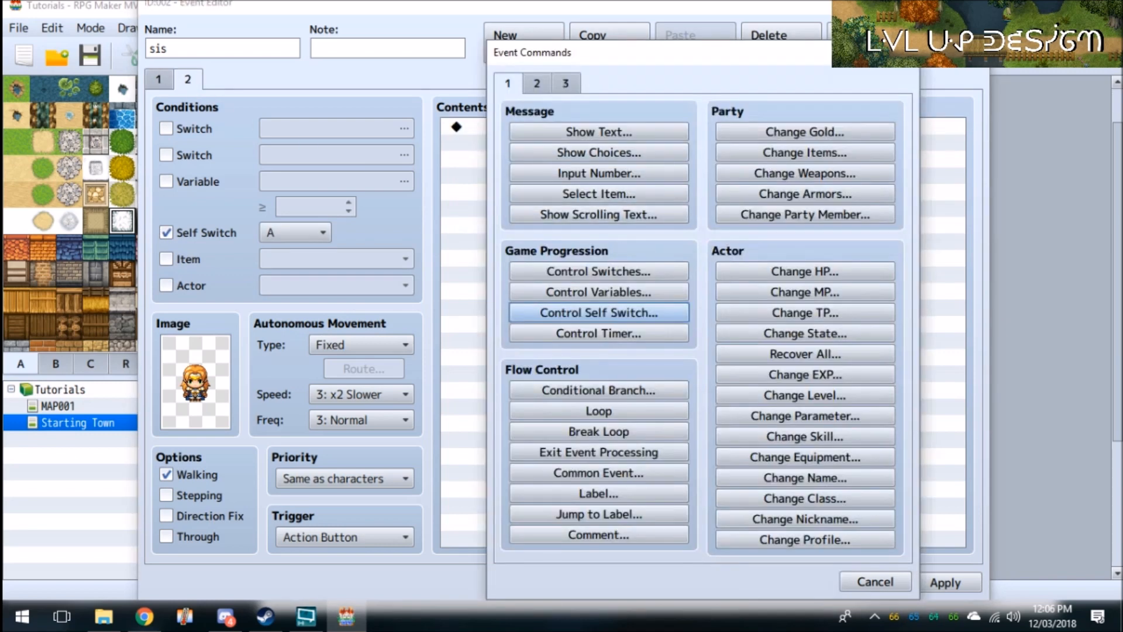
left_click(863, 581)
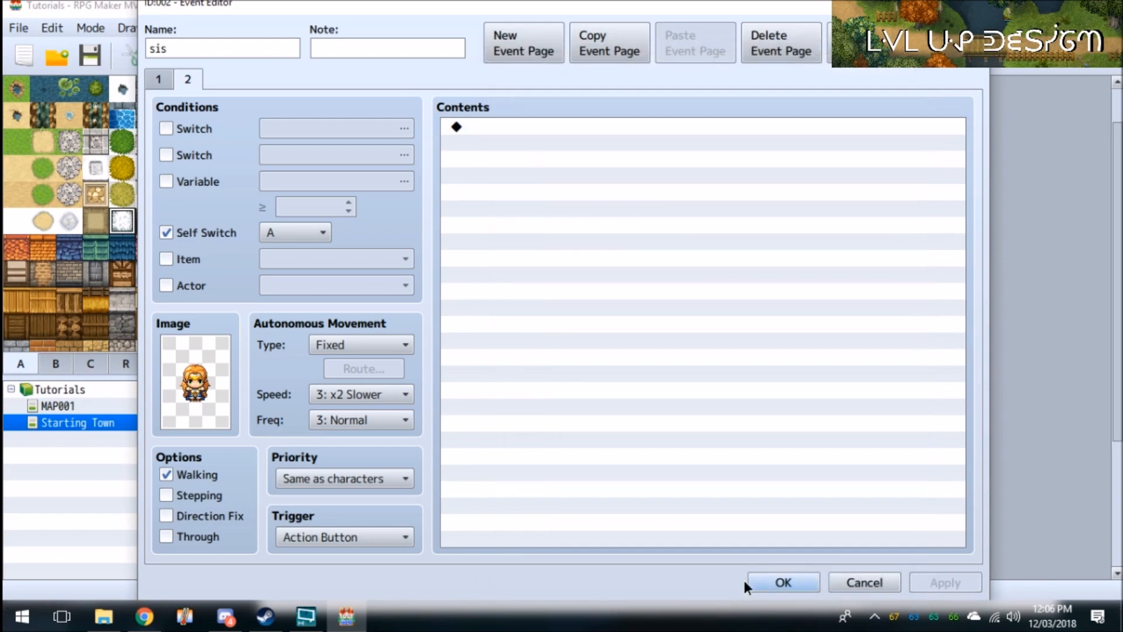
left_click(783, 582)
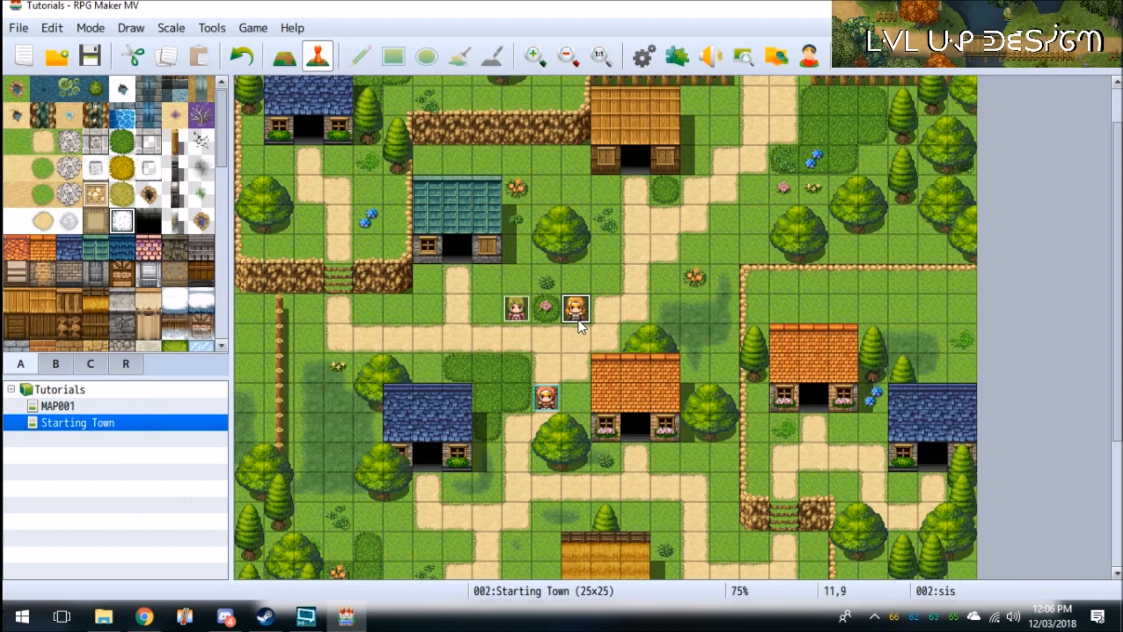
- On the sis event's page 2, add a message 'Have her' with the brown-haired face
double_click(576, 307)
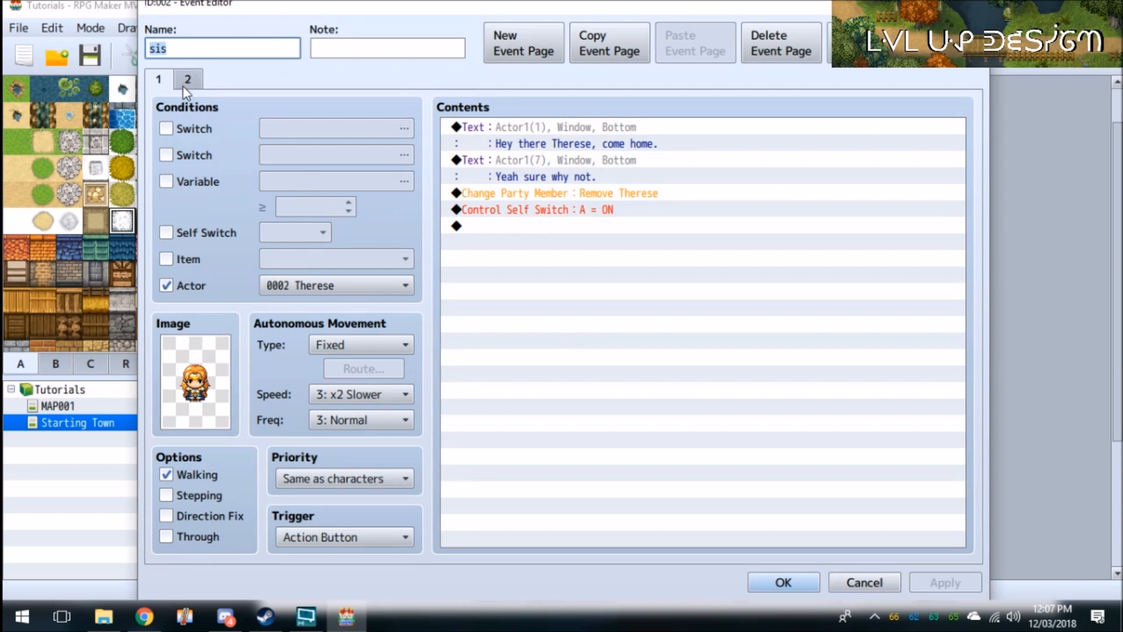
mouse_move(226, 108)
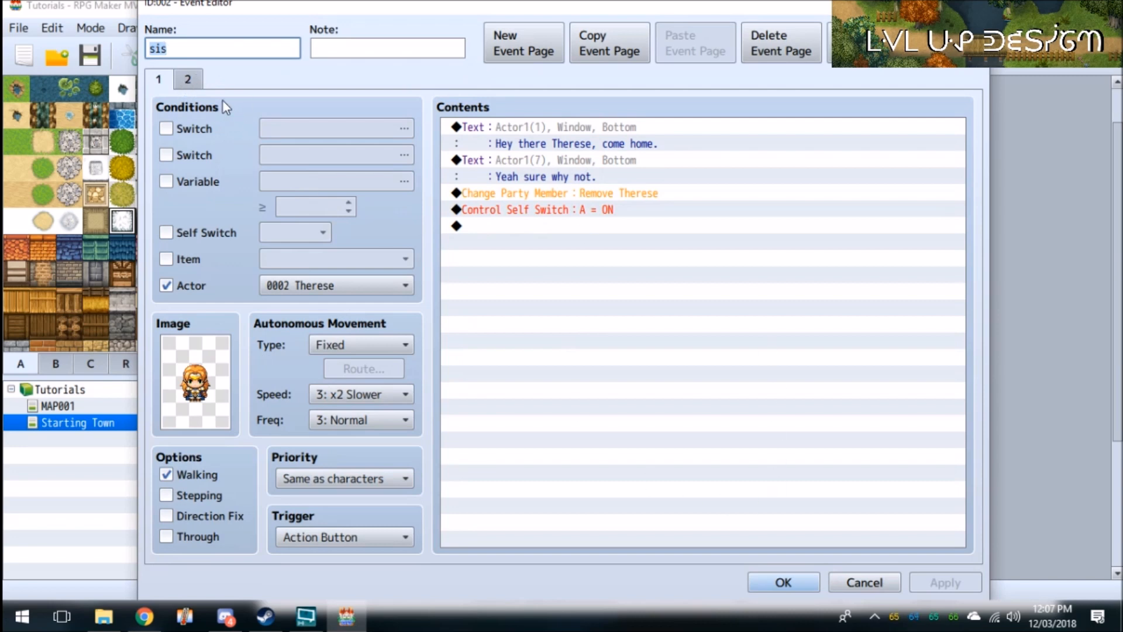
left_click(187, 78)
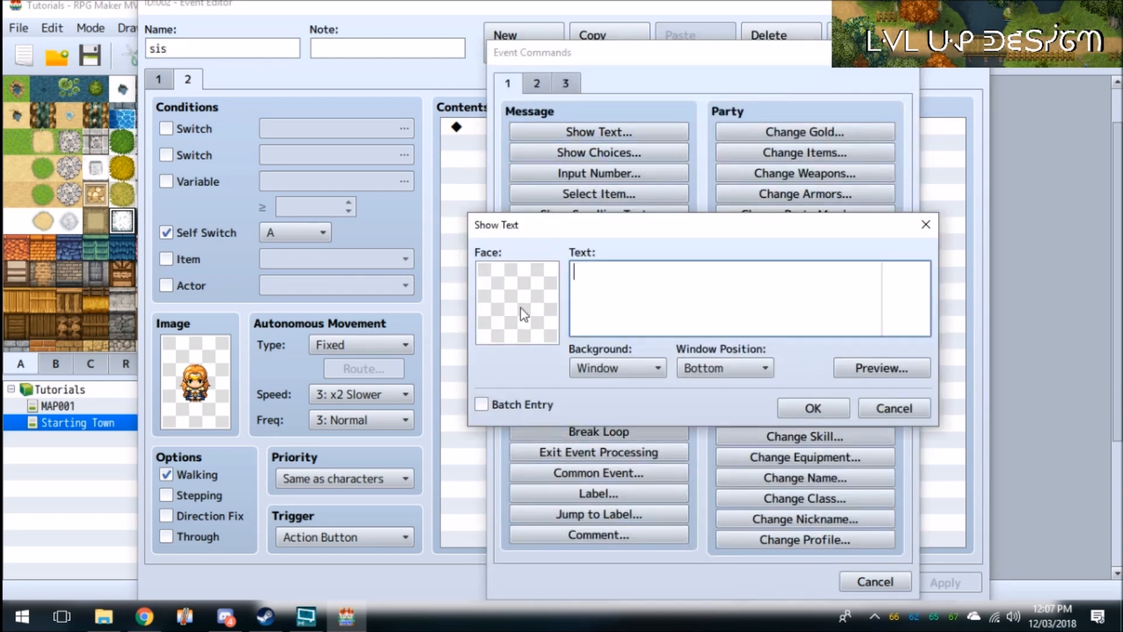
left_click(517, 302)
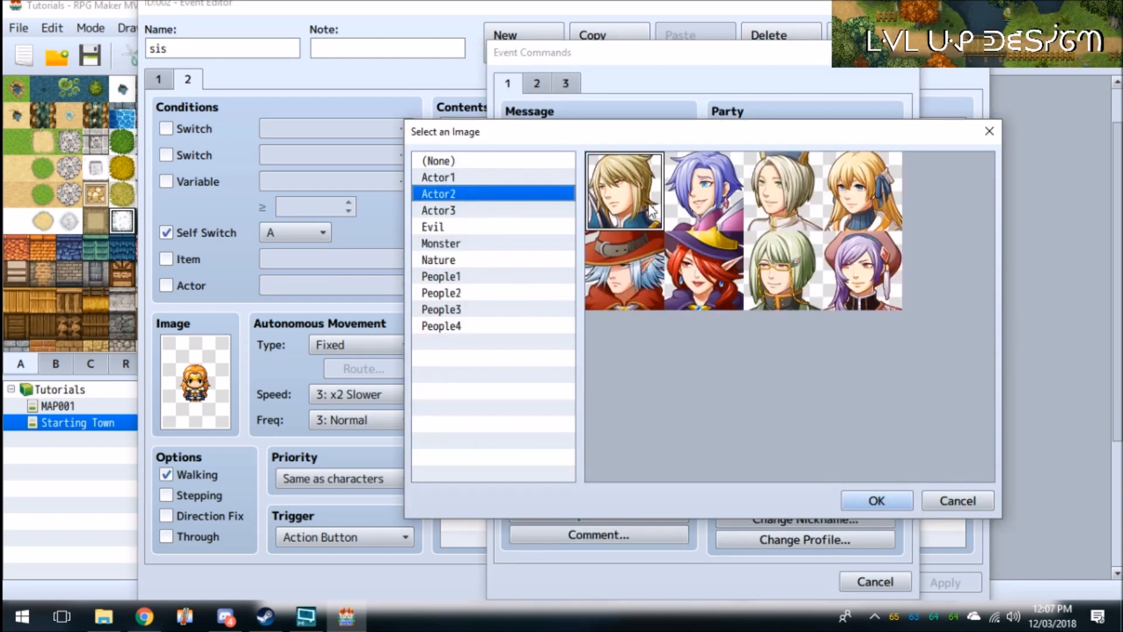
left_click(875, 500)
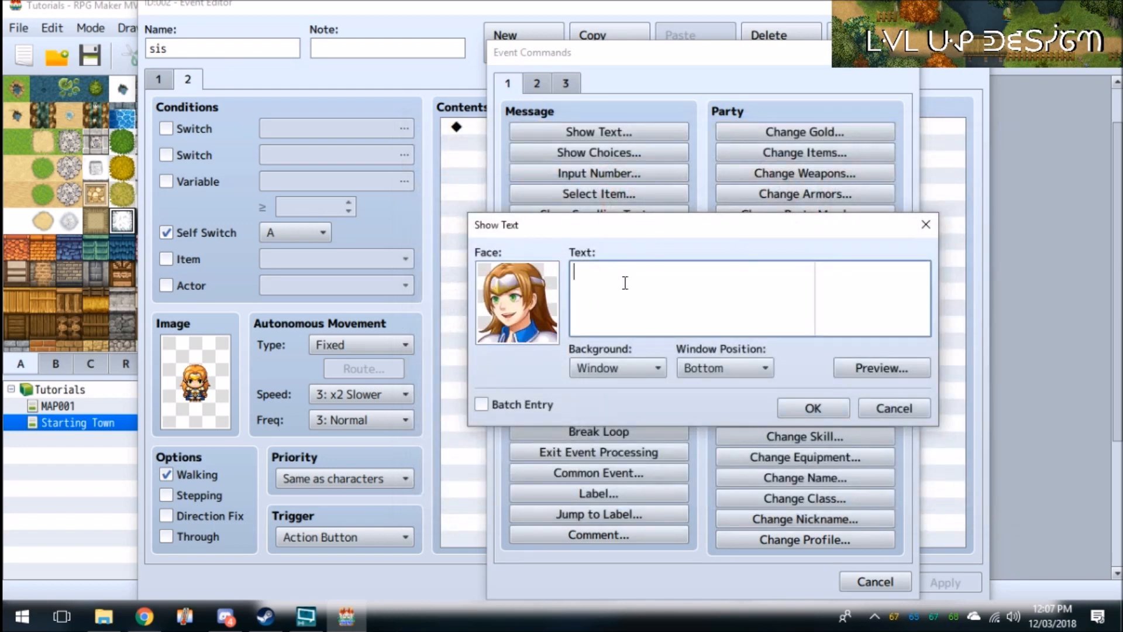
type("Have her")
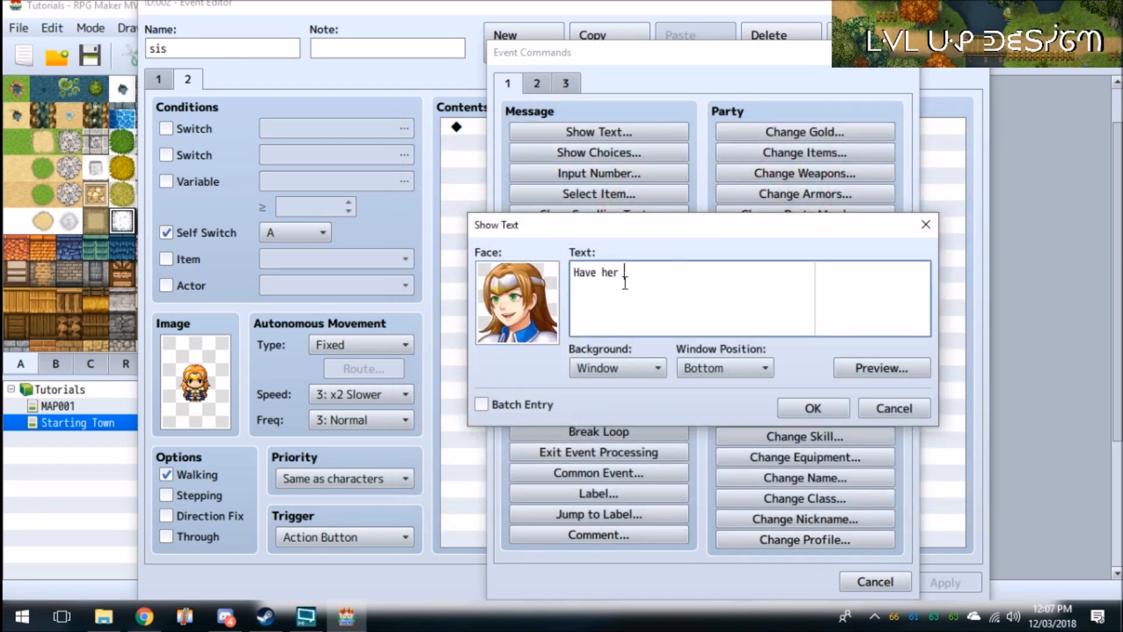
left_click(811, 407)
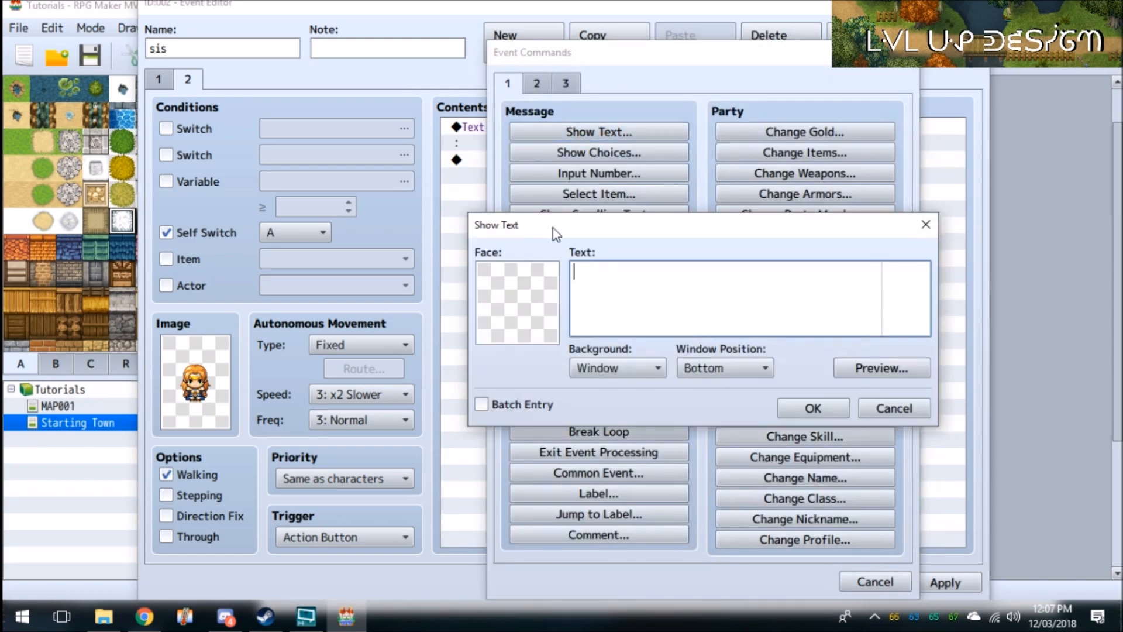
- Compose a reply 'Okay.' with the red-haired face portrait
left_click(516, 302)
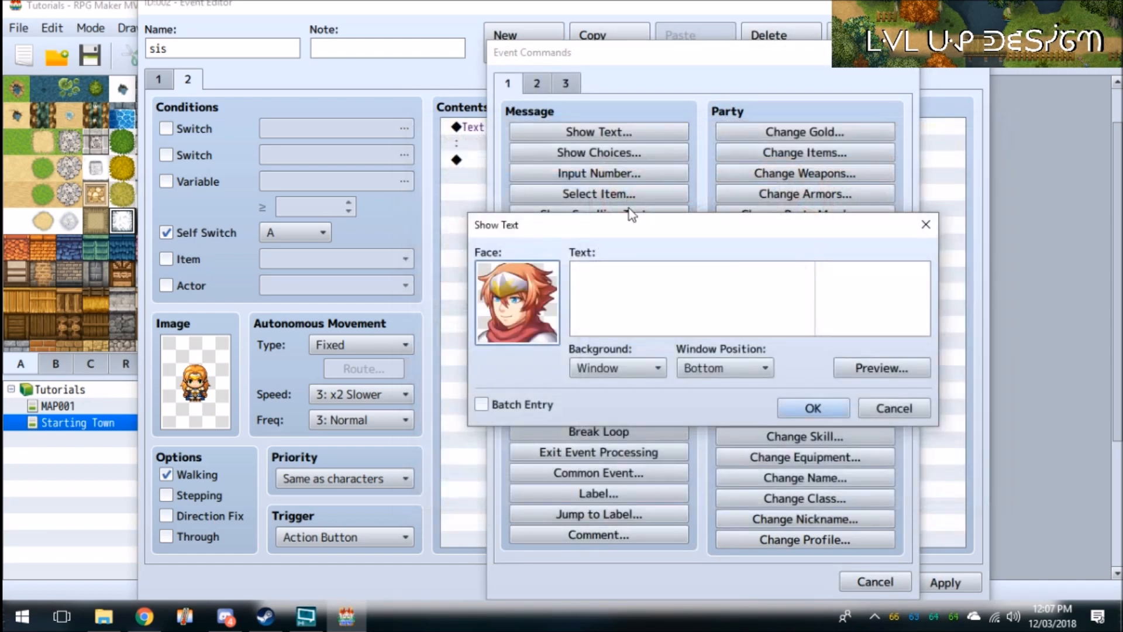
type("Okay")
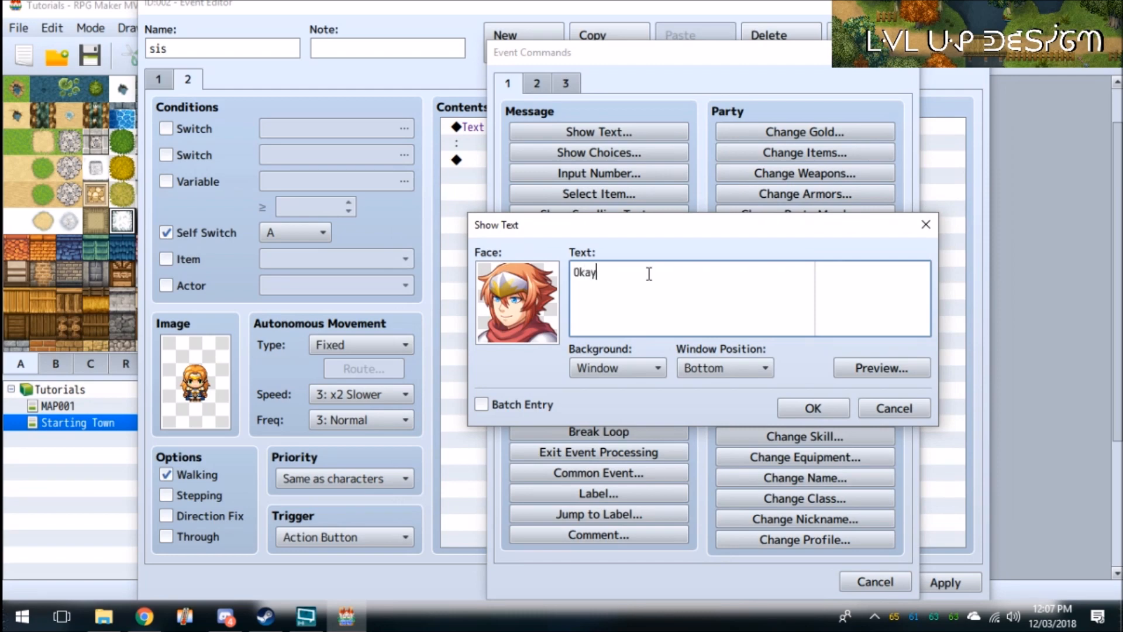
type(".")
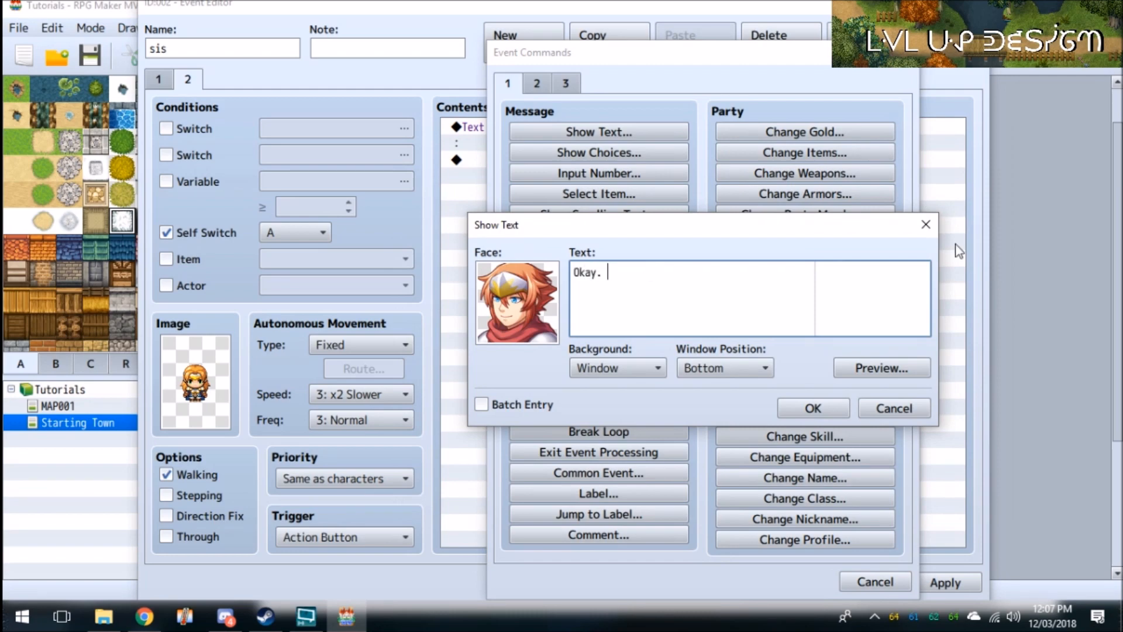
- Confirm the reply and add a Change Party Member command choosing Therese to add
left_click(812, 408)
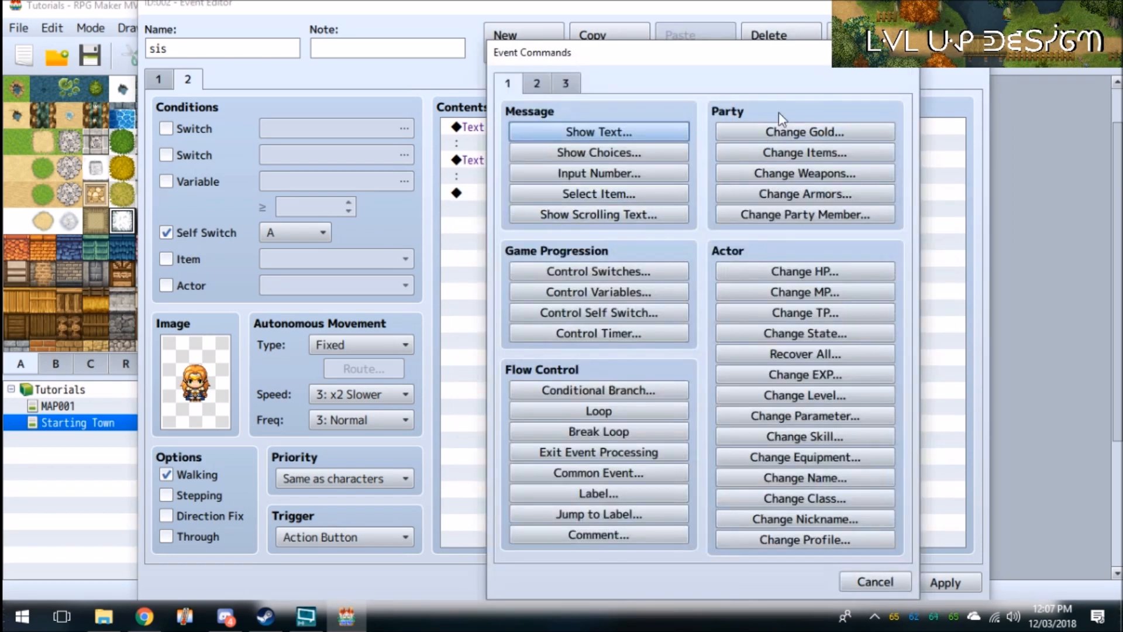
left_click(537, 83)
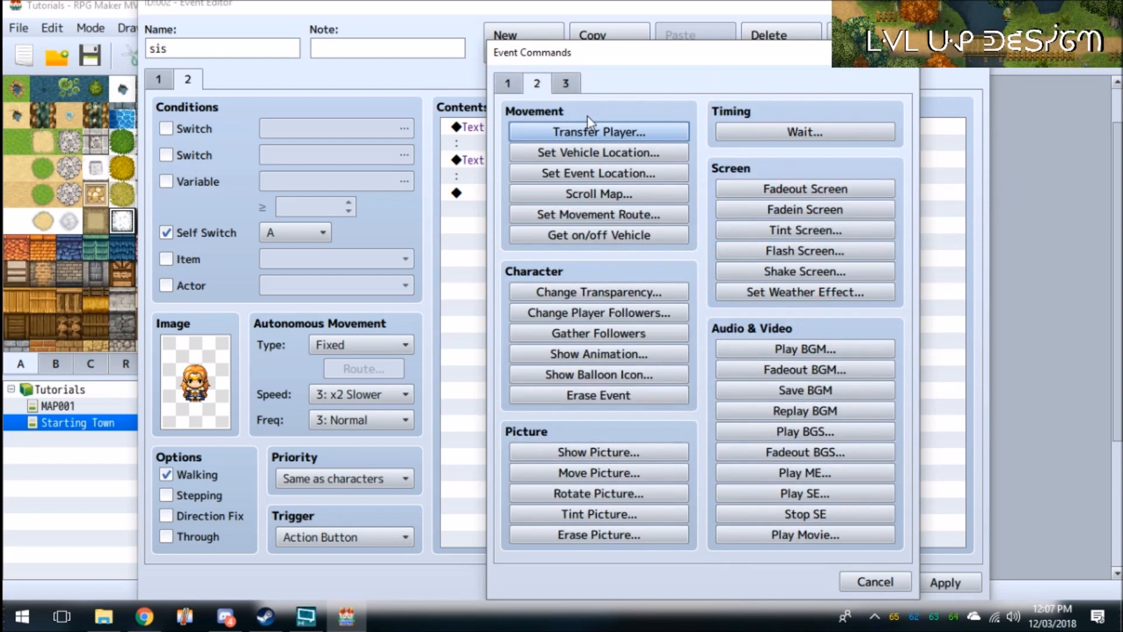
left_click(507, 83)
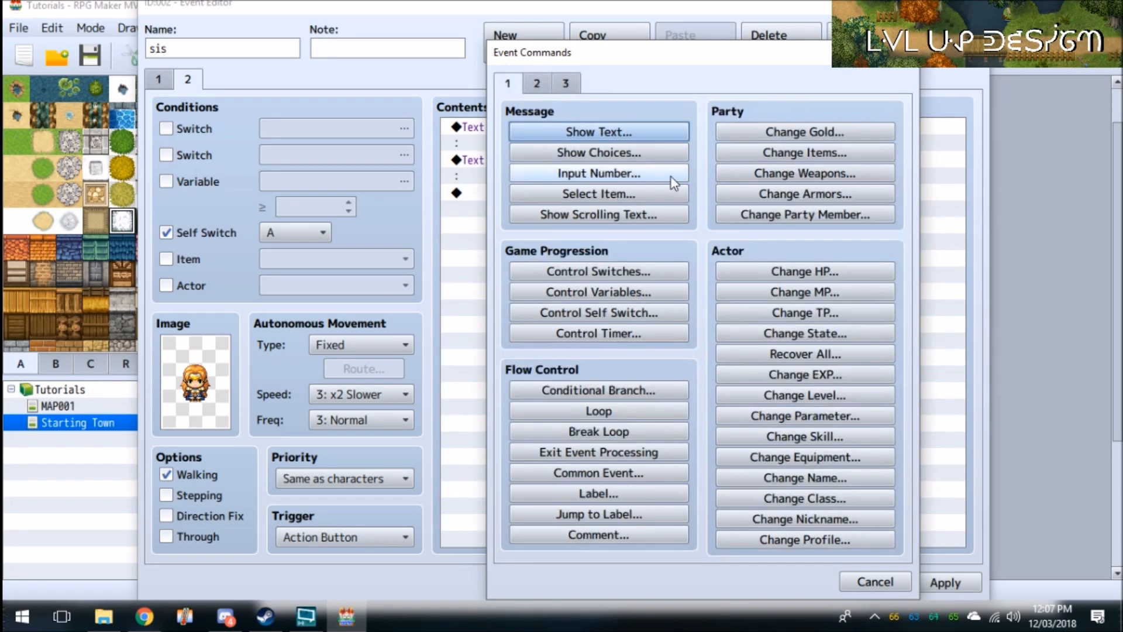
left_click(804, 214)
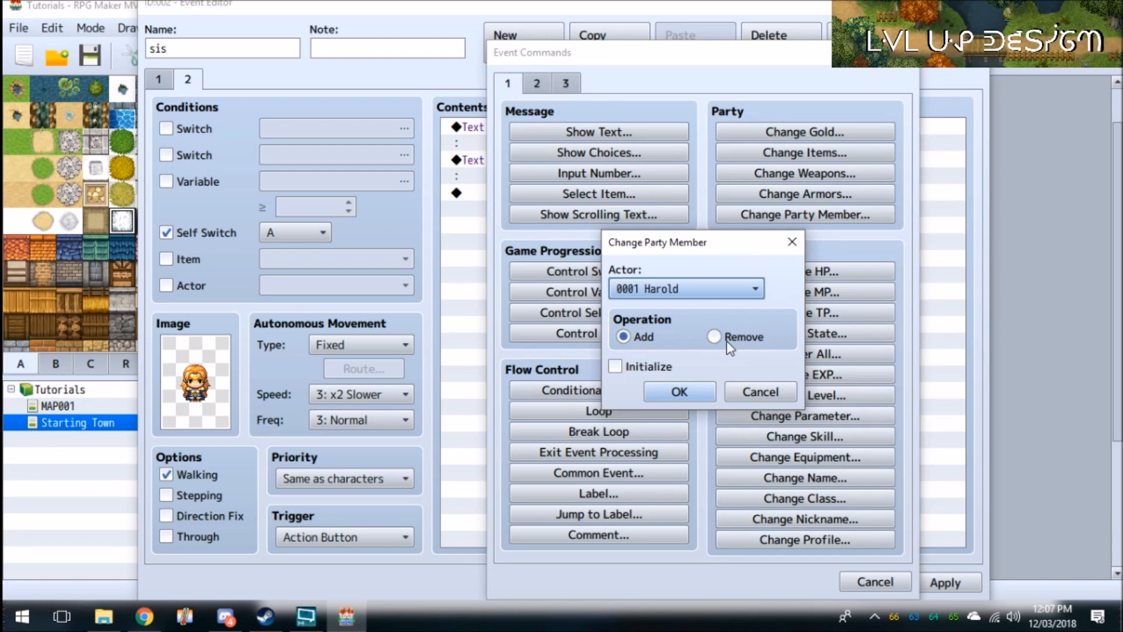
left_click(614, 366)
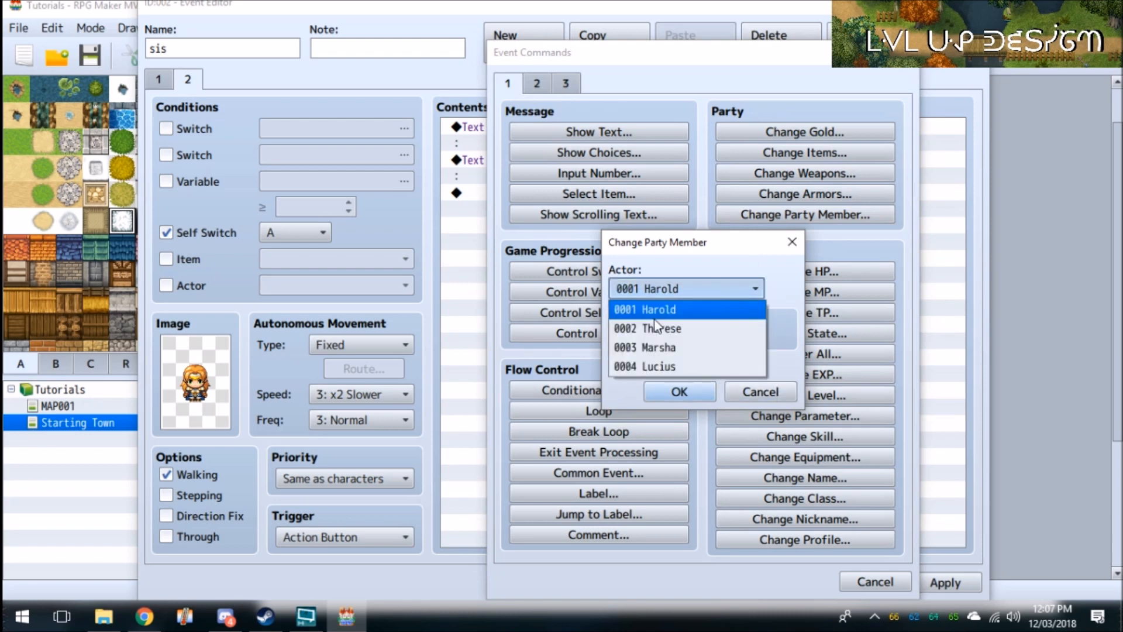
left_click(678, 391)
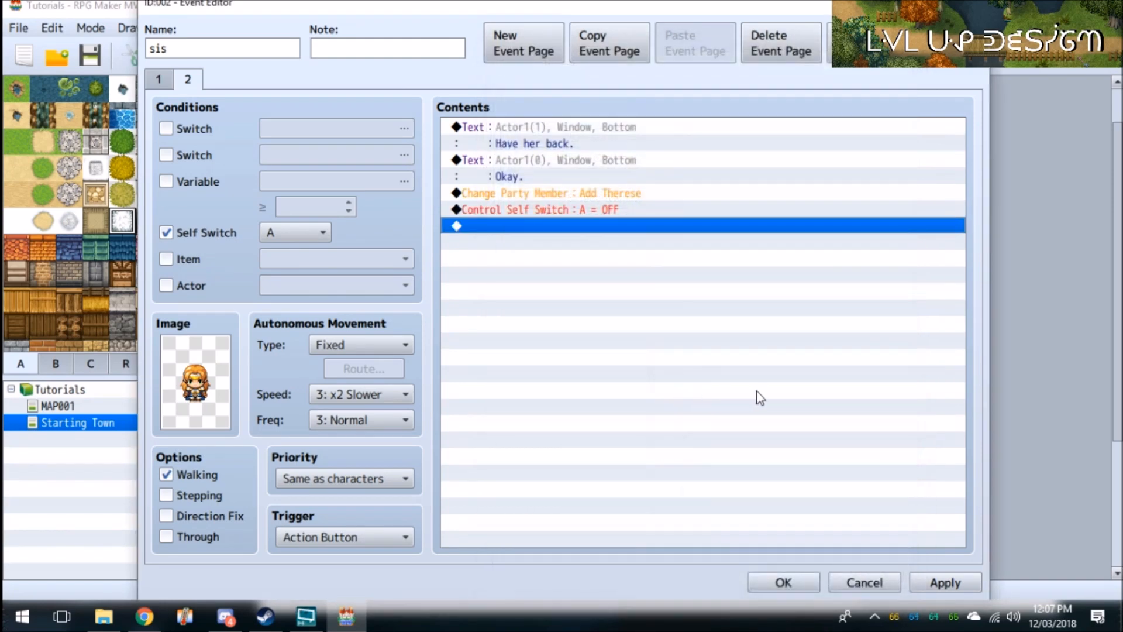
mouse_move(371, 409)
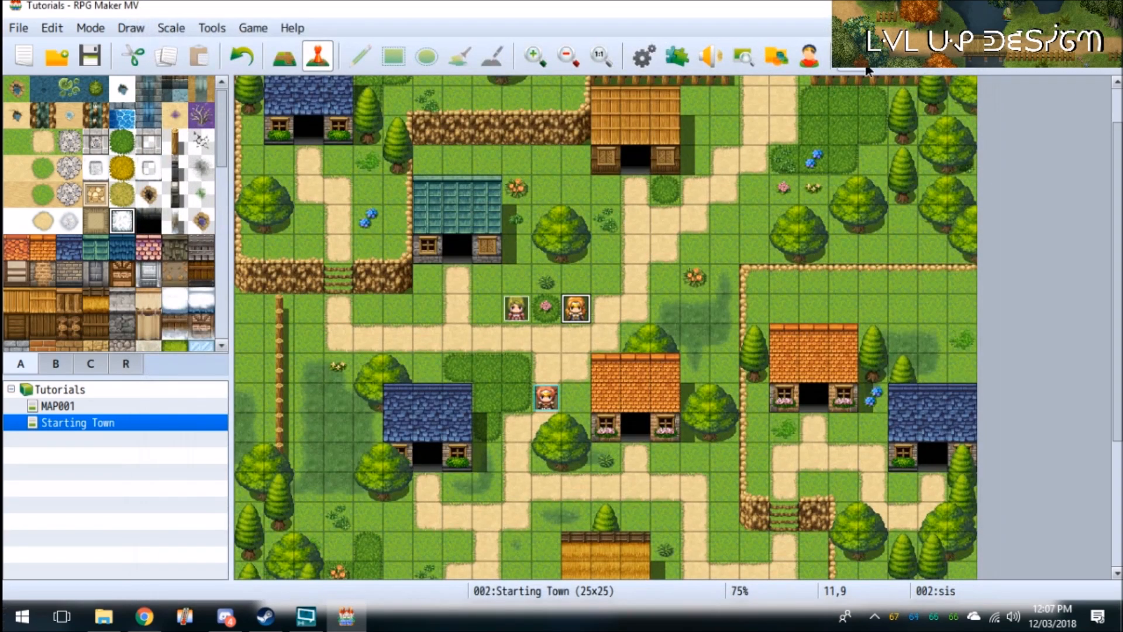
mouse_move(502, 340)
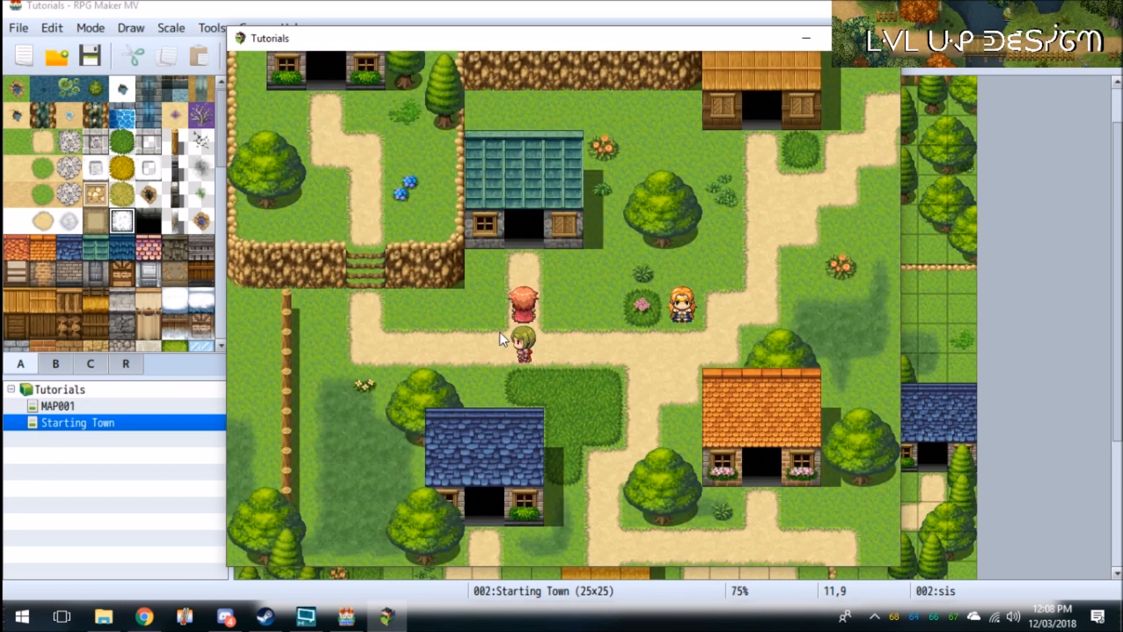
mouse_move(761, 288)
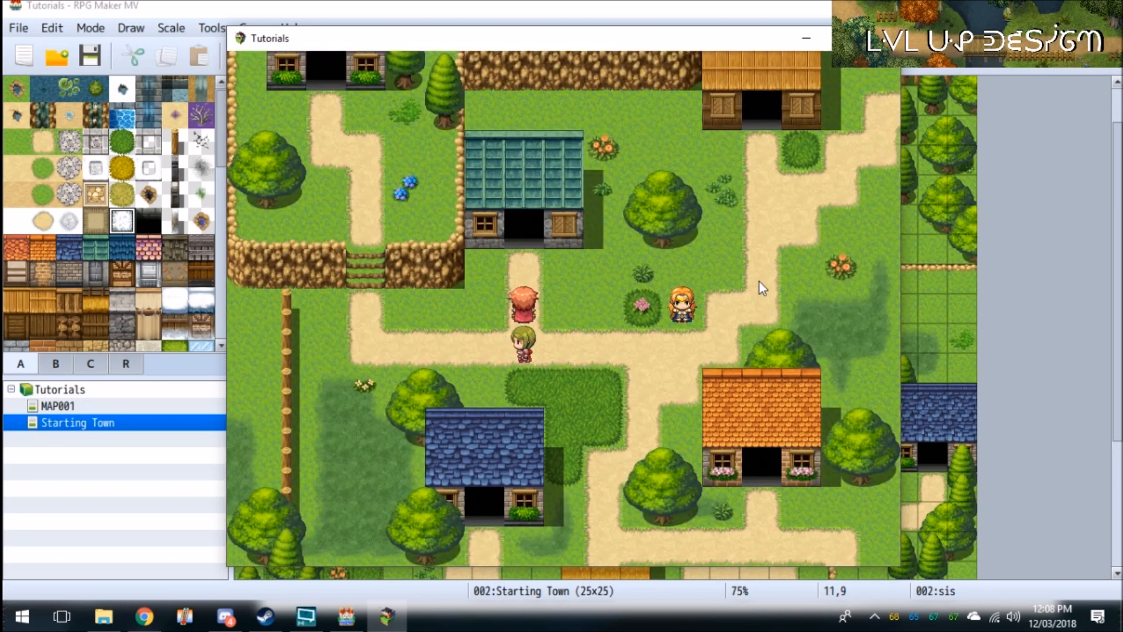
mouse_move(317, 604)
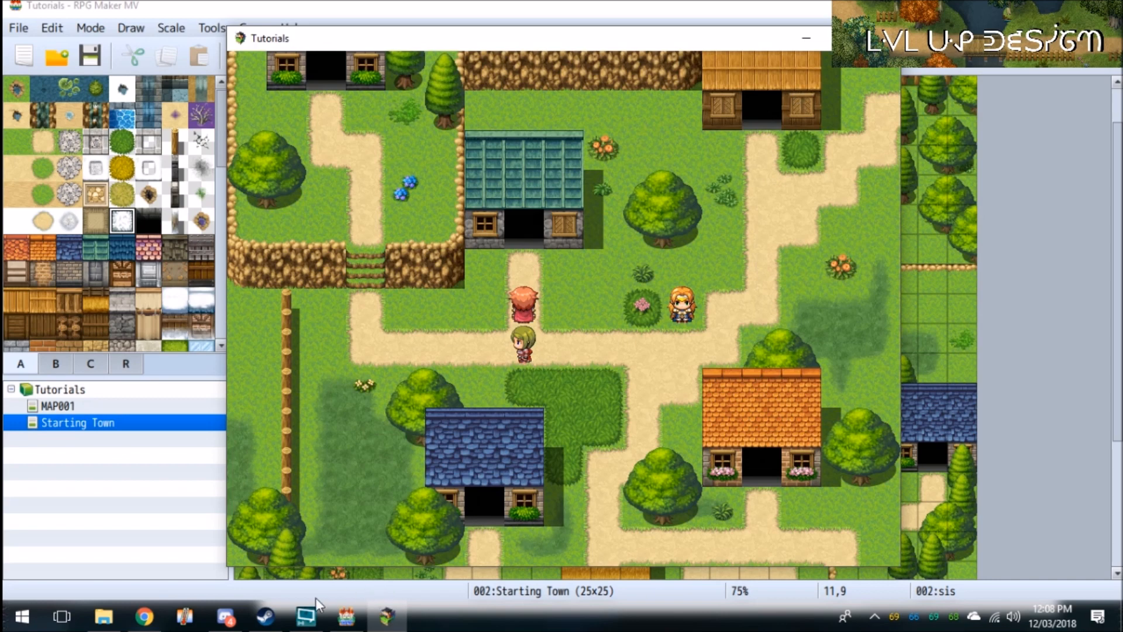
mouse_move(305, 617)
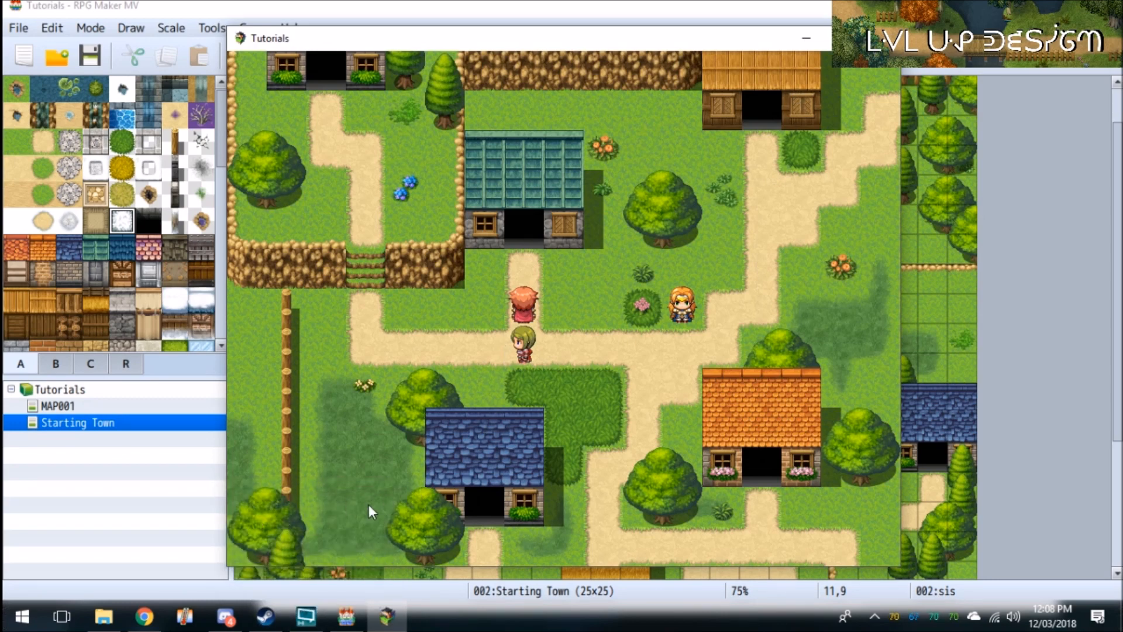
mouse_move(461, 588)
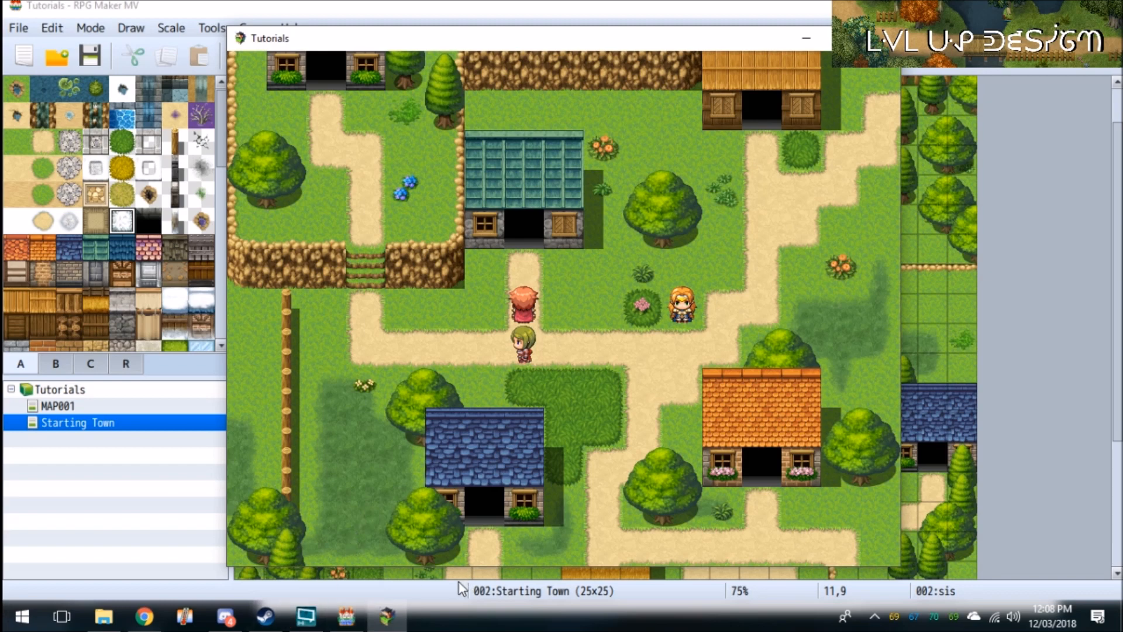
mouse_move(343, 606)
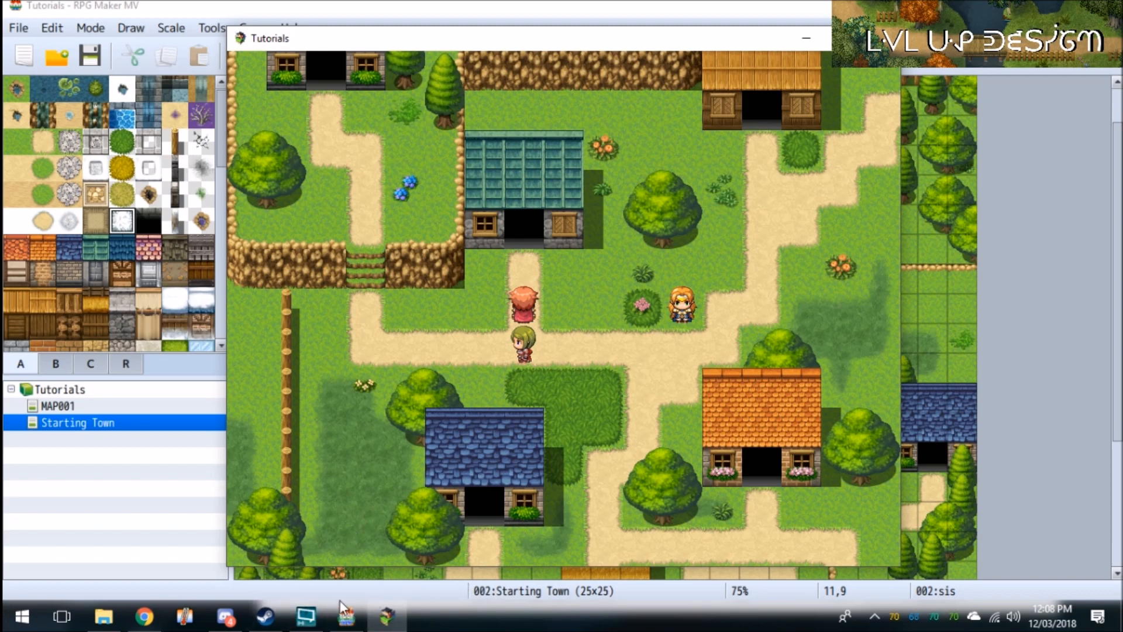